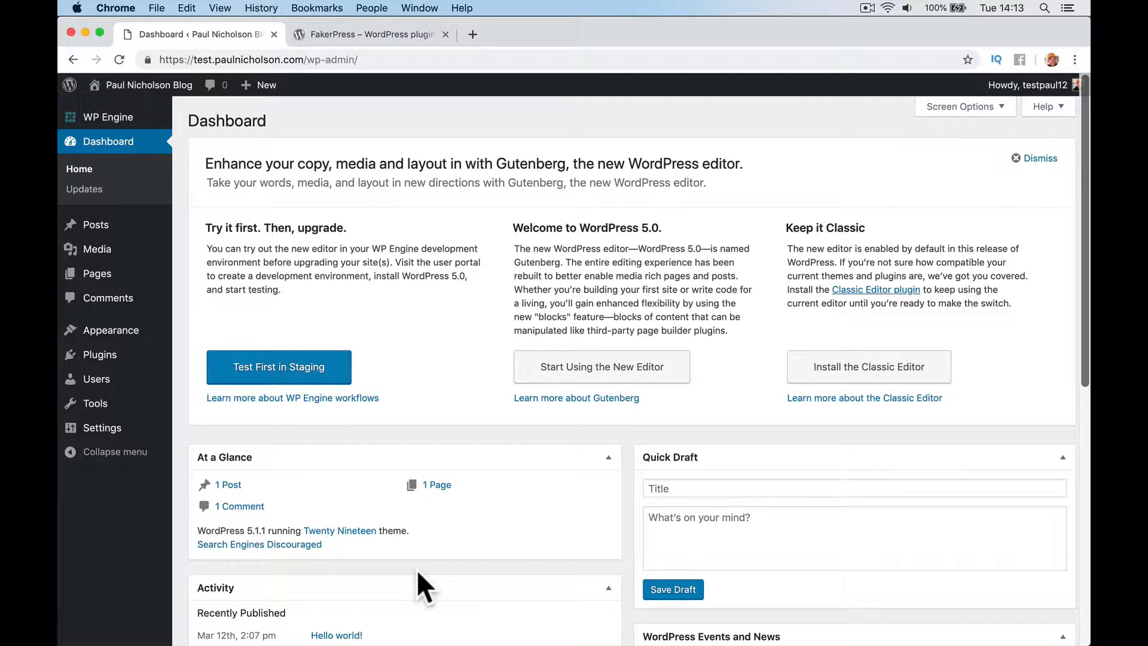
{"action": "mouse_move", "coordinate": [388, 142]}
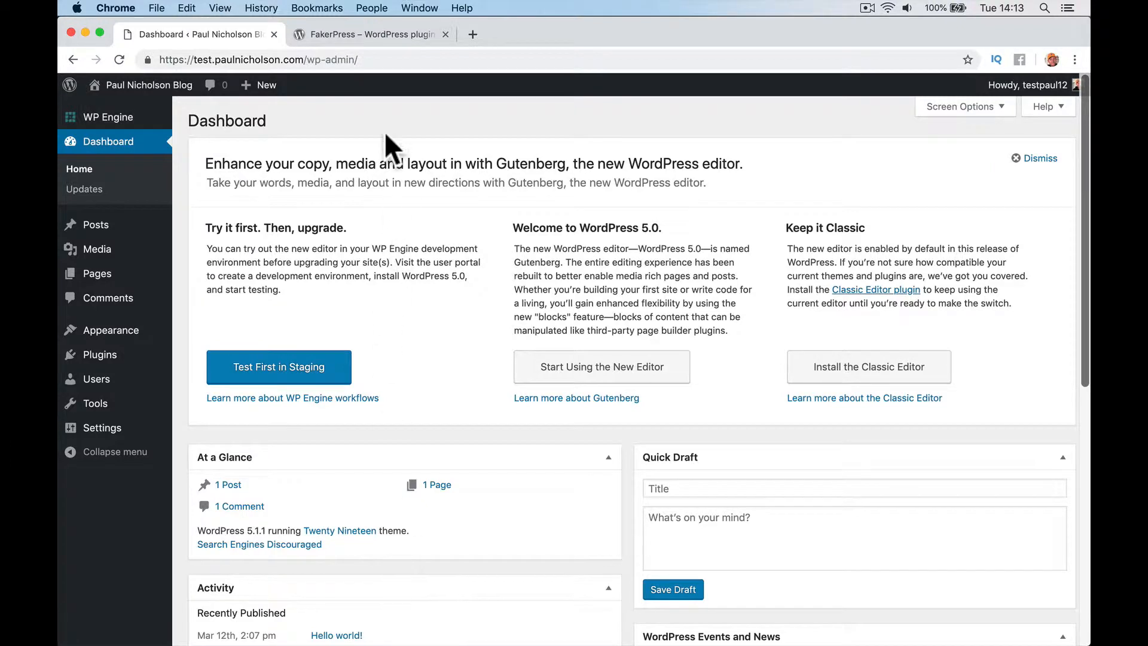
Download the FakerPress plugin zip from its WordPress.org plugin page.
{"action": "left_click", "coordinate": [366, 34]}
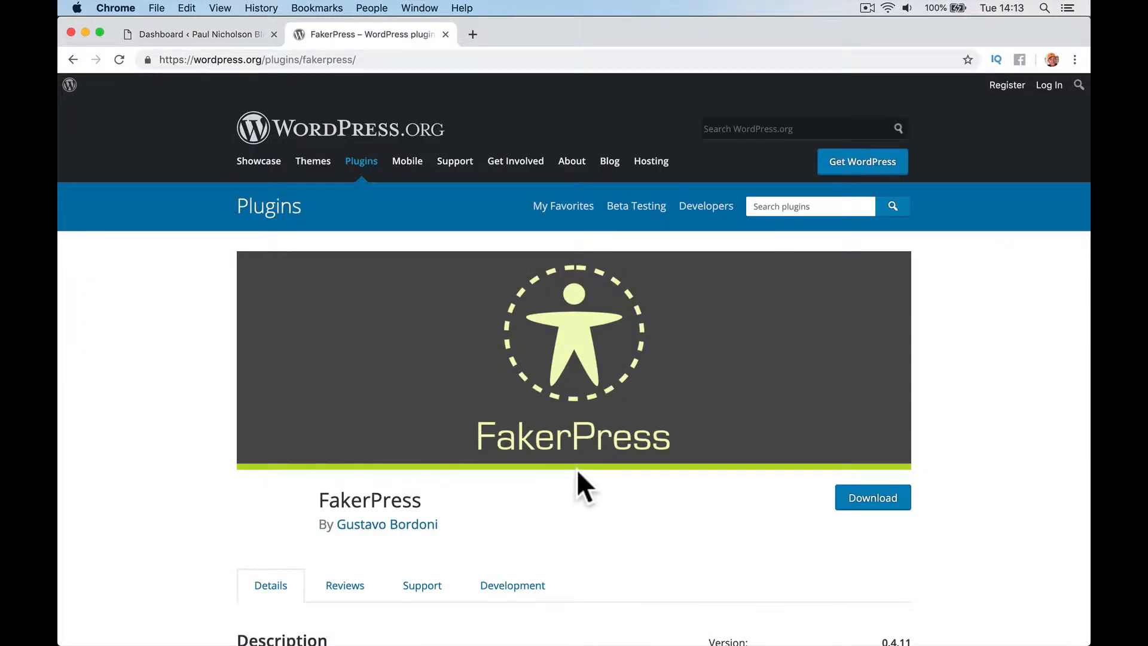
{"action": "mouse_move", "coordinate": [307, 216]}
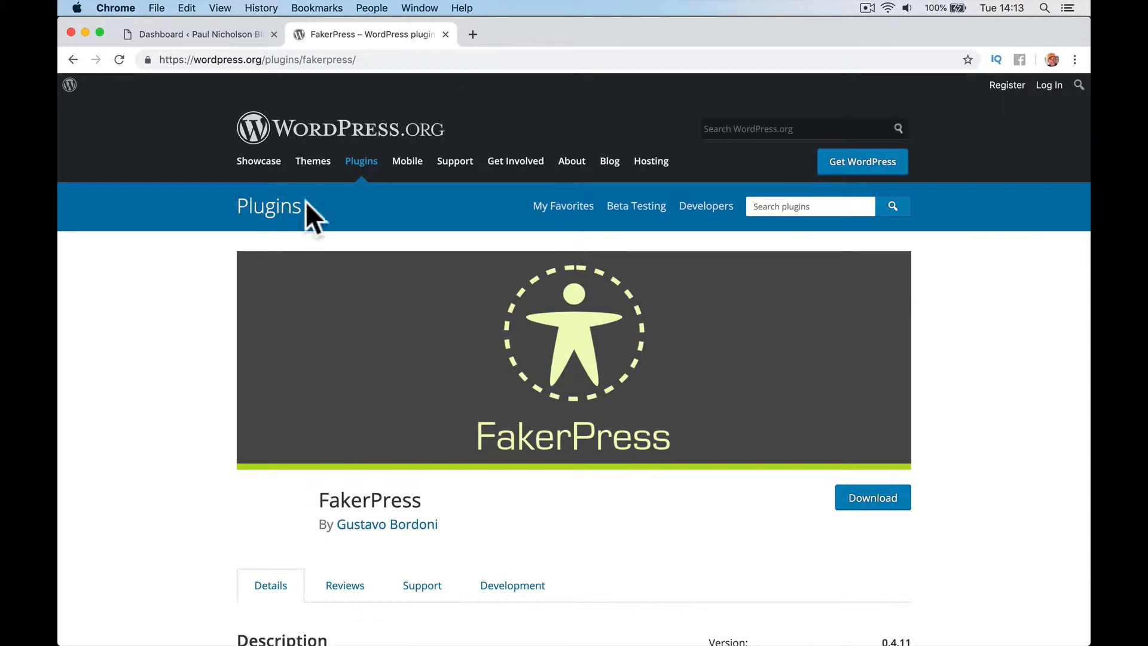
{"action": "left_click", "coordinate": [872, 497]}
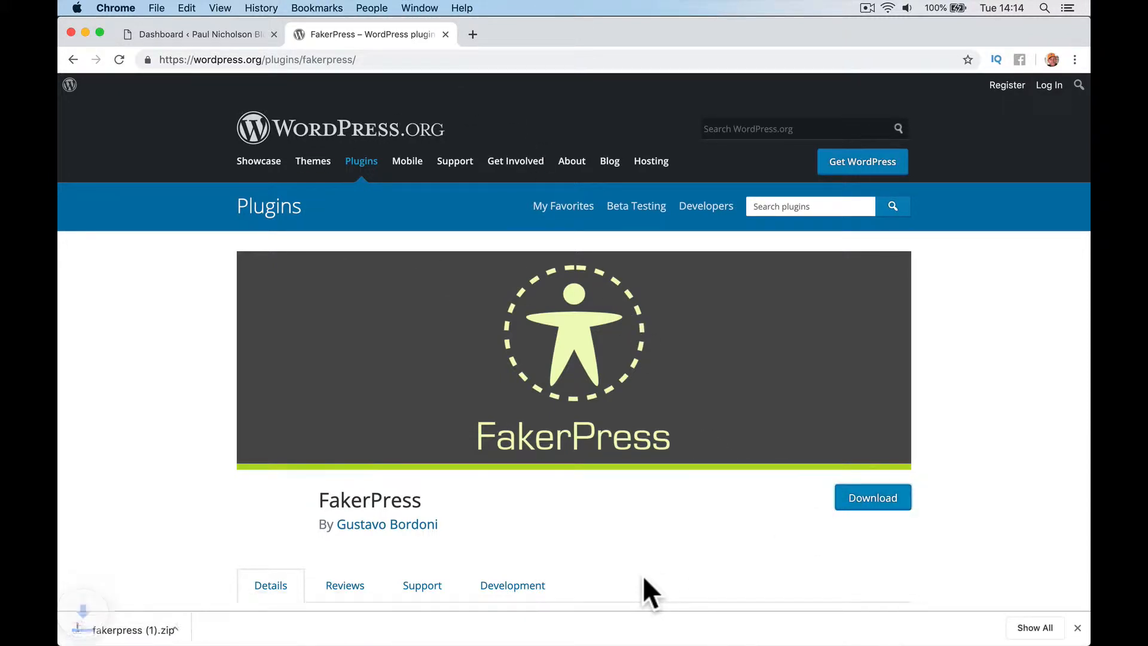
{"action": "scroll", "scroll_direction": "down", "scroll_amount": 3}
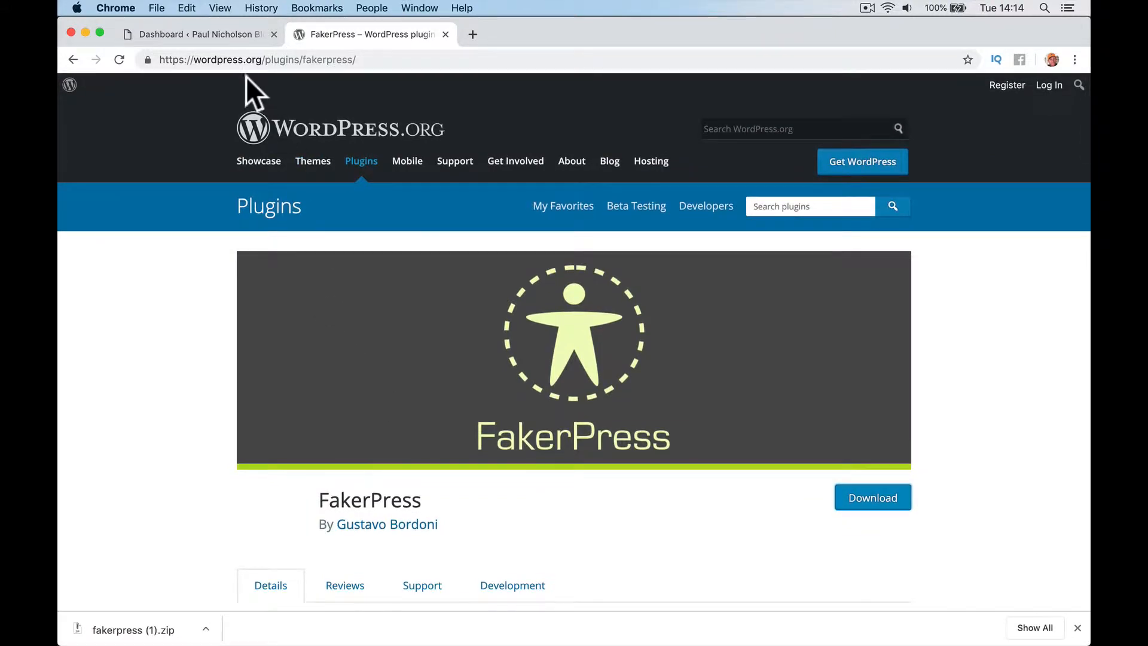
Upload the downloaded fakerpress (1).zip through Plugins > Add New > Upload Plugin.
{"action": "left_click", "coordinate": [193, 34]}
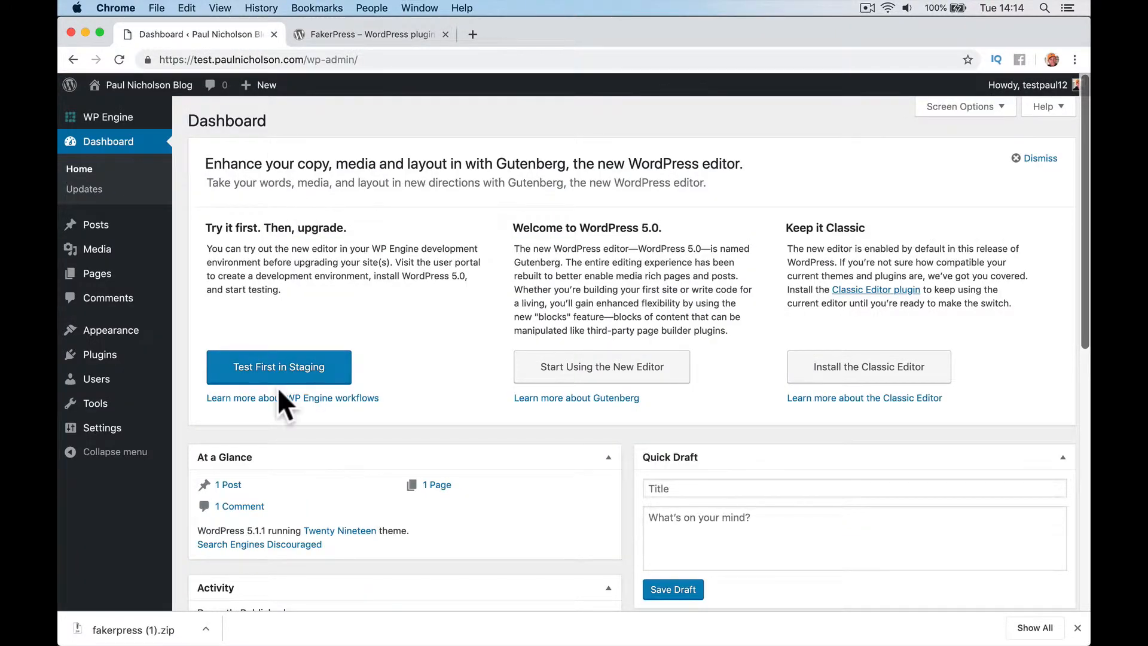
{"action": "mouse_move", "coordinate": [201, 377]}
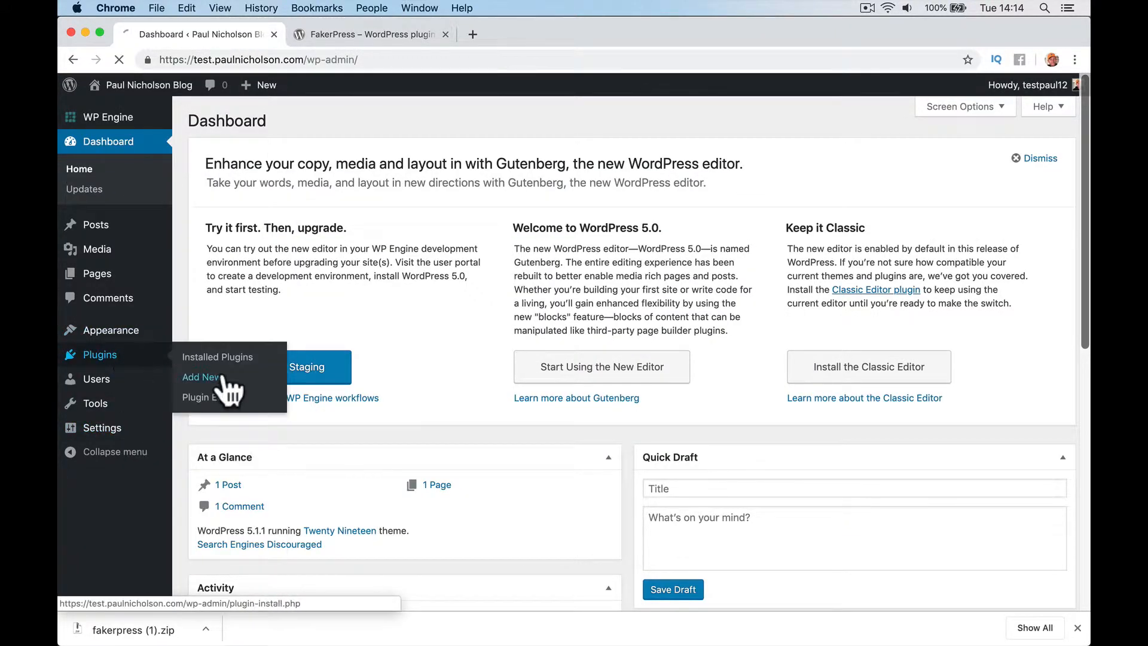
{"action": "left_click", "coordinate": [217, 357]}
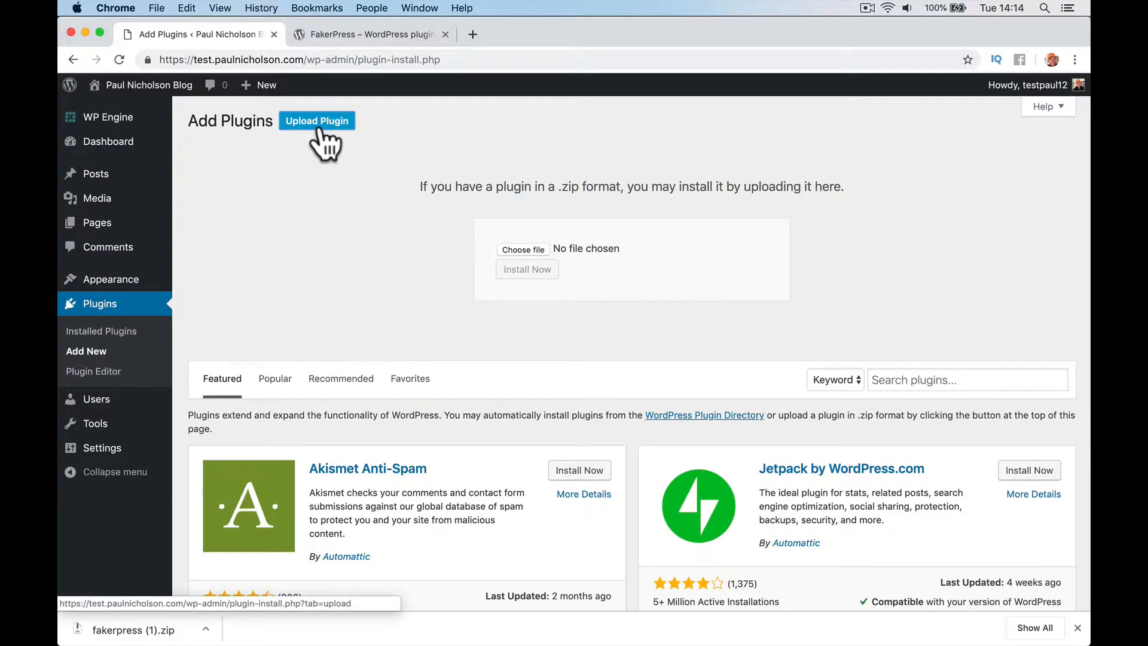
{"action": "left_click", "coordinate": [523, 250]}
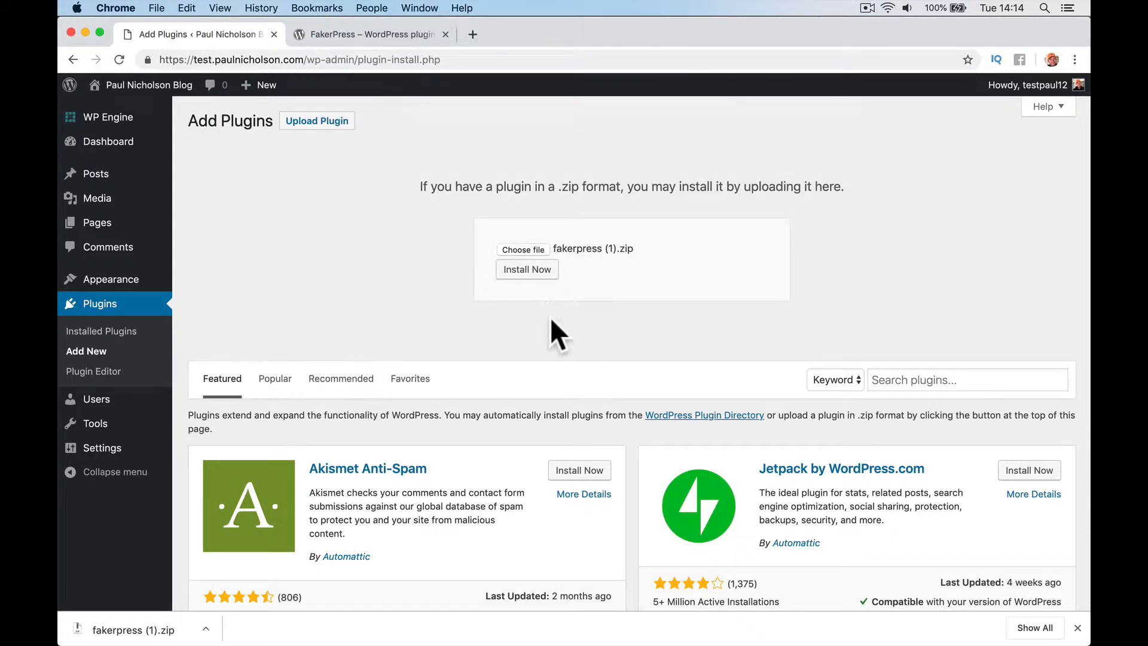
Install FakerPress from the chosen zip and activate it.
{"action": "left_click", "coordinate": [527, 269]}
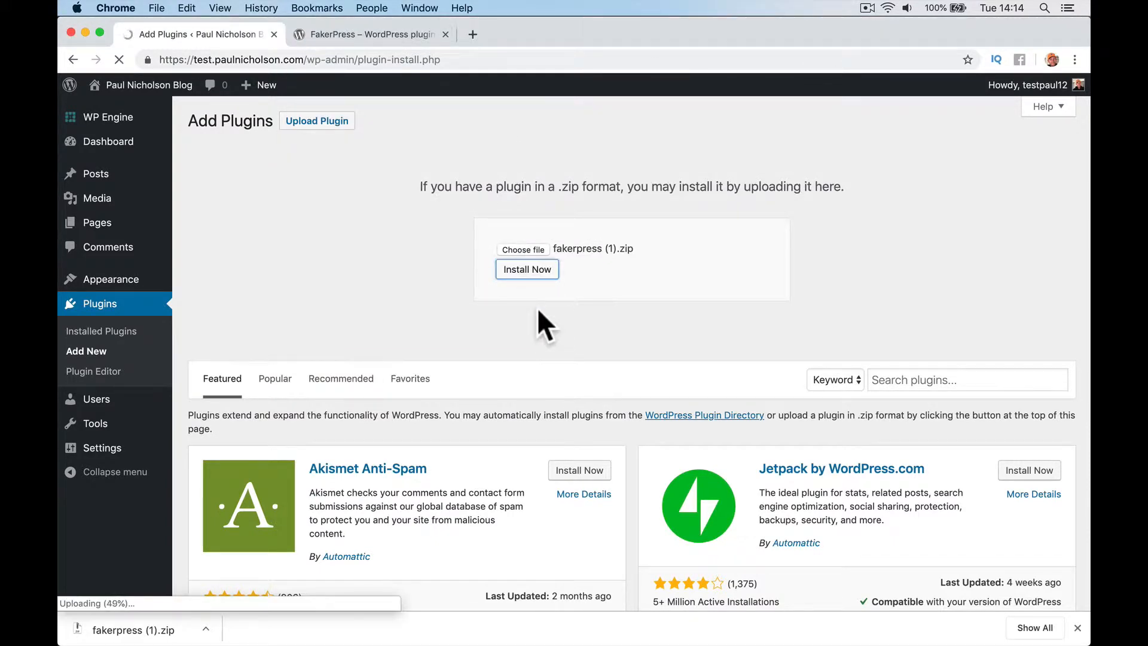
{"action": "left_click", "coordinate": [526, 269]}
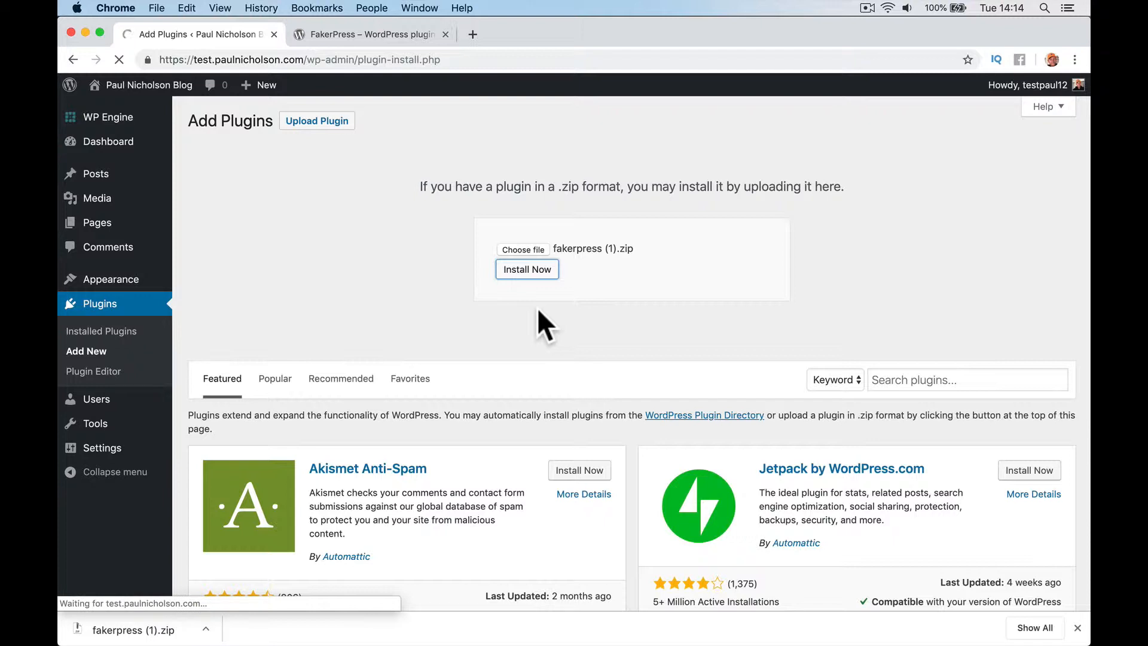
{"action": "left_click", "coordinate": [526, 270]}
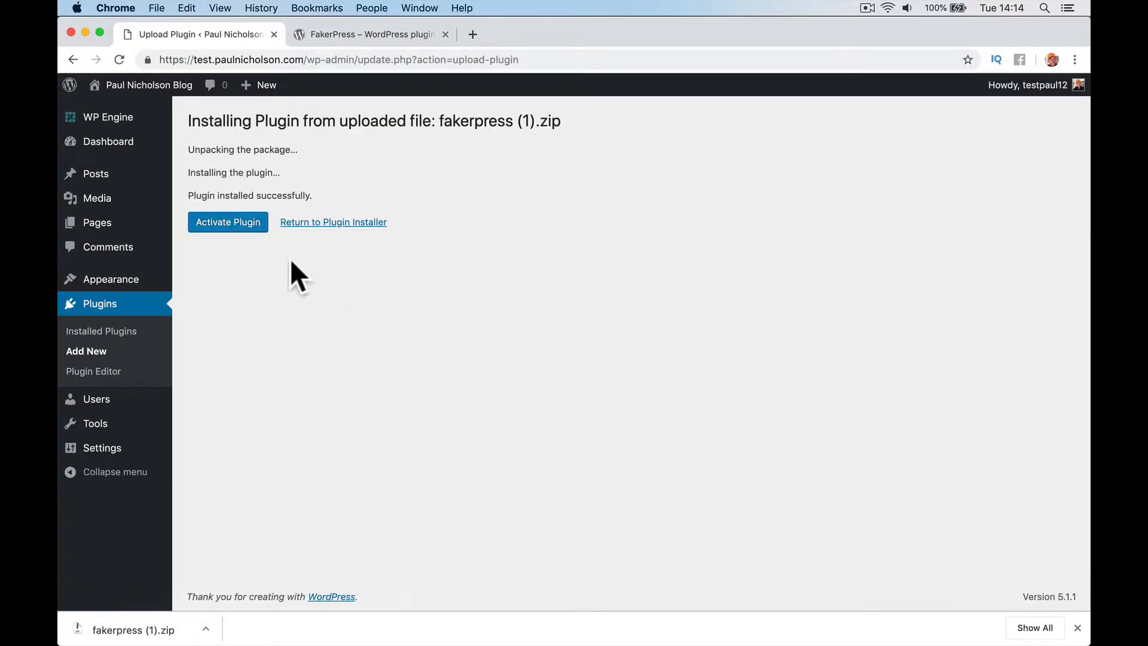
{"action": "left_click", "coordinate": [227, 223]}
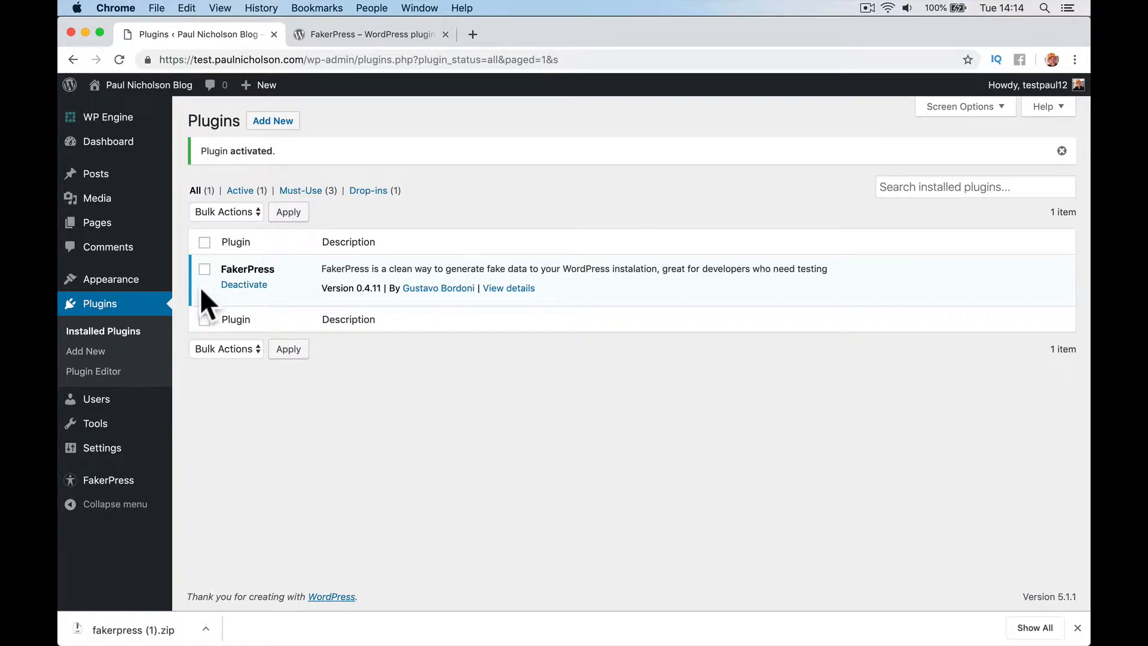
Review the one sample post and two pages, then bring up the FakerPress settings page.
{"action": "left_click", "coordinate": [96, 173]}
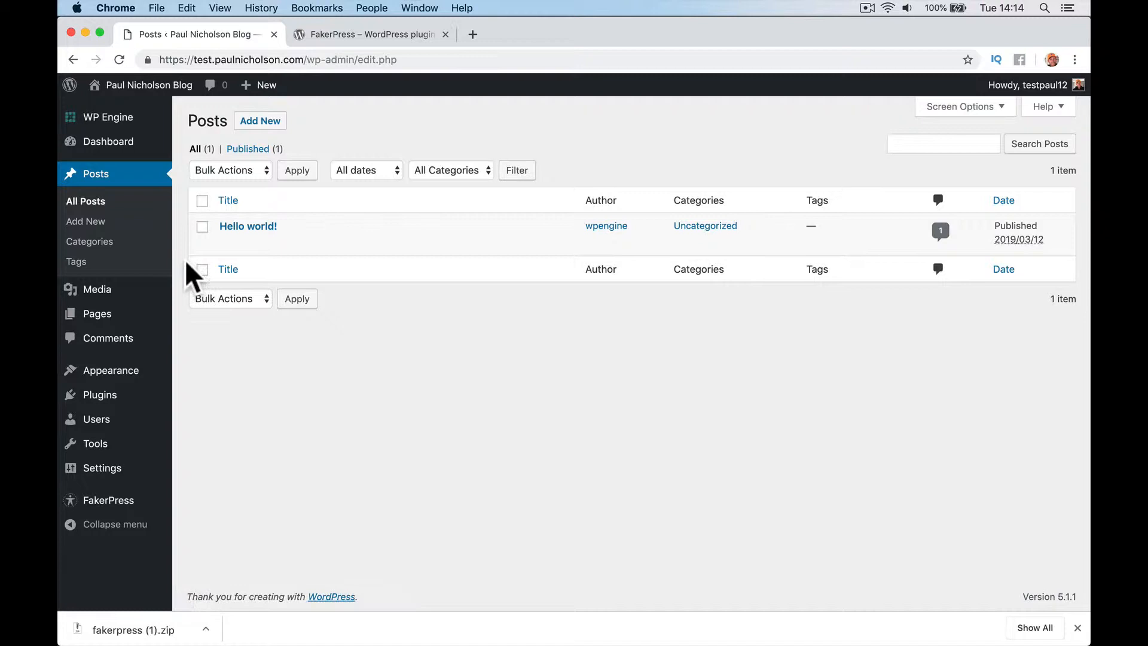
{"action": "left_click", "coordinate": [96, 313]}
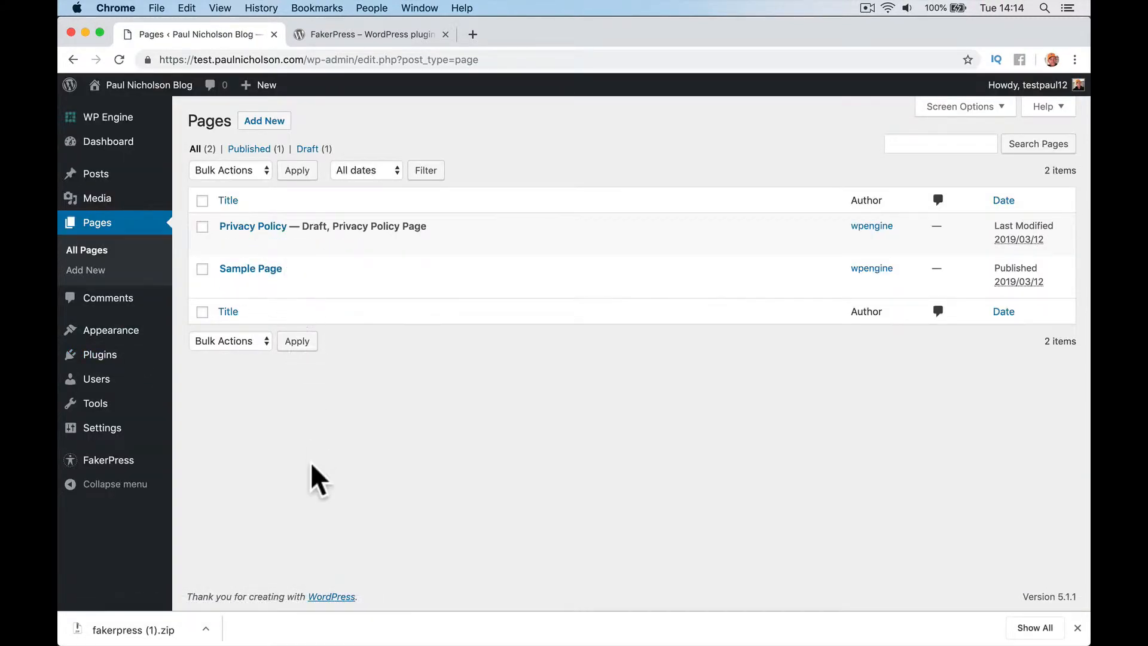
{"action": "left_click", "coordinate": [109, 459]}
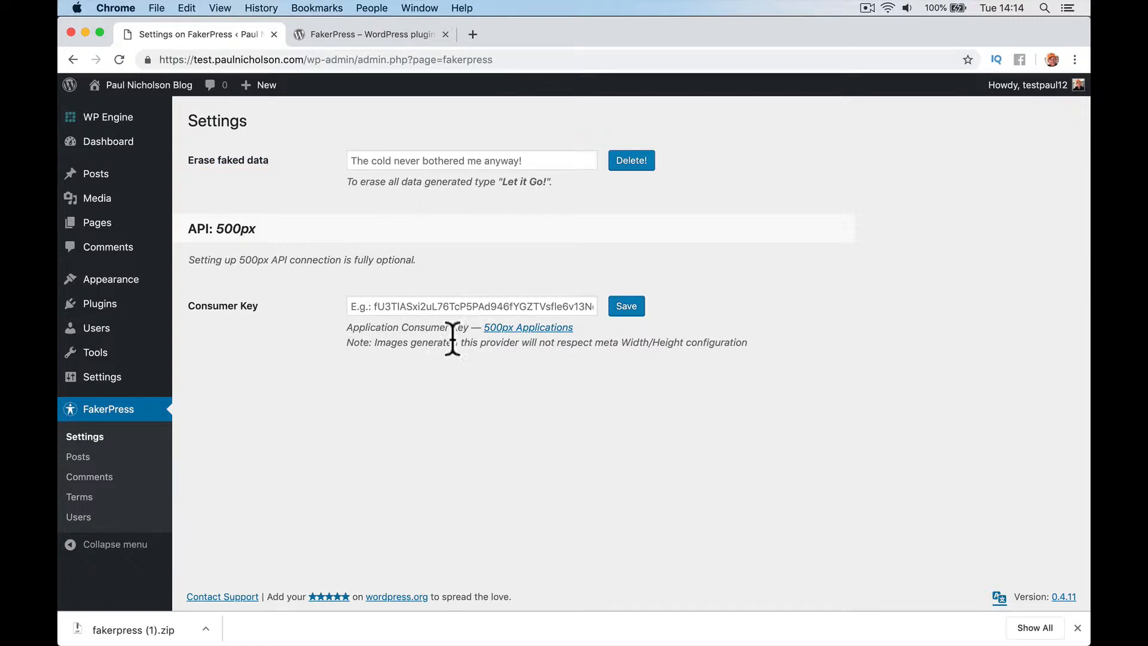
{"action": "mouse_move", "coordinate": [314, 425]}
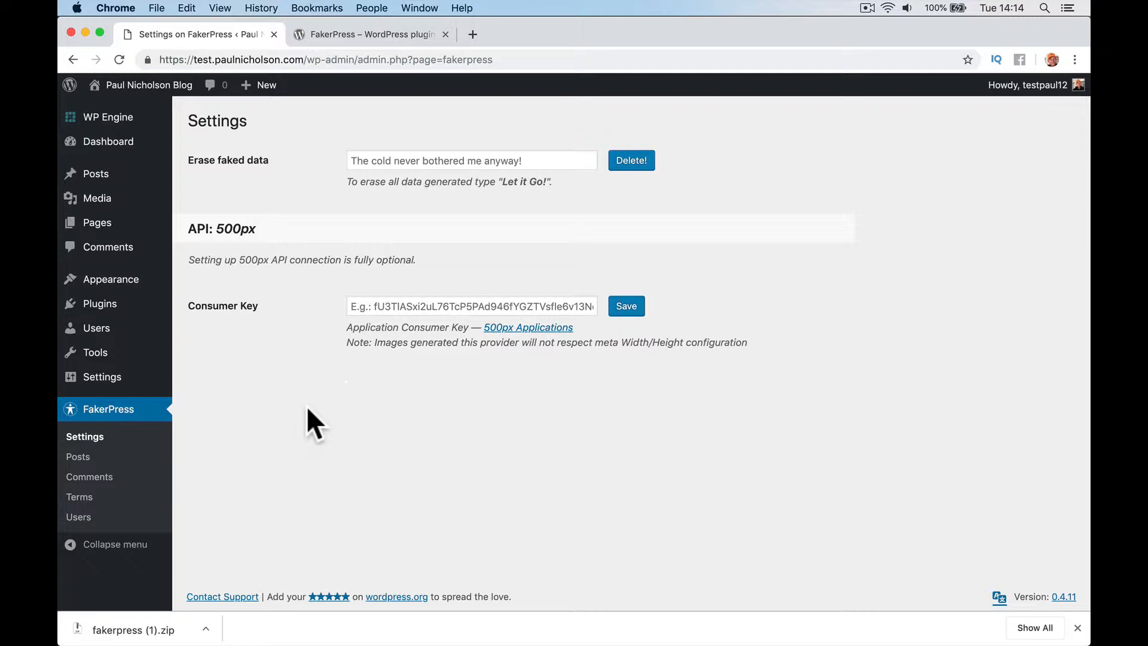
Set FakerPress's post generator to a minimum quantity of 10 posts.
{"action": "left_click", "coordinate": [78, 456]}
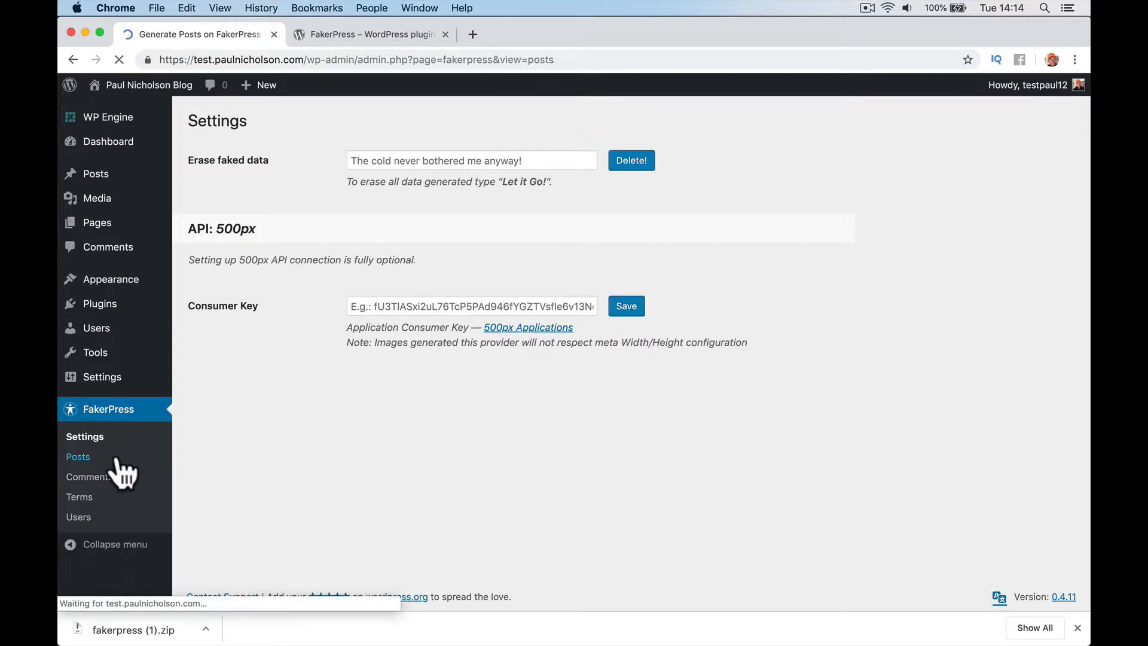
{"action": "left_click", "coordinate": [77, 456]}
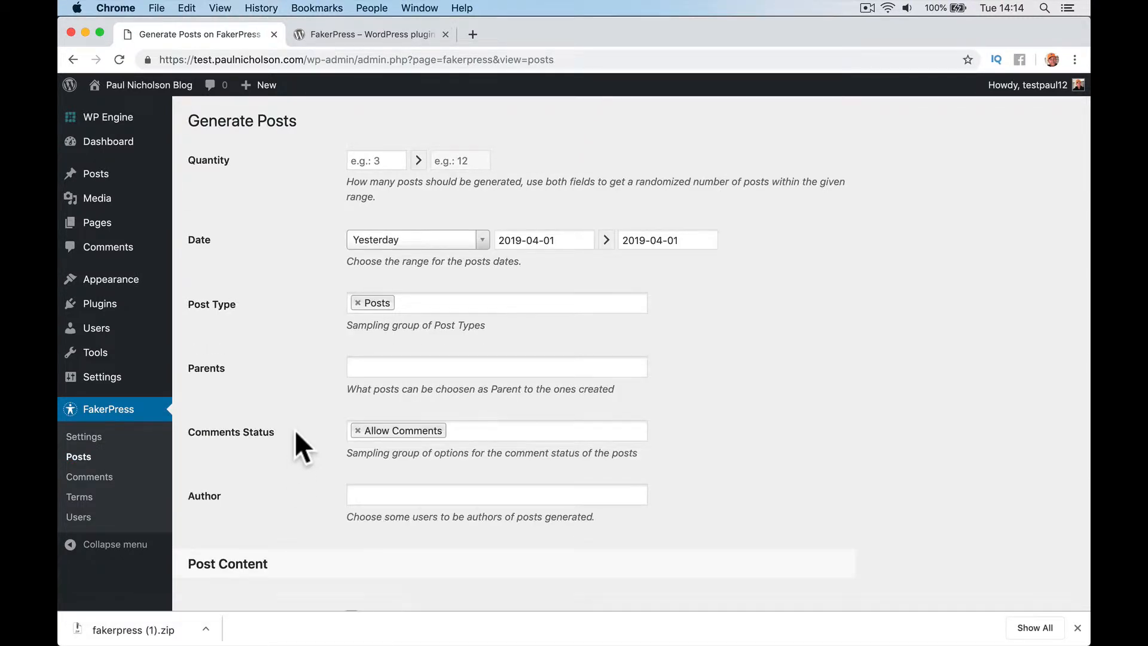
{"action": "scroll", "scroll_direction": "down", "scroll_amount": 3}
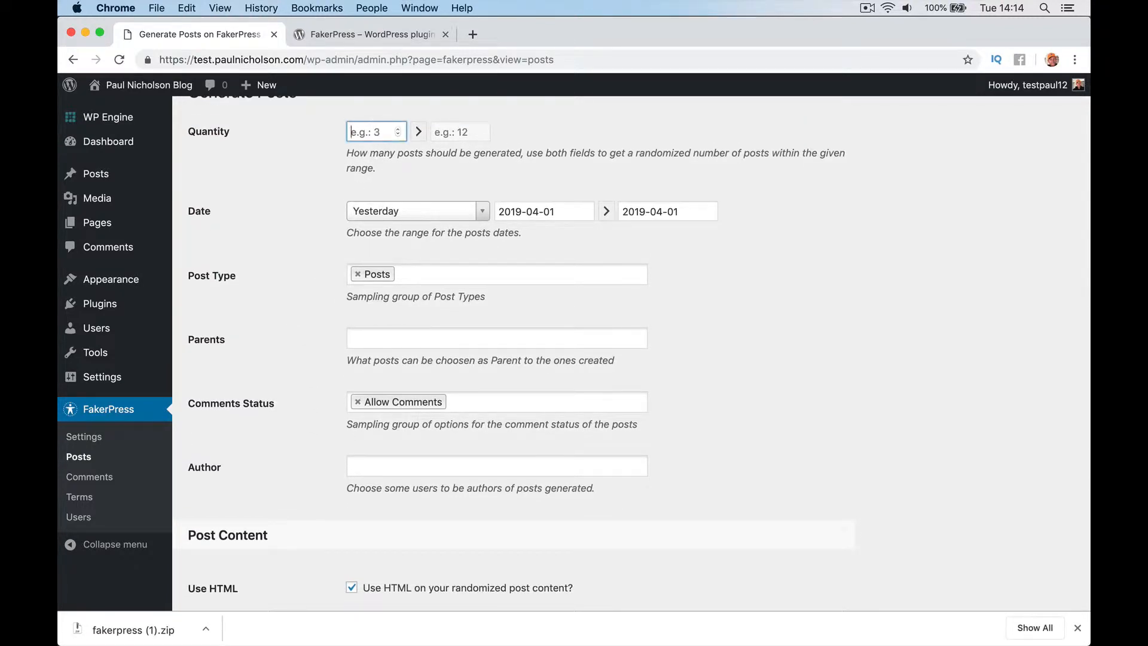
{"action": "type", "text": "10"}
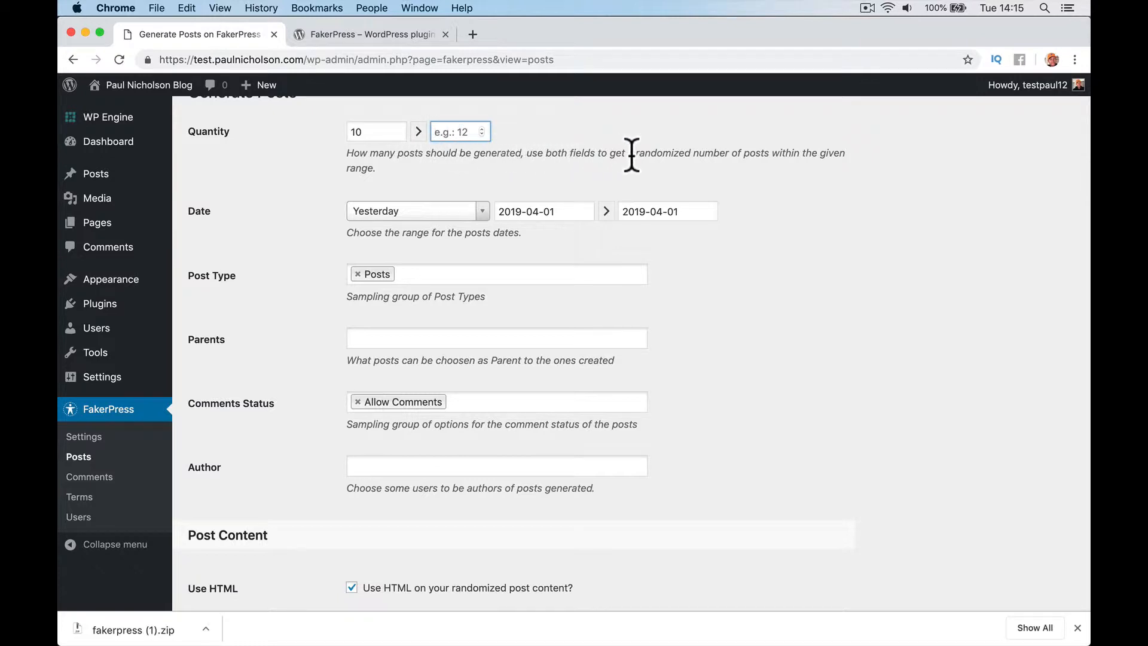
{"action": "mouse_move", "coordinate": [787, 176]}
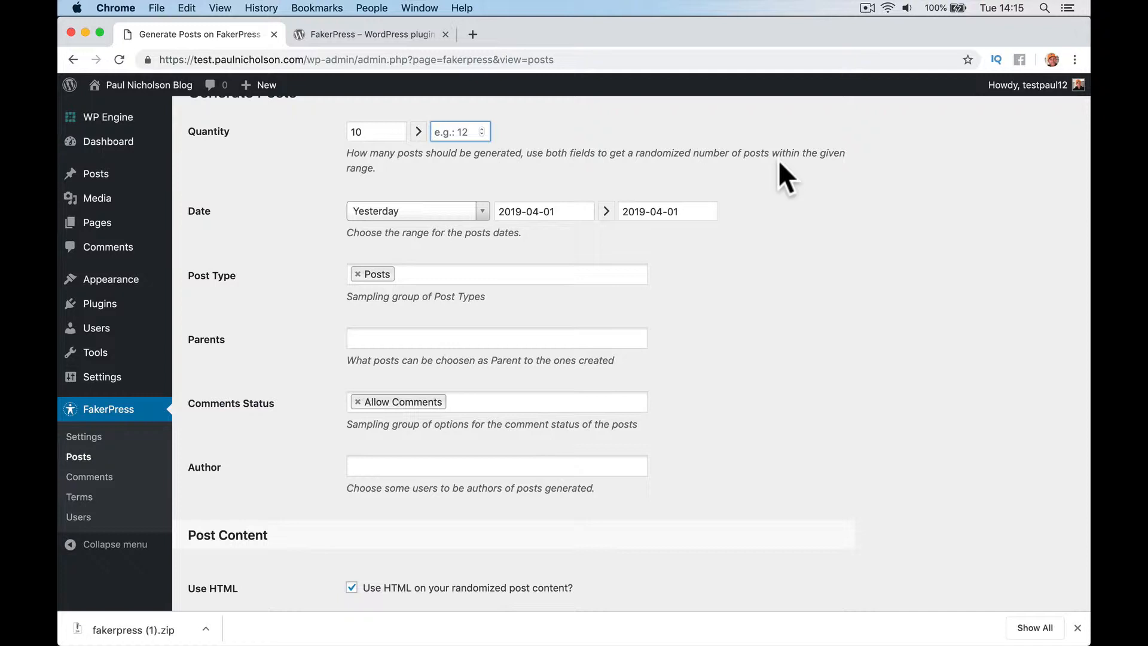
{"action": "mouse_move", "coordinate": [489, 213]}
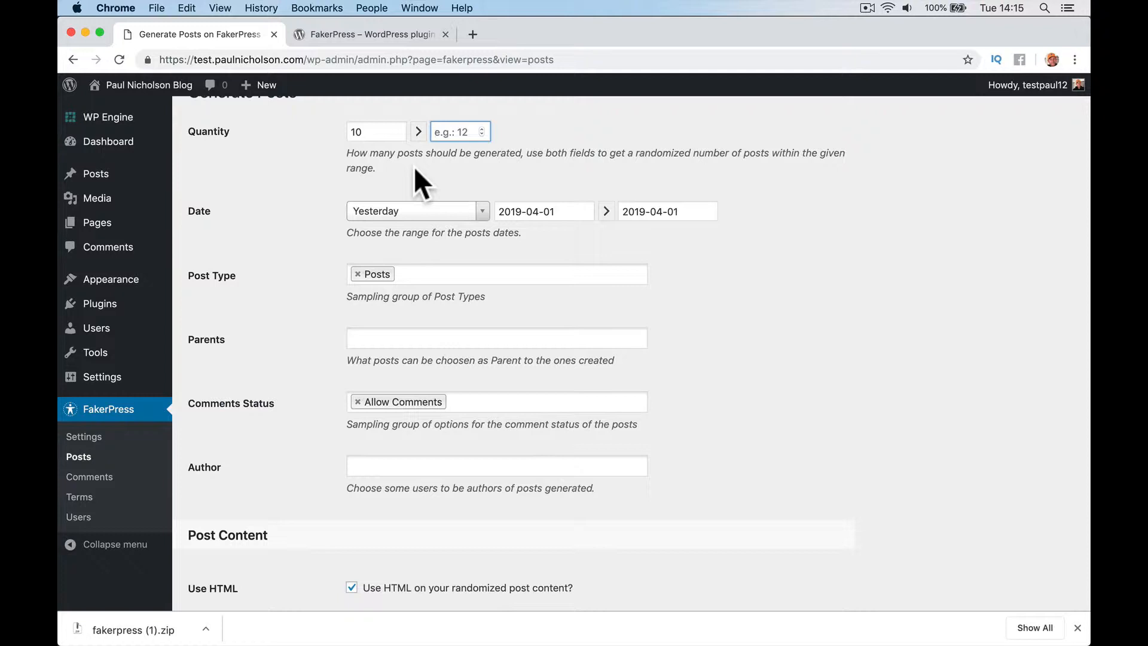
{"action": "mouse_move", "coordinate": [392, 190]}
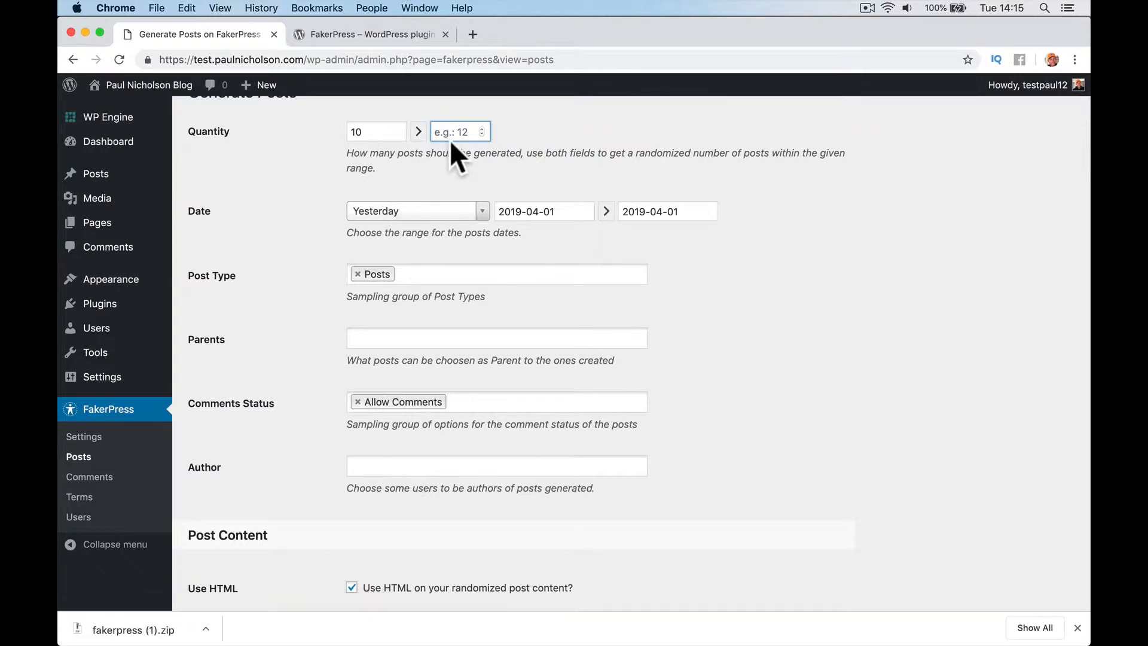
{"action": "mouse_move", "coordinate": [451, 189]}
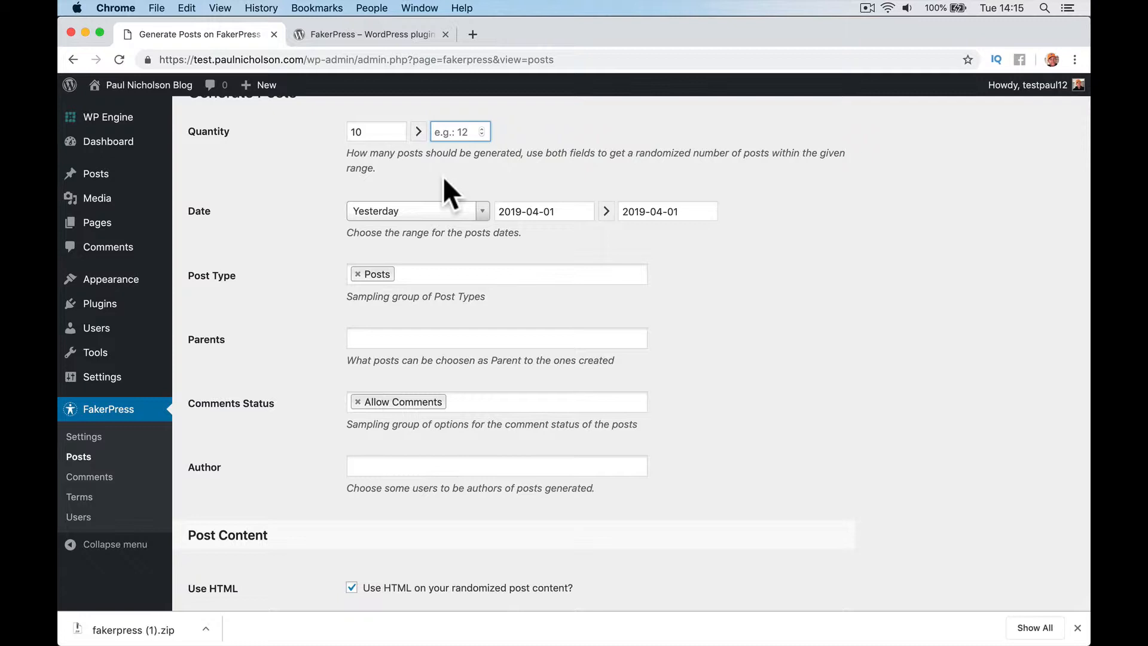
{"action": "mouse_move", "coordinate": [352, 231]}
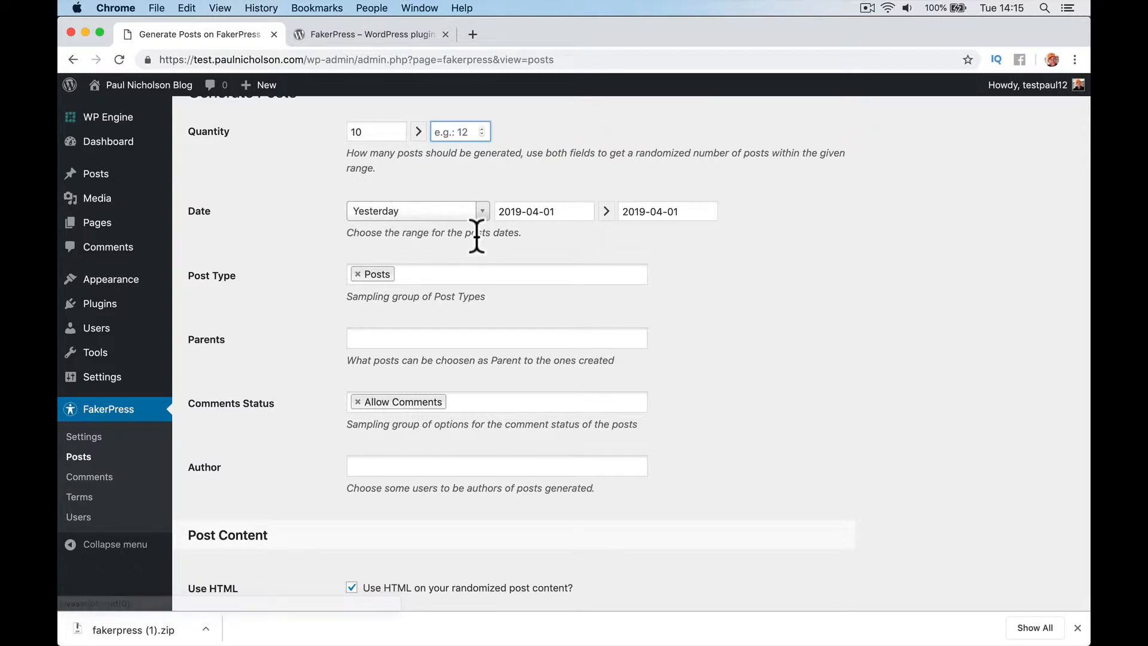
Set the post author to testpaul12 and review the content and image options.
{"action": "scroll", "scroll_direction": "down", "scroll_amount": 3}
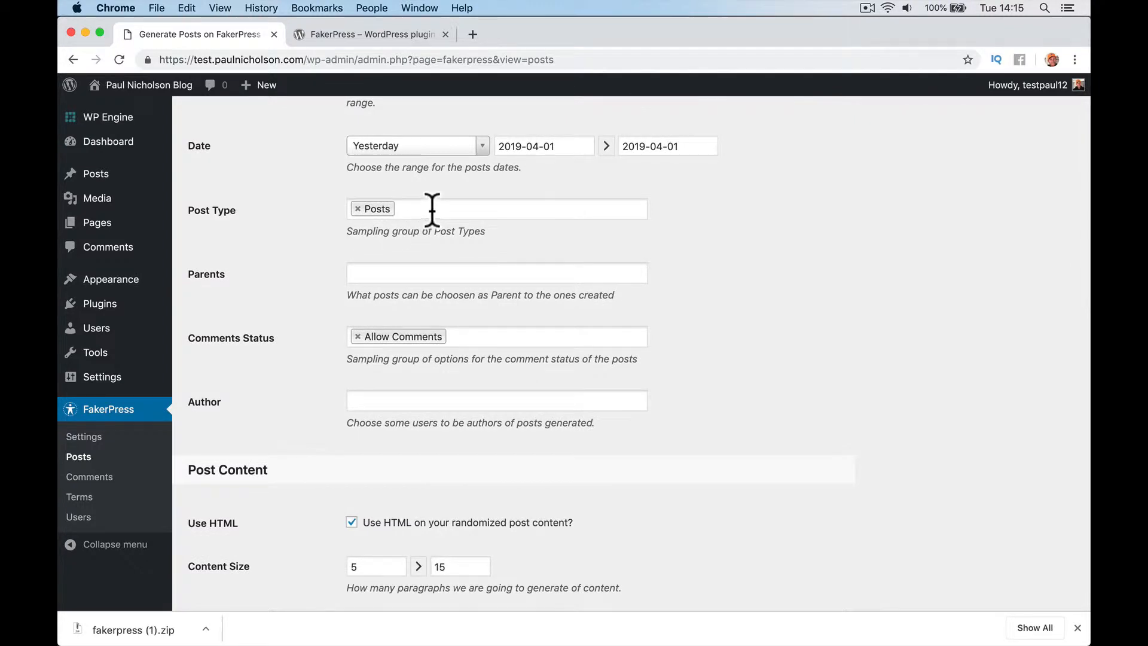
{"action": "mouse_move", "coordinate": [344, 248]}
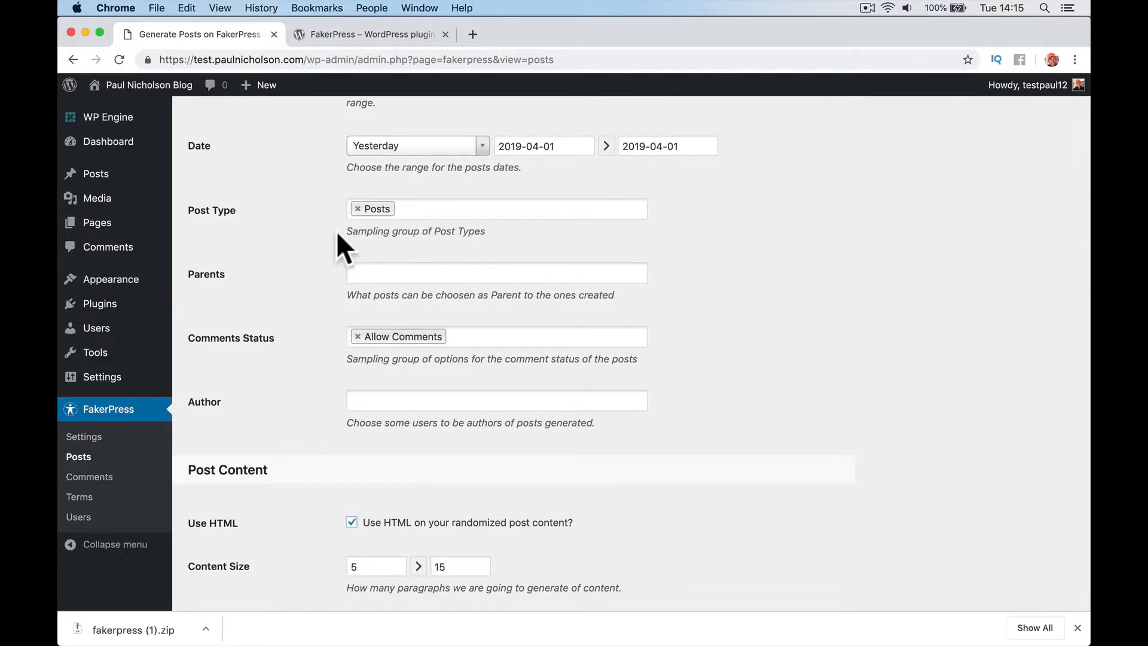
{"action": "scroll", "scroll_direction": "down", "scroll_amount": 3}
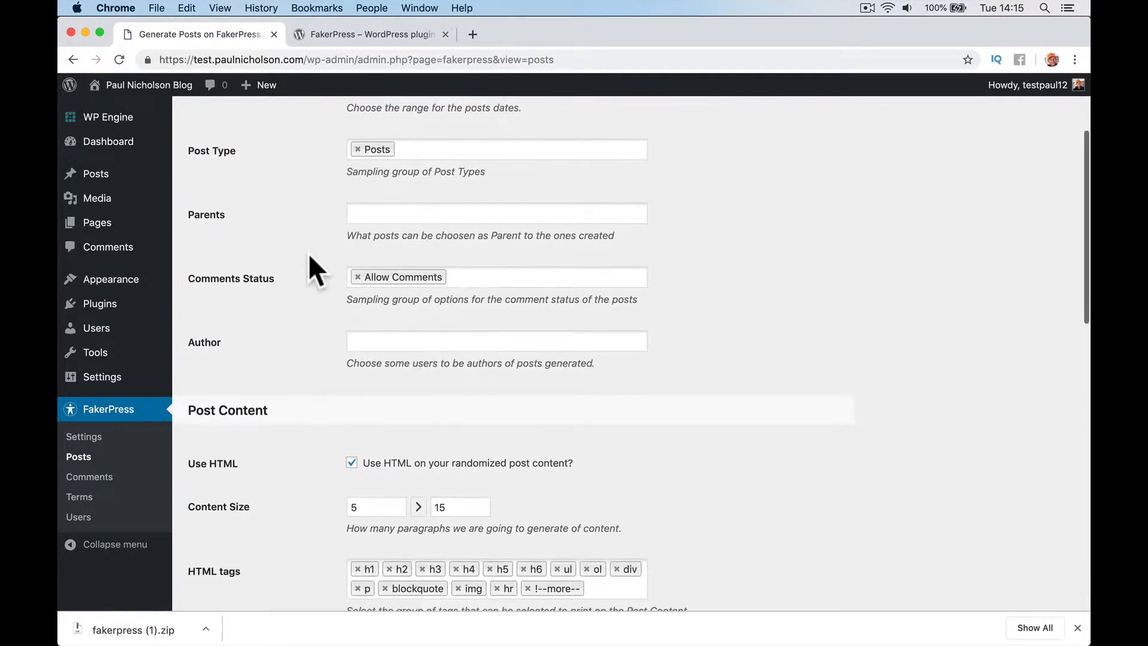
{"action": "left_click", "coordinate": [496, 213]}
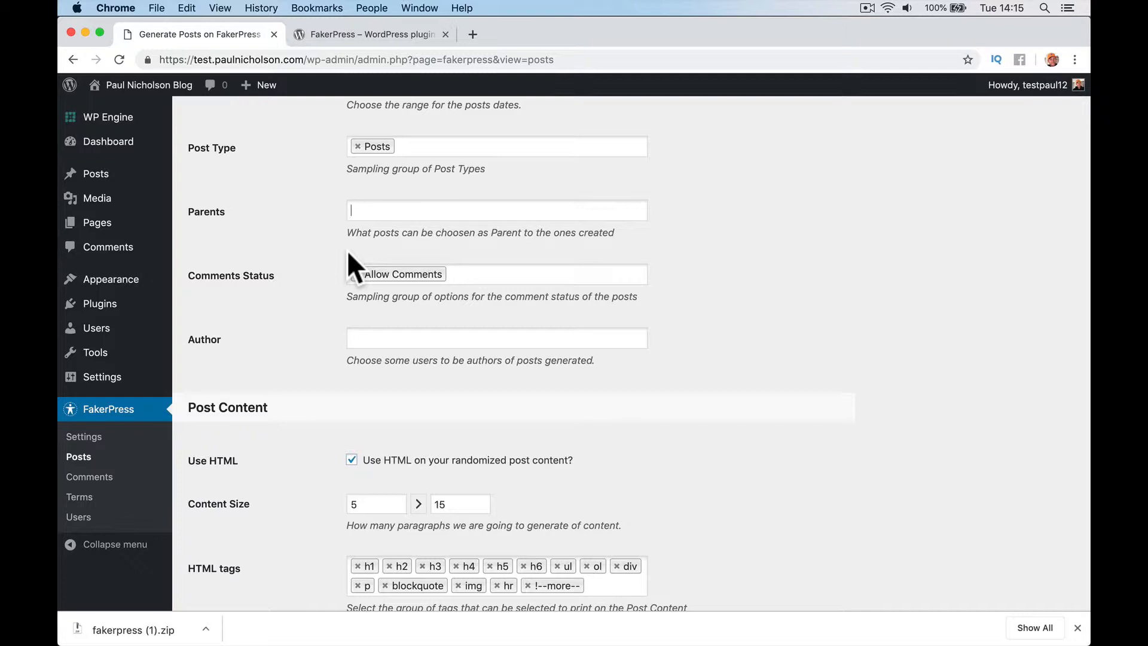
{"action": "scroll", "scroll_direction": "down", "scroll_amount": 3}
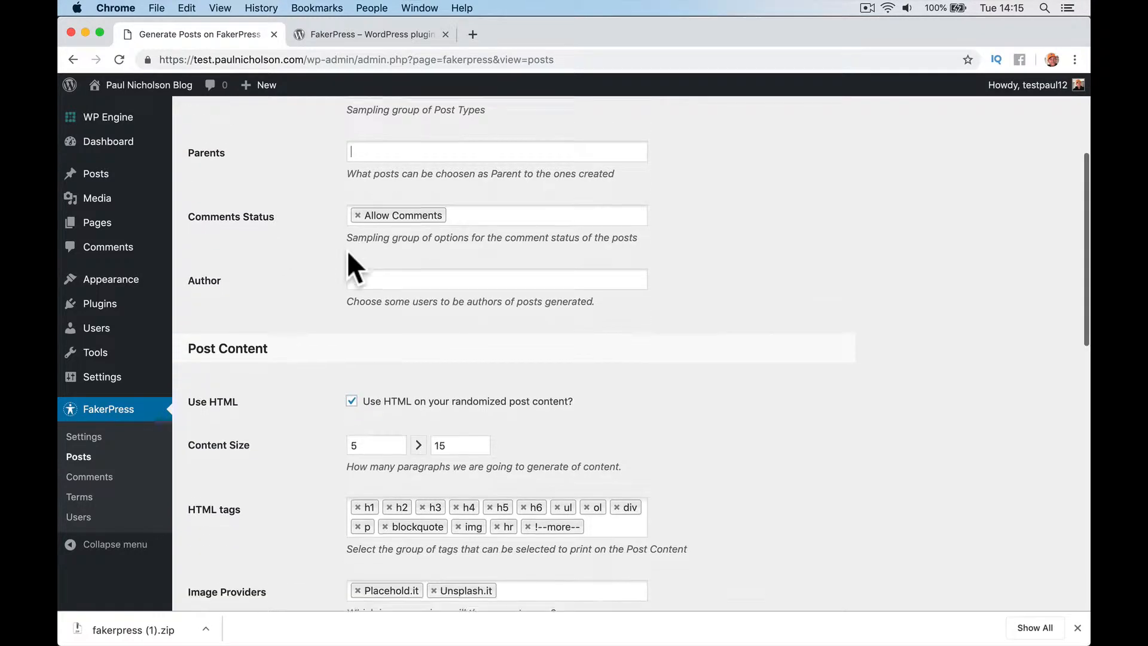
{"action": "scroll", "scroll_direction": "down", "scroll_amount": 3}
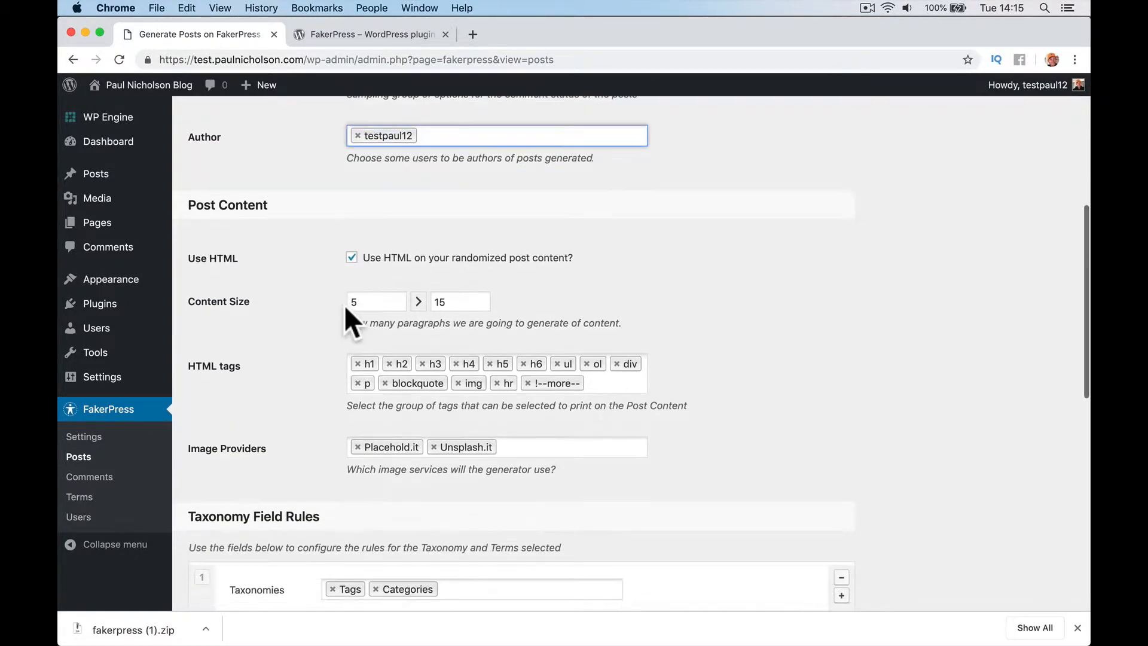
{"action": "scroll", "scroll_direction": "down", "scroll_amount": 3}
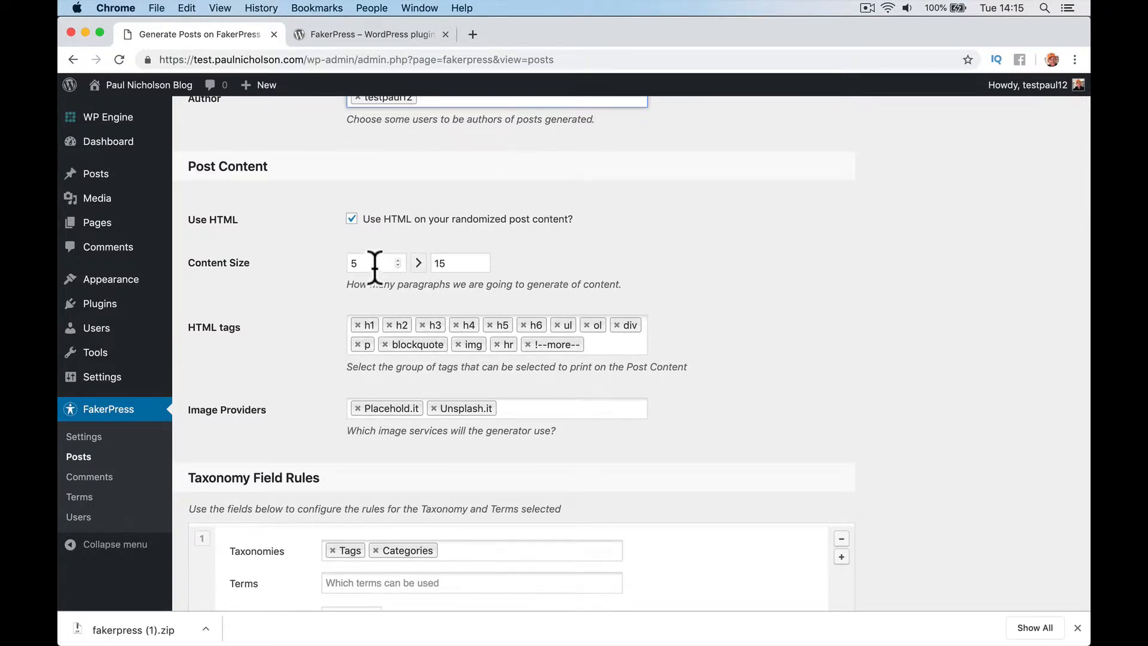
{"action": "scroll", "scroll_direction": "down", "scroll_amount": 3}
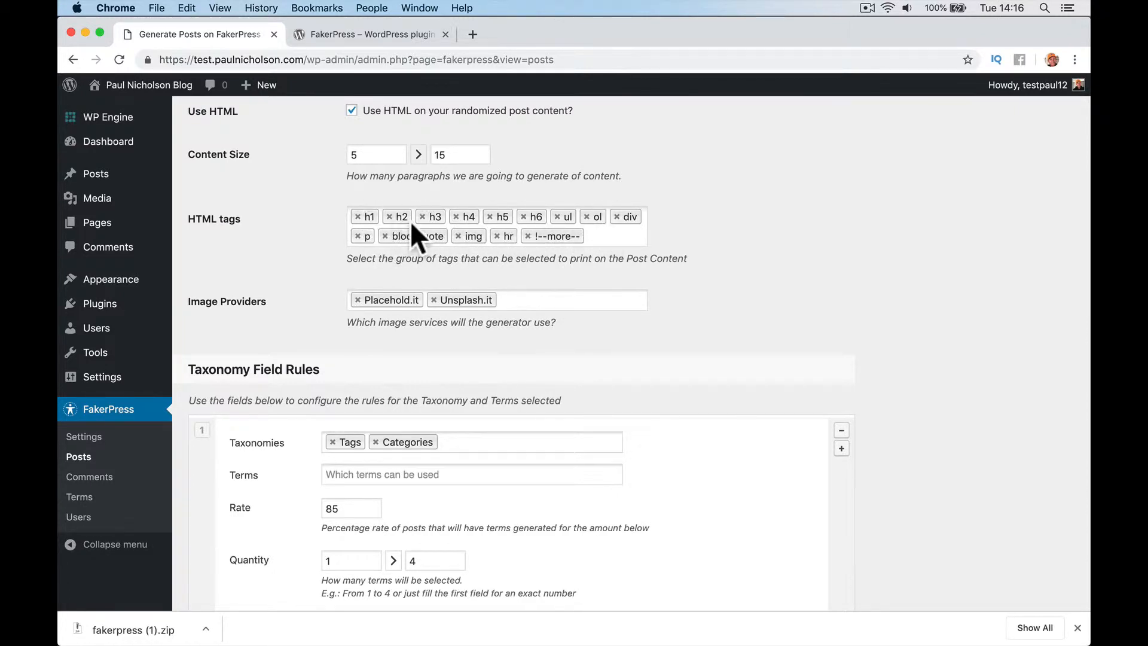
{"action": "mouse_move", "coordinate": [389, 321]}
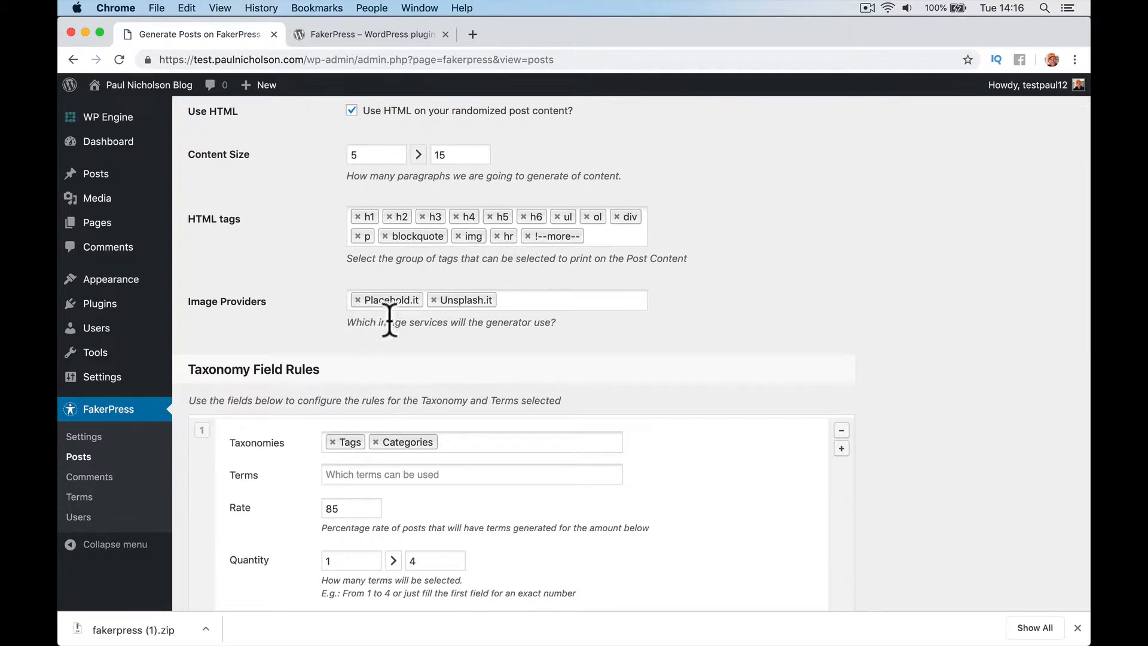
{"action": "mouse_move", "coordinate": [313, 363]}
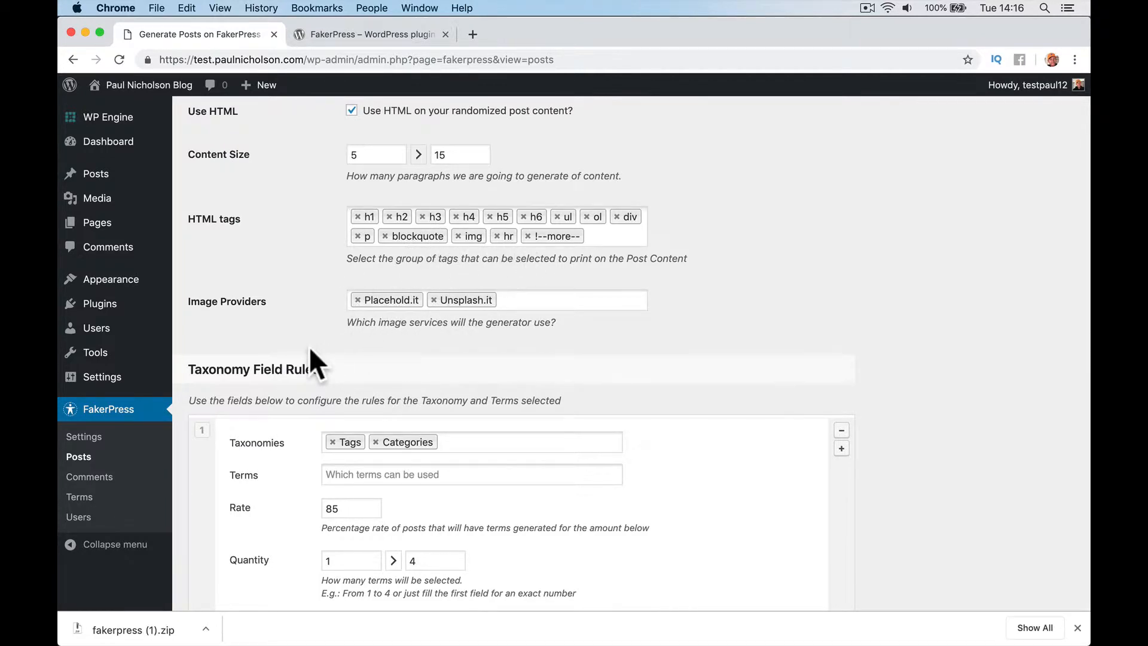
Review the meta field rules and generate the ten fake posts.
{"action": "scroll", "scroll_direction": "down", "scroll_amount": 3}
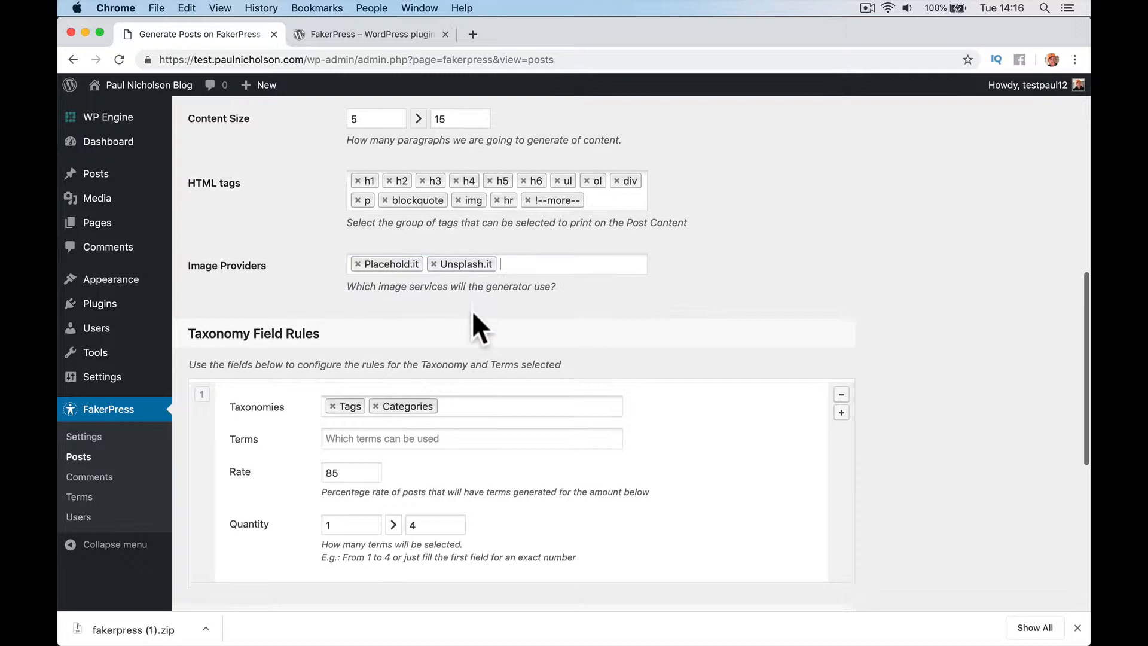
{"action": "scroll", "scroll_direction": "down", "scroll_amount": 3}
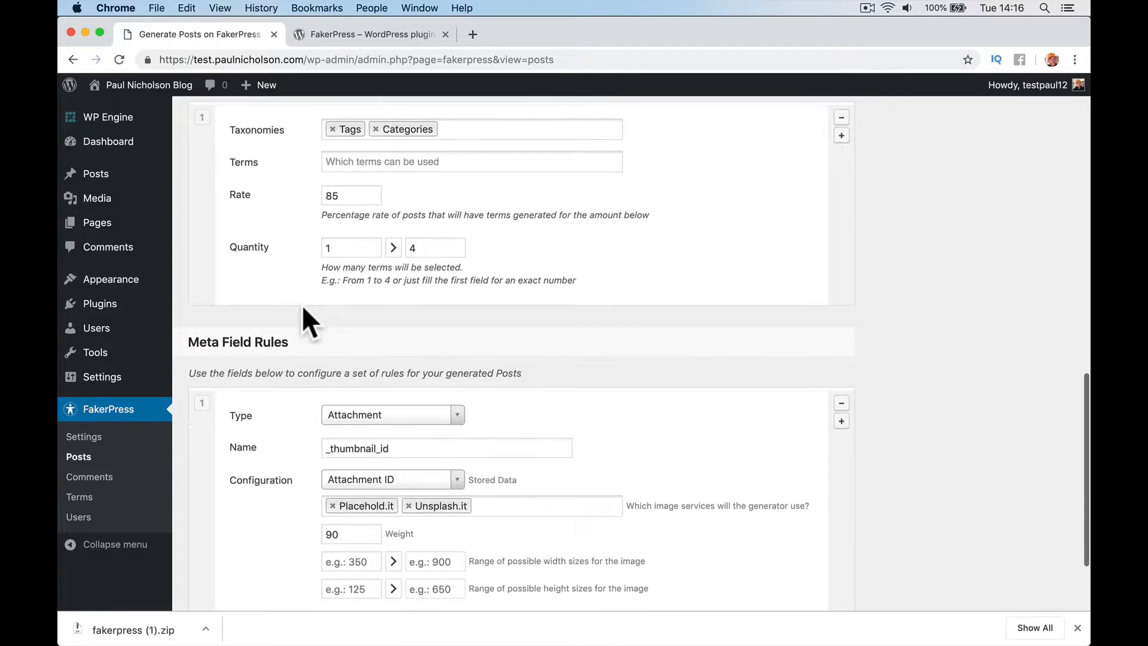
{"action": "scroll", "scroll_direction": "down", "scroll_amount": 3}
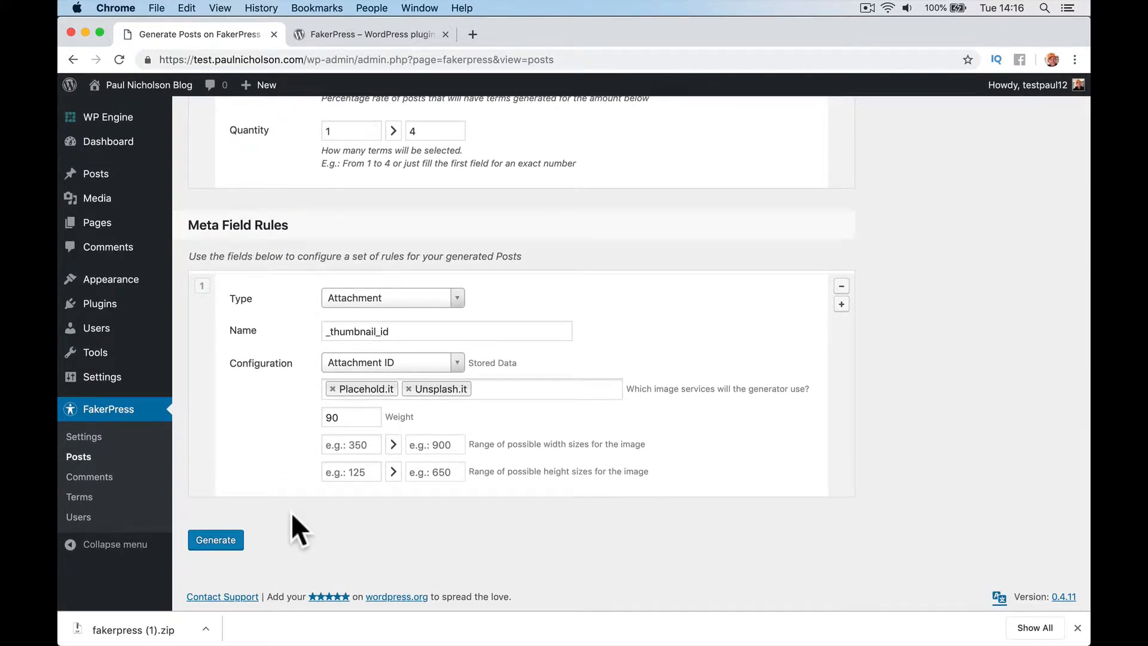
{"action": "mouse_move", "coordinate": [324, 563]}
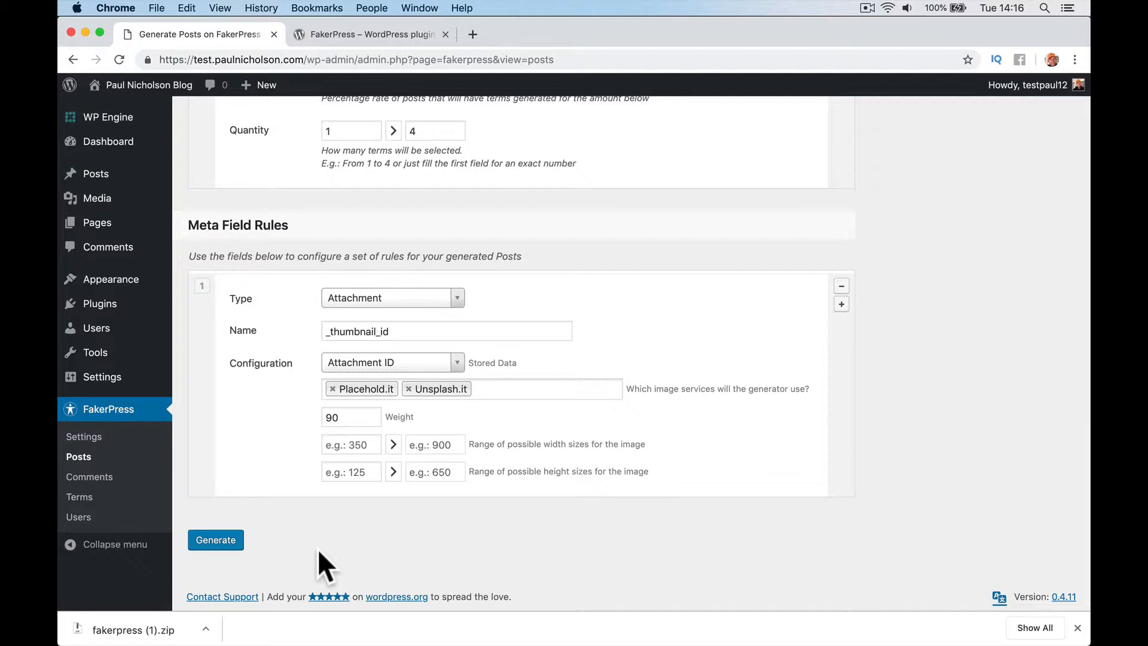
{"action": "left_click", "coordinate": [215, 539]}
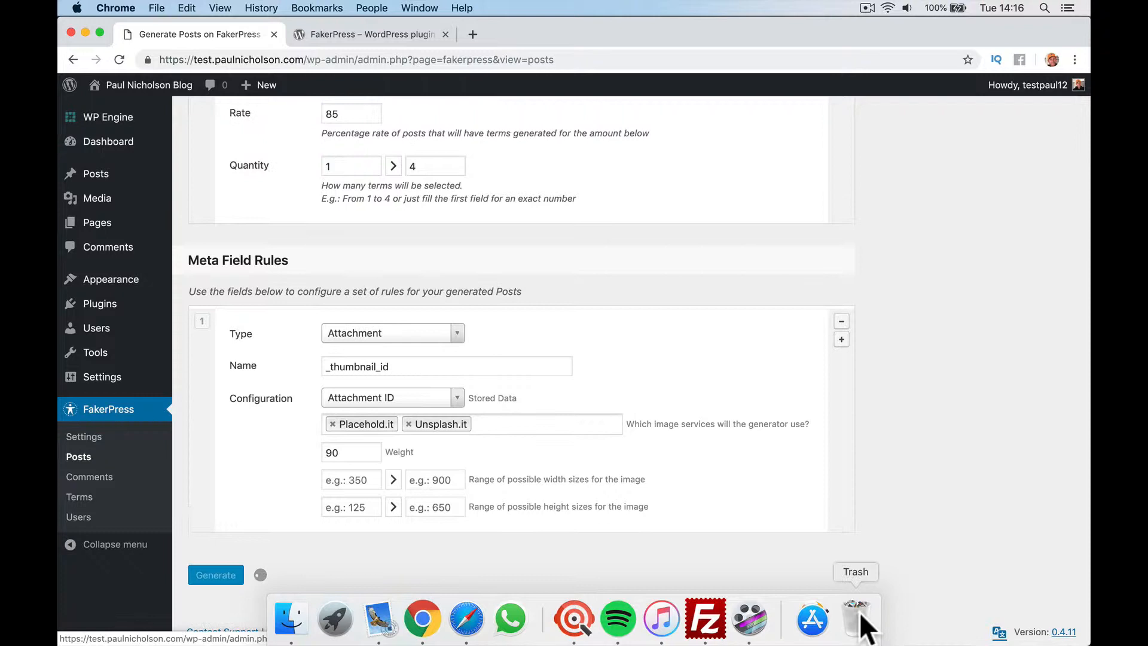
Visit the live blog and open one of the generated fake posts.
{"action": "left_click", "coordinate": [215, 574]}
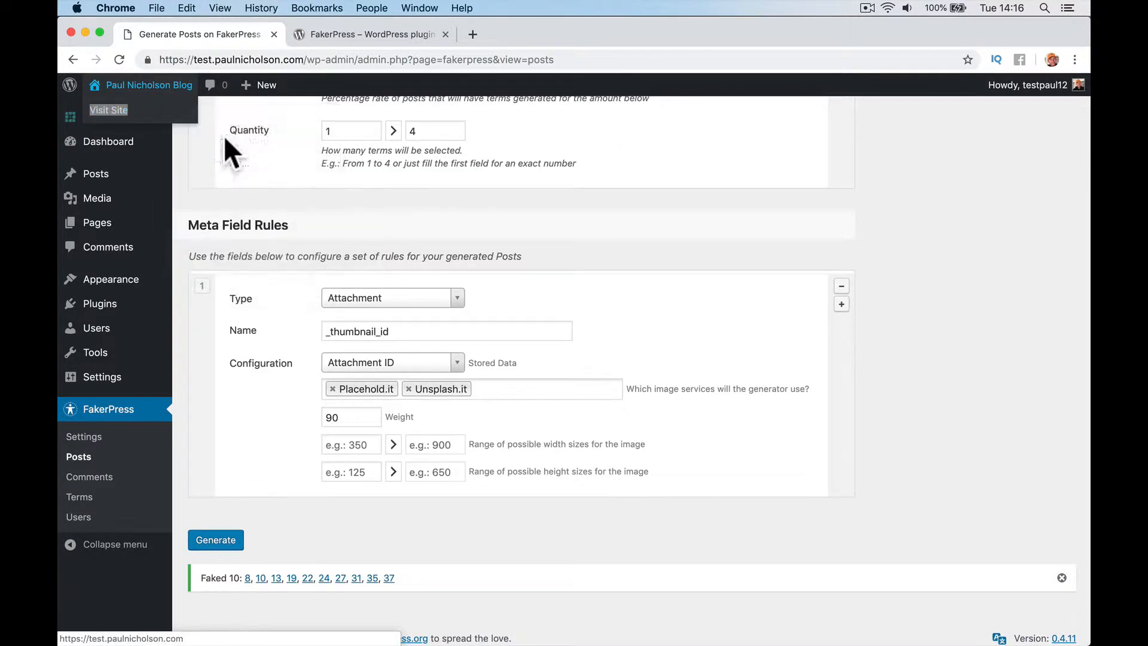
{"action": "left_click", "coordinate": [108, 110]}
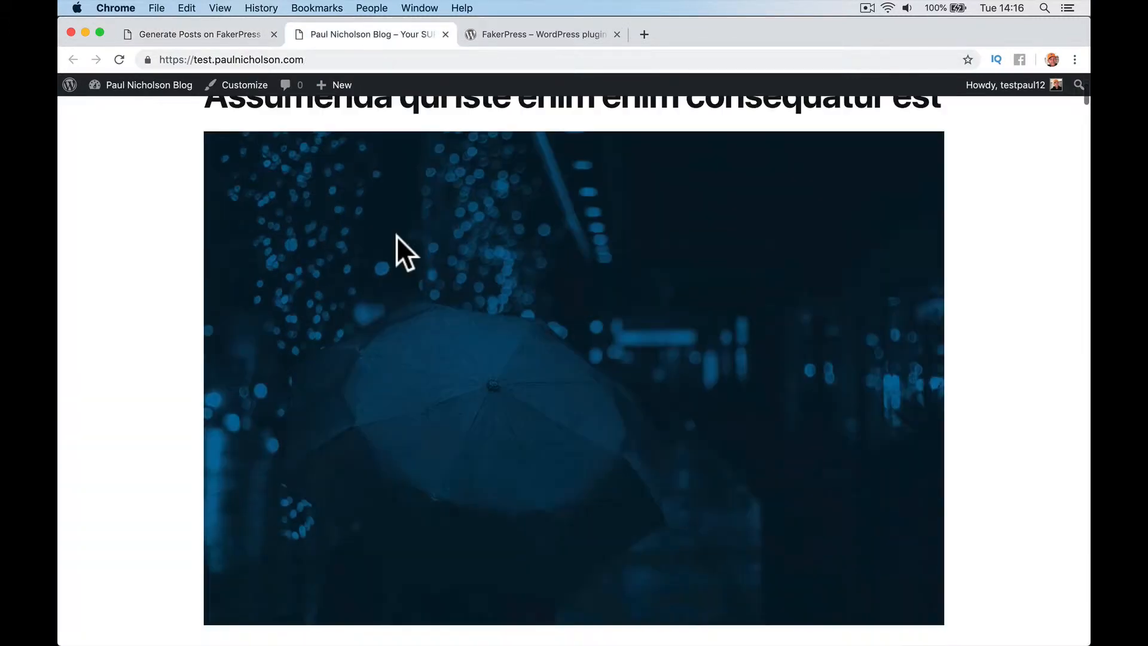
{"action": "left_click", "coordinate": [403, 249]}
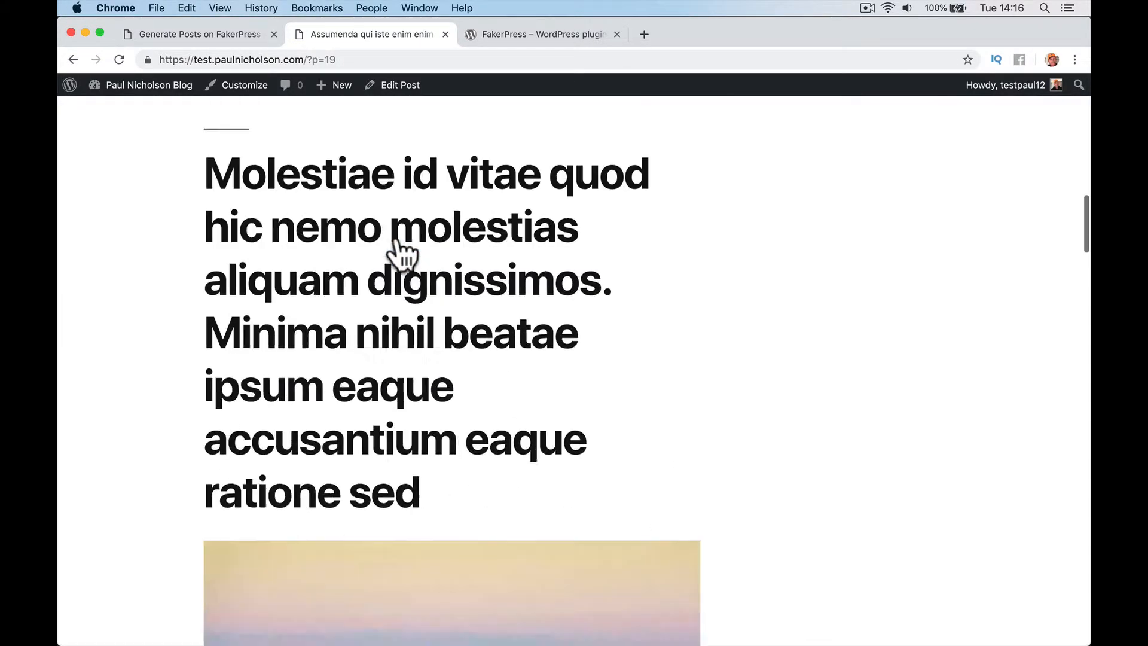
Scroll through the post's placeholder text and images.
{"action": "scroll", "scroll_direction": "down", "scroll_amount": 3}
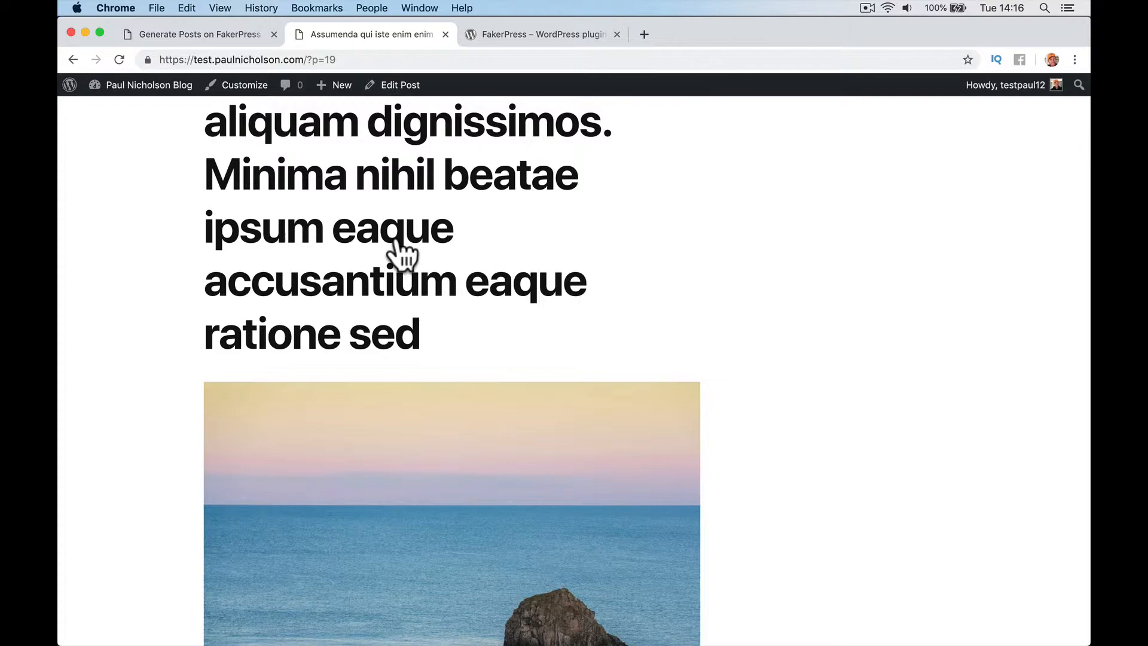
{"action": "scroll", "scroll_direction": "down", "scroll_amount": 3}
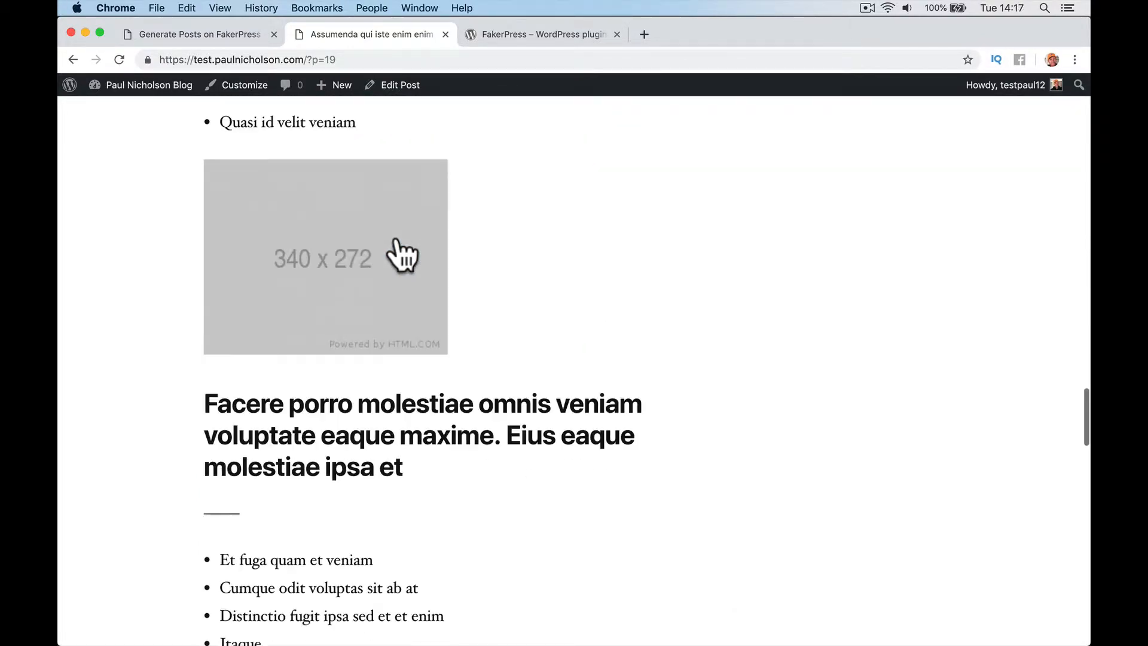
{"action": "scroll", "scroll_direction": "down", "scroll_amount": 3}
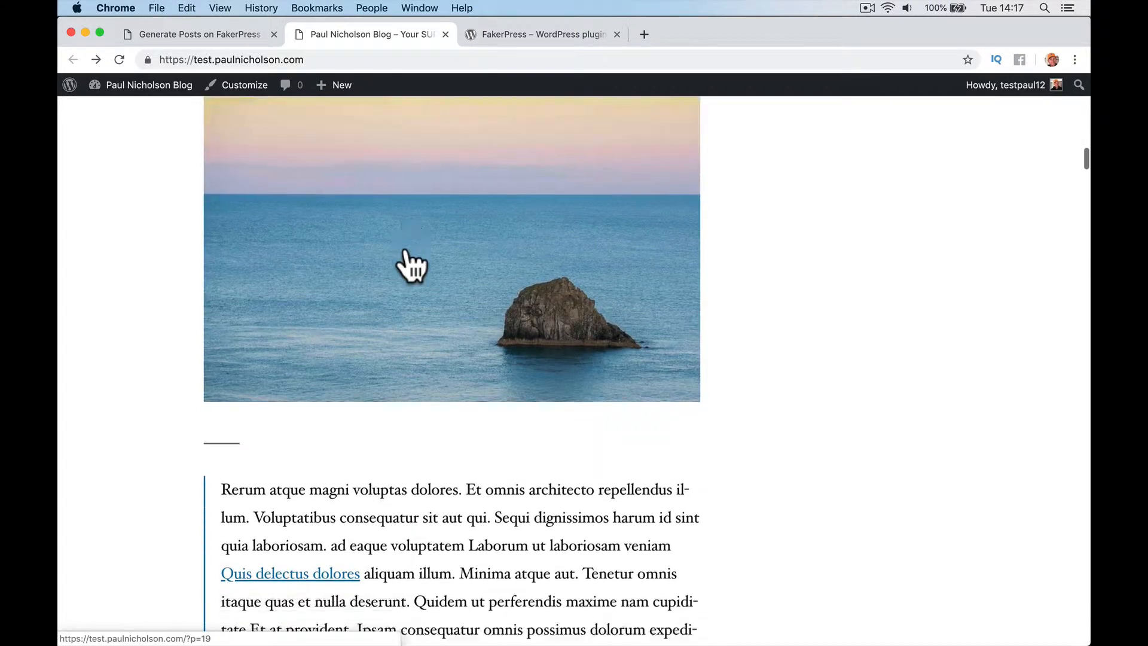
{"action": "scroll", "scroll_direction": "down", "scroll_amount": 3}
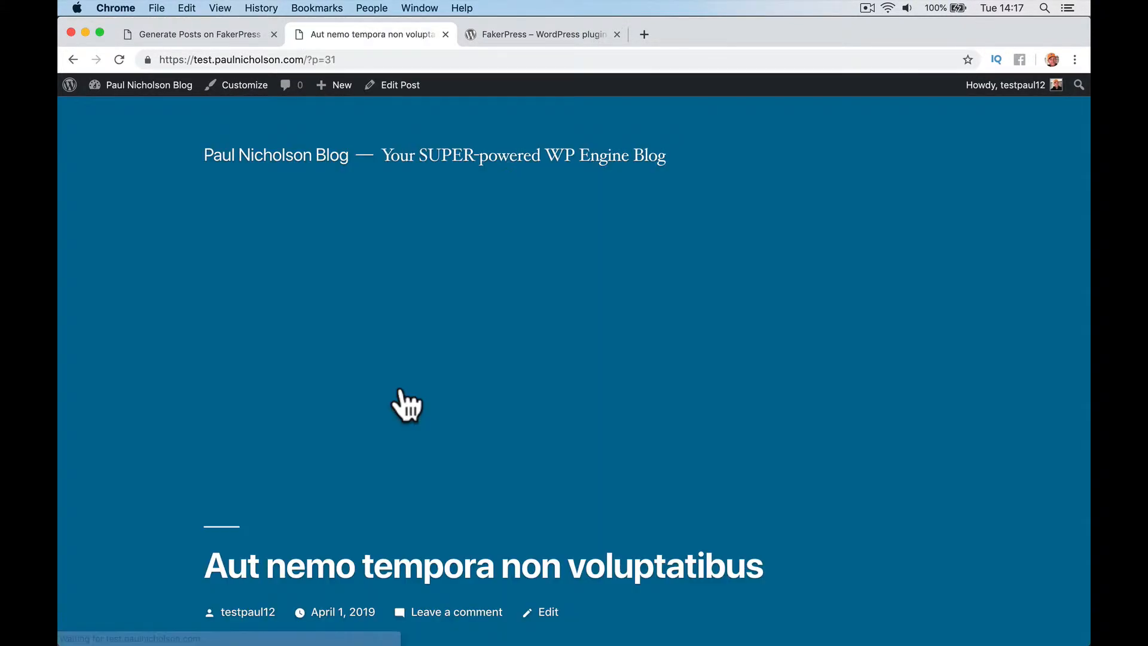
{"action": "scroll", "scroll_direction": "down", "scroll_amount": 3}
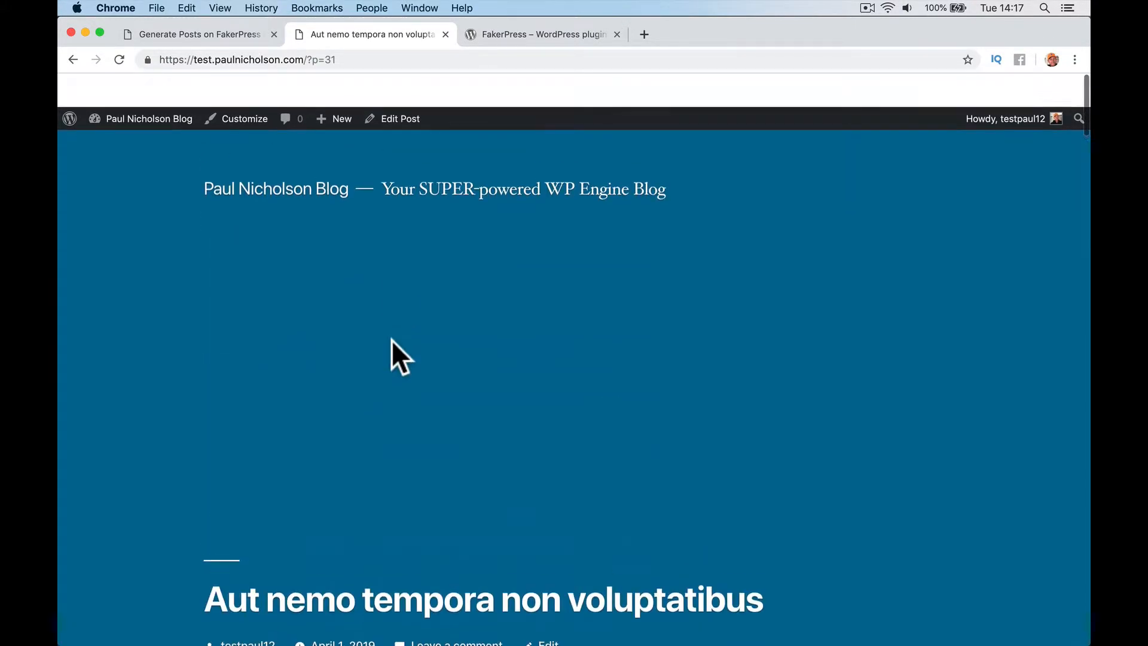
{"action": "scroll", "scroll_direction": "down", "scroll_amount": 3}
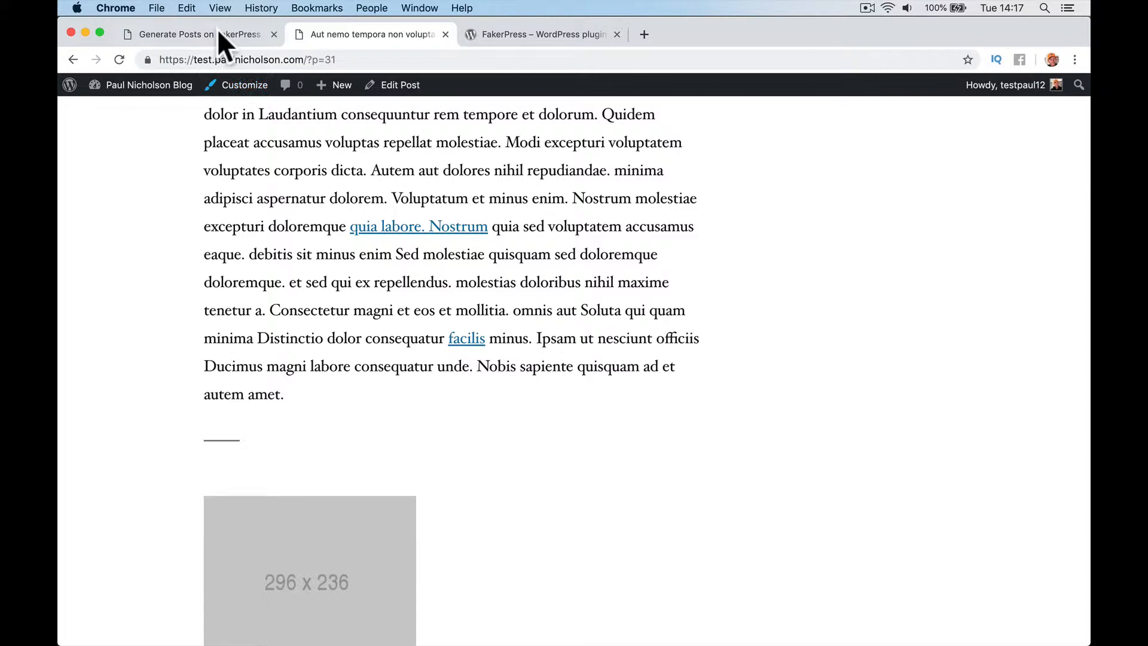
Change the generator's Post Type to Pages and generate a batch of fake pages.
{"action": "left_click", "coordinate": [175, 34]}
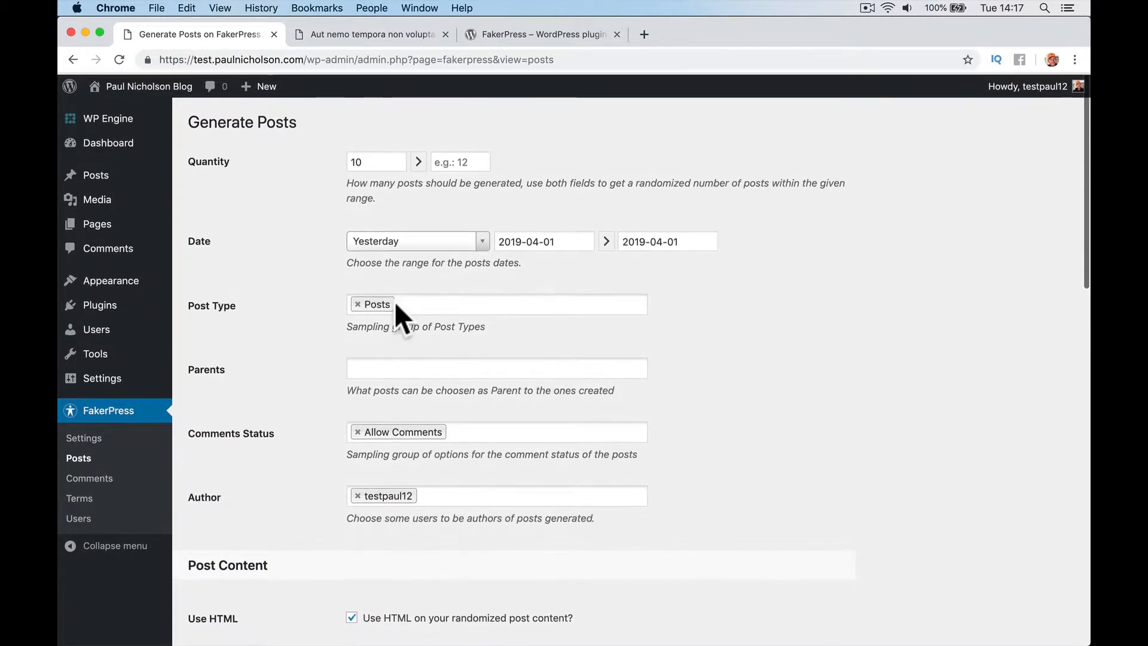
{"action": "left_click", "coordinate": [497, 303]}
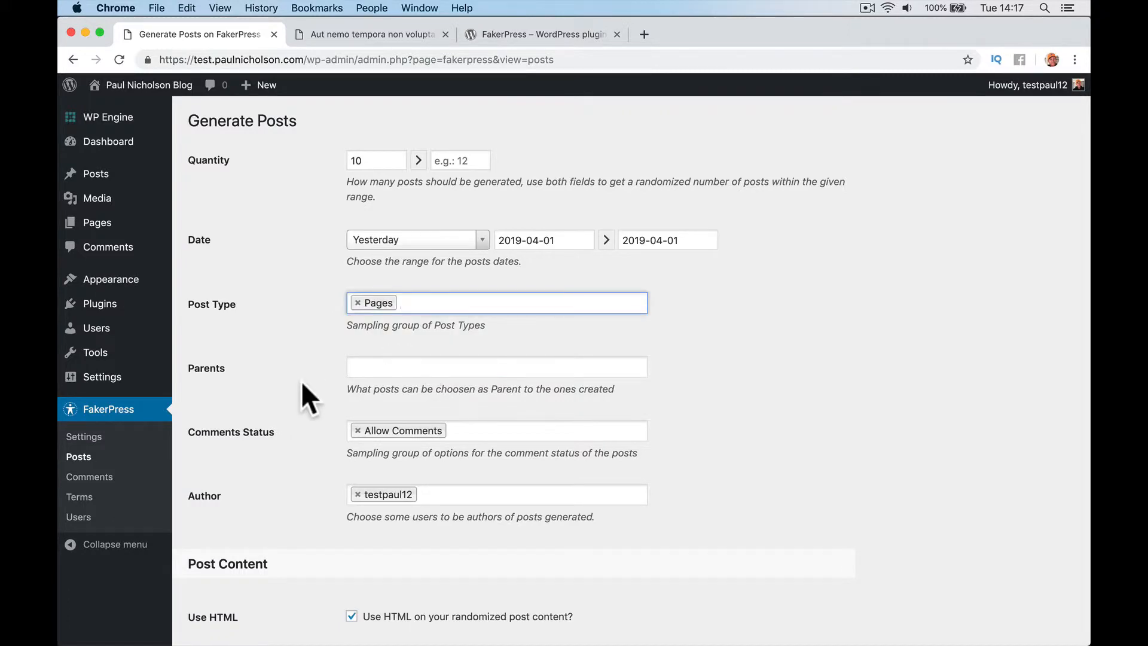
{"action": "left_click", "coordinate": [216, 533]}
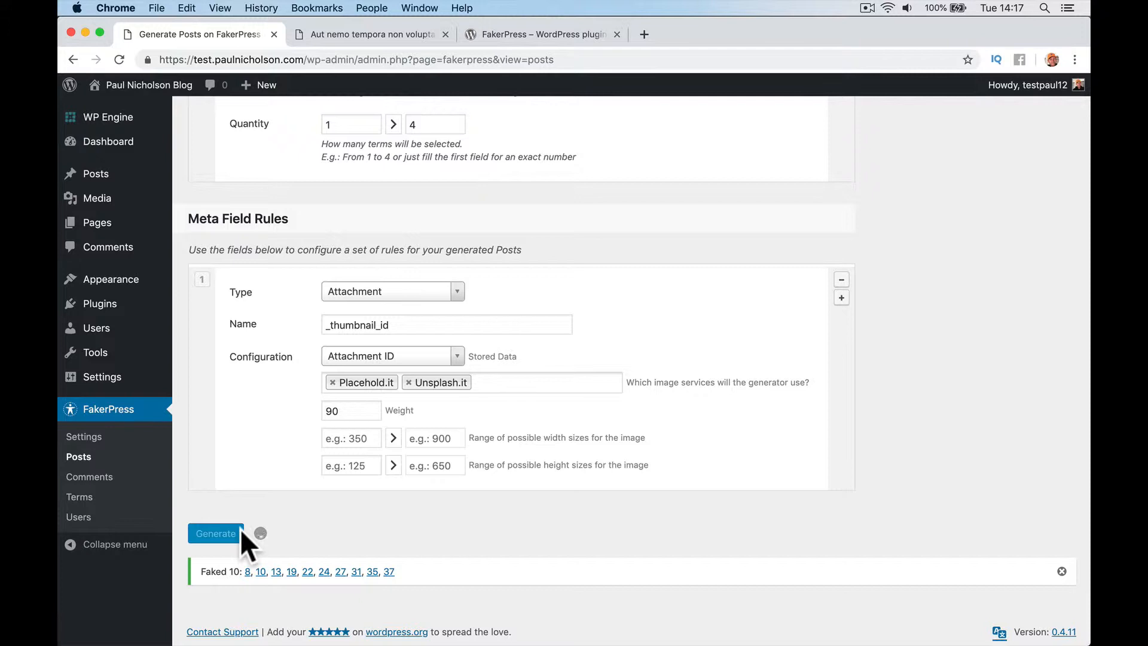
{"action": "mouse_move", "coordinate": [132, 193]}
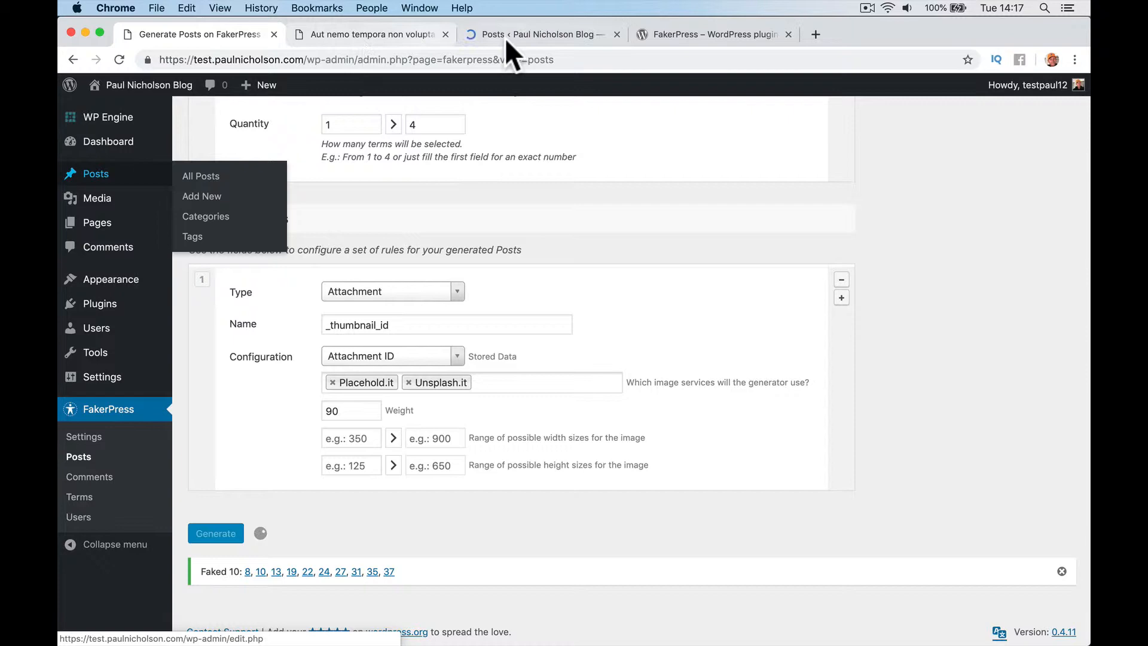
Check the posts list, then bring up the list of all pages.
{"action": "left_click", "coordinate": [542, 34]}
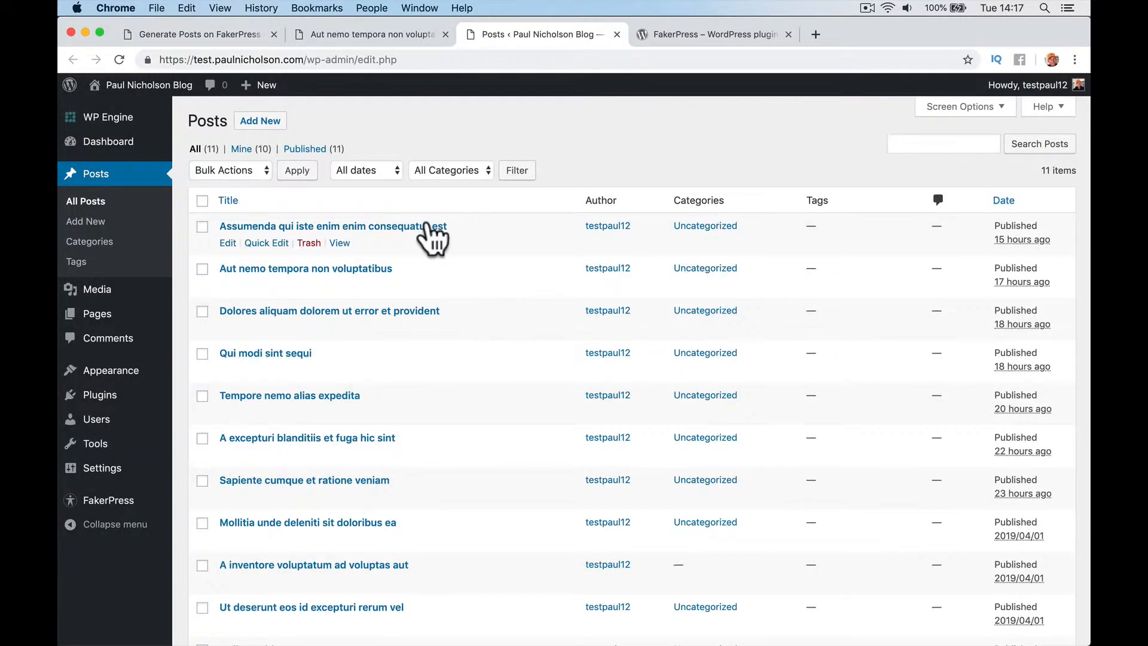
{"action": "scroll", "scroll_direction": "down", "scroll_amount": 3}
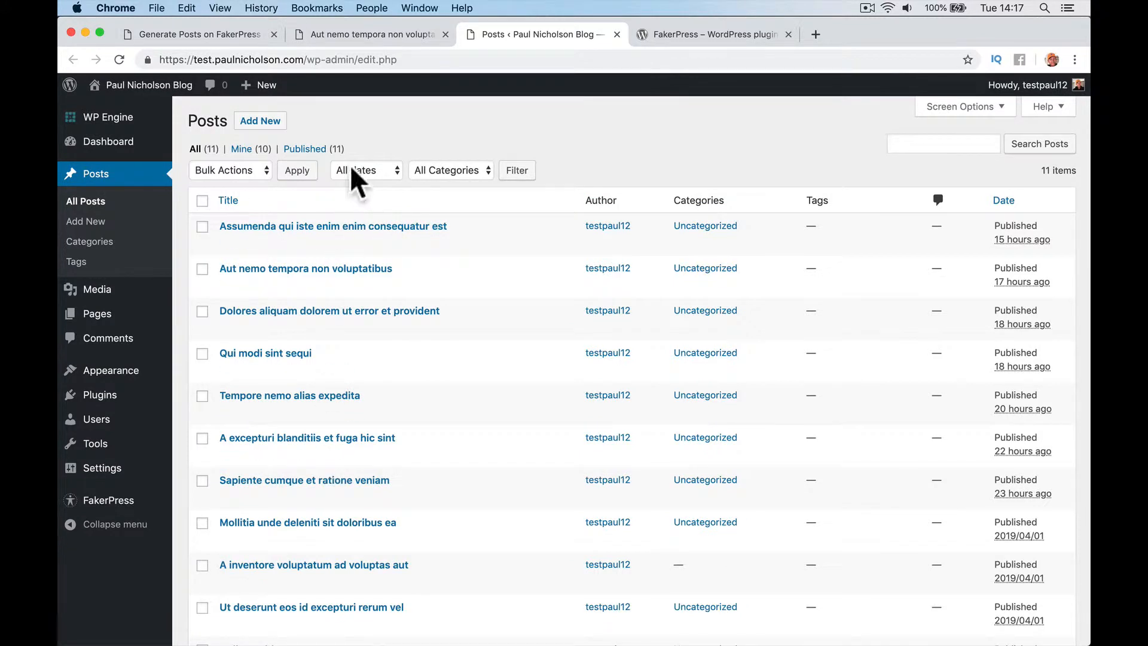
{"action": "left_click", "coordinate": [96, 314]}
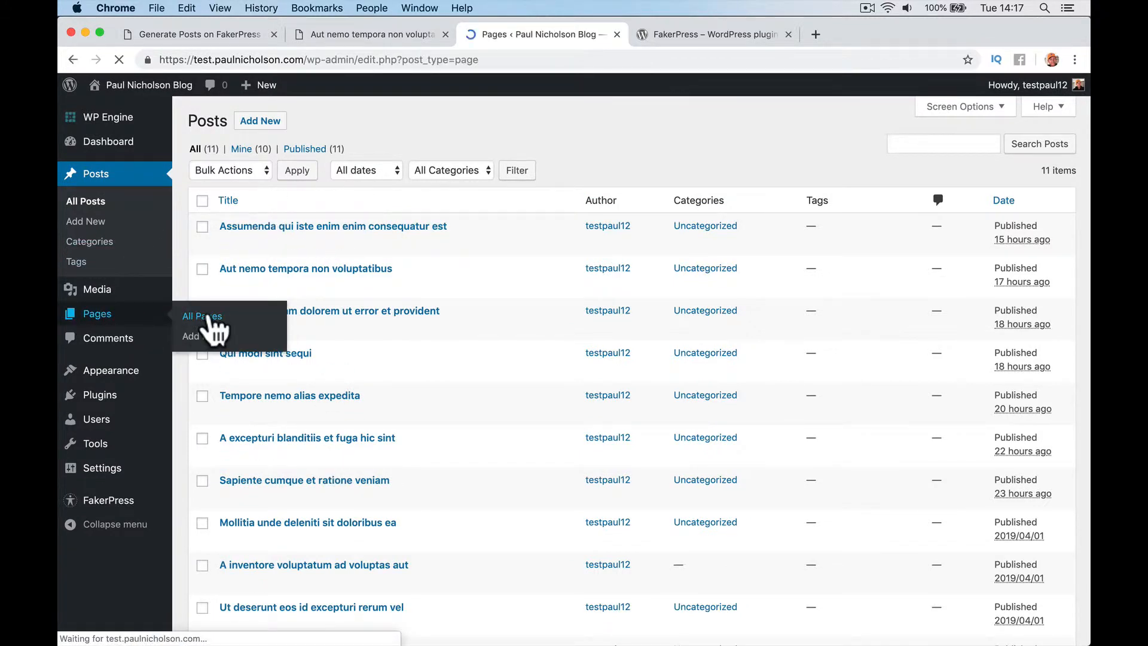
{"action": "left_click", "coordinate": [201, 316]}
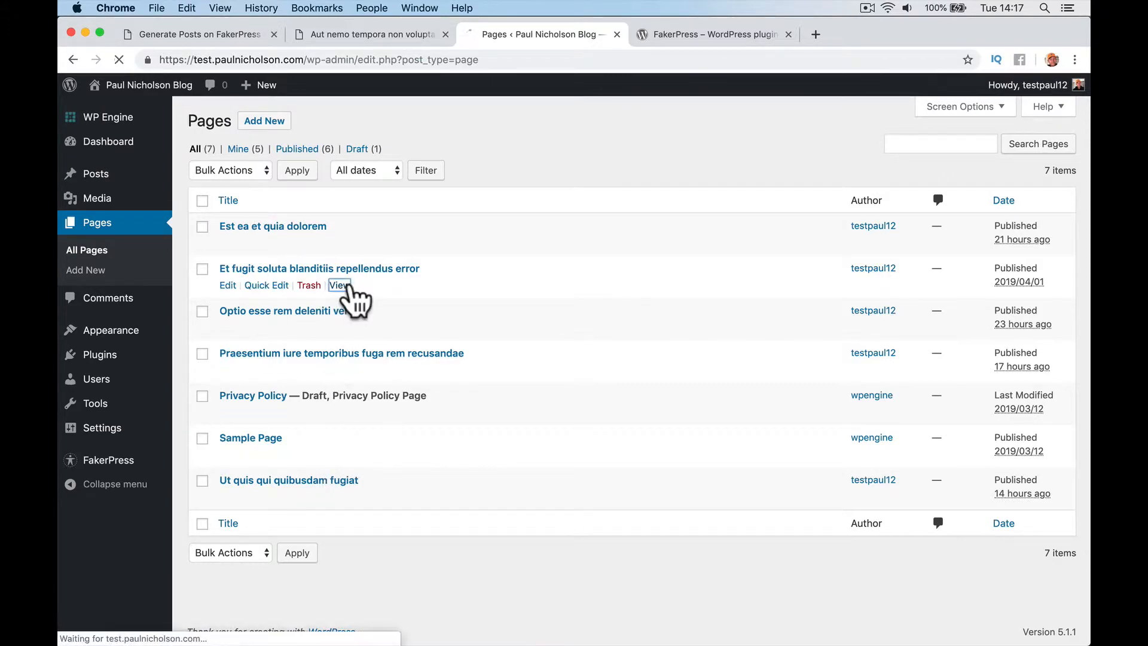
View the generated page Et fugit soluta blanditiis repellendus error live, then return to the generator.
{"action": "left_click", "coordinate": [339, 285]}
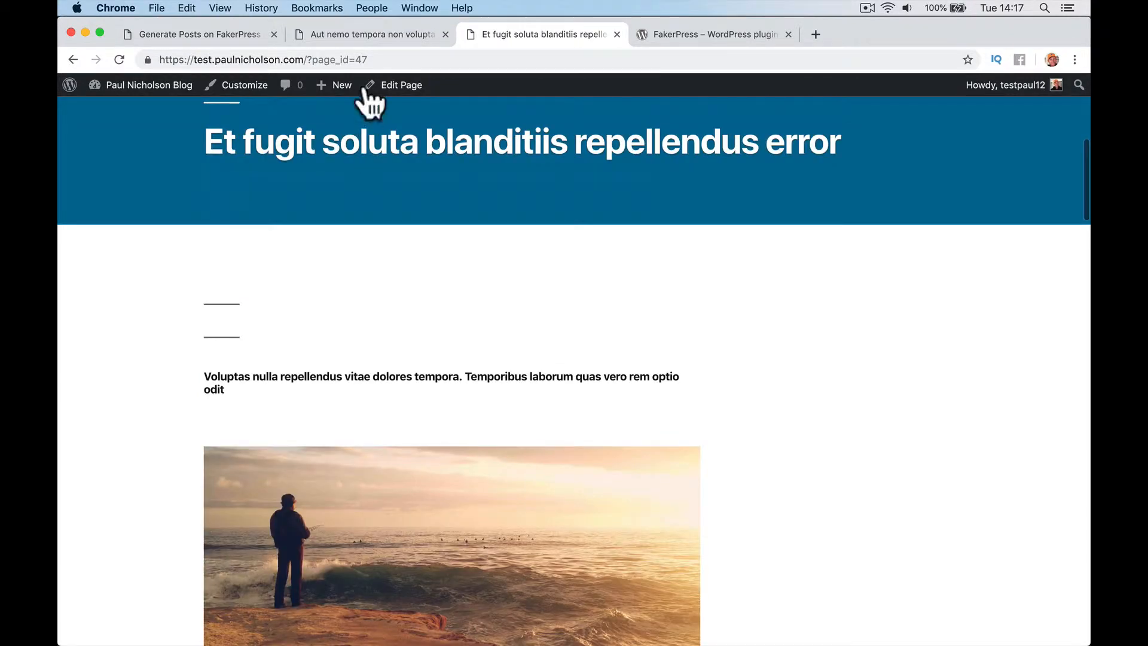
{"action": "left_click", "coordinate": [197, 34]}
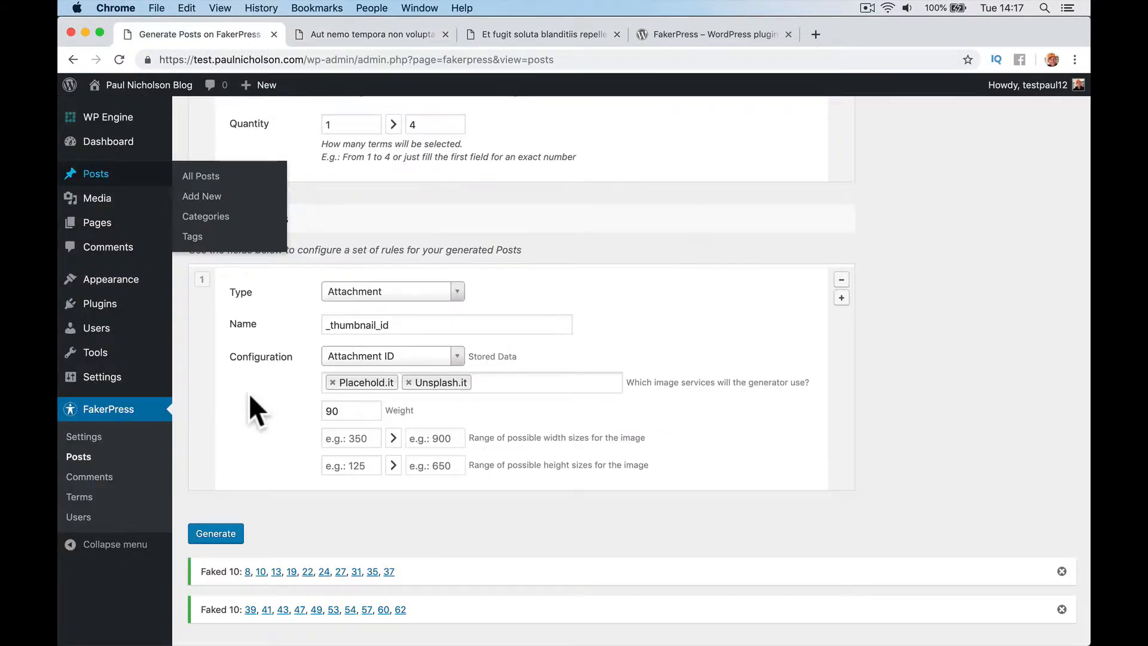
Generate two batches of 10 fake comments dated Yesterday.
{"action": "left_click", "coordinate": [90, 477]}
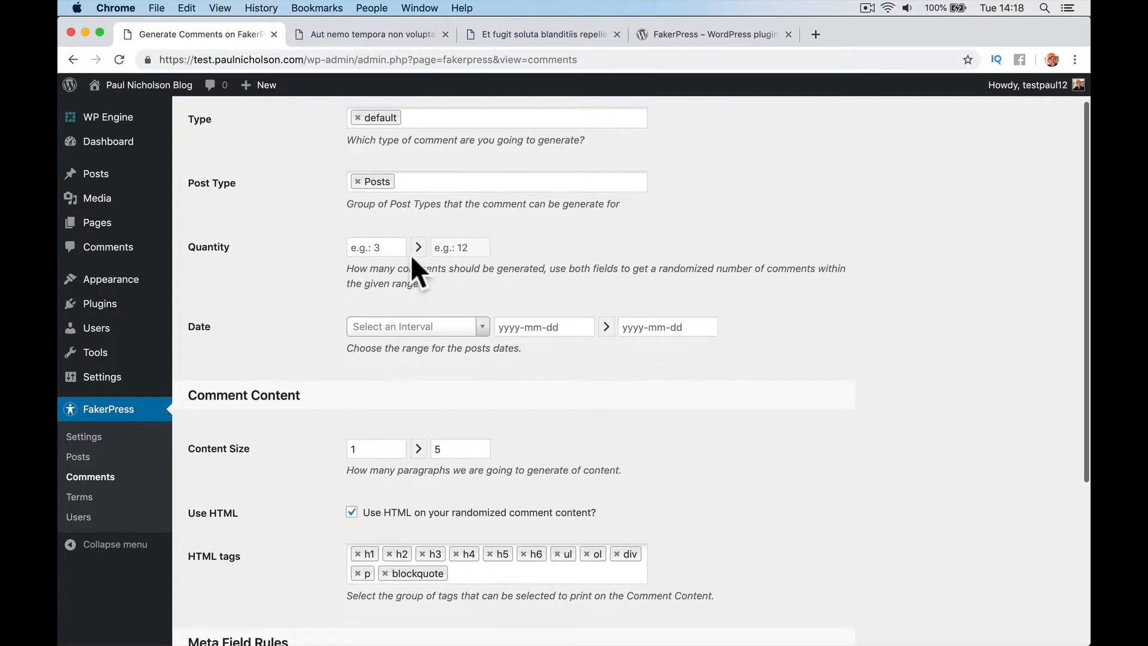
{"action": "type", "text": "10"}
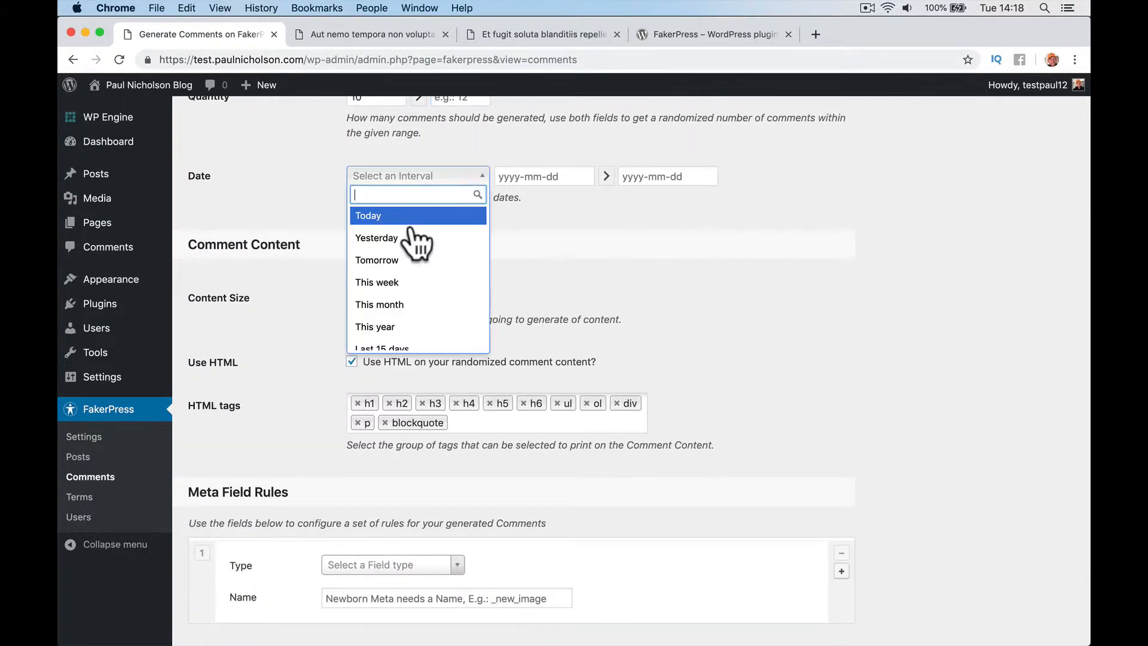
{"action": "left_click", "coordinate": [376, 237]}
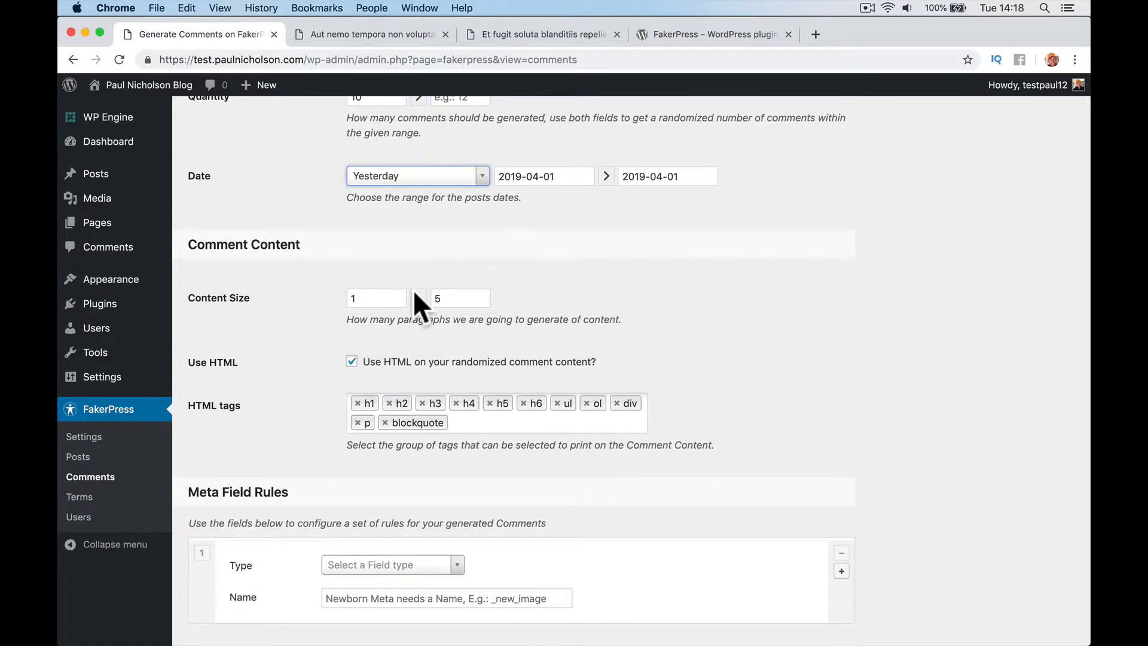
{"action": "scroll", "scroll_direction": "down", "scroll_amount": 3}
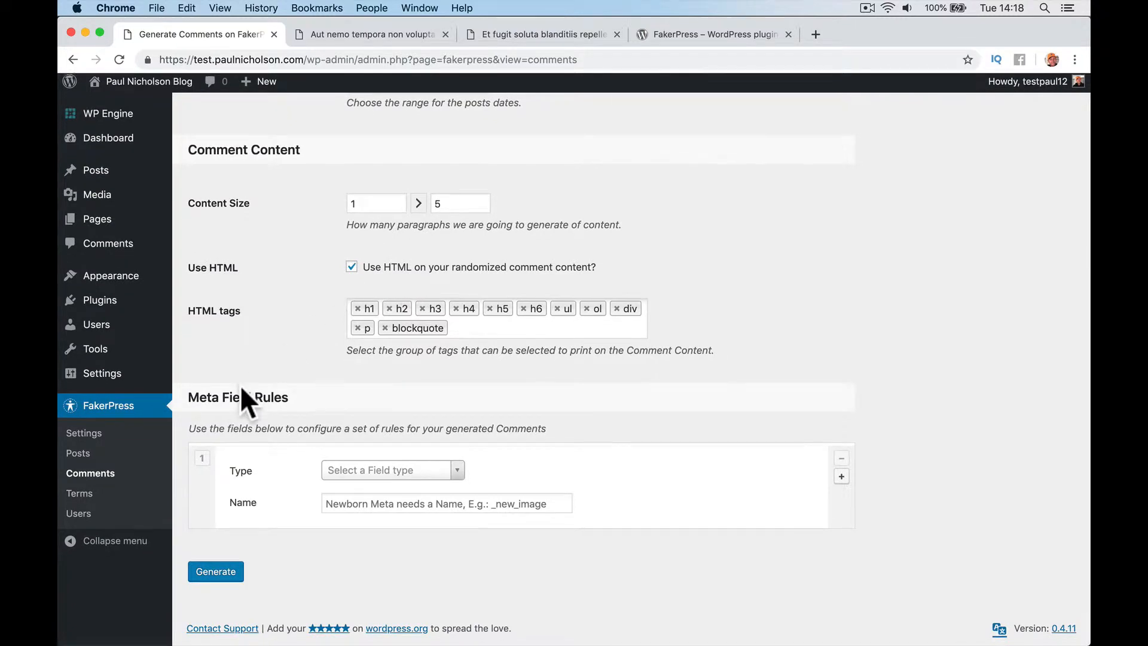
{"action": "left_click", "coordinate": [215, 571]}
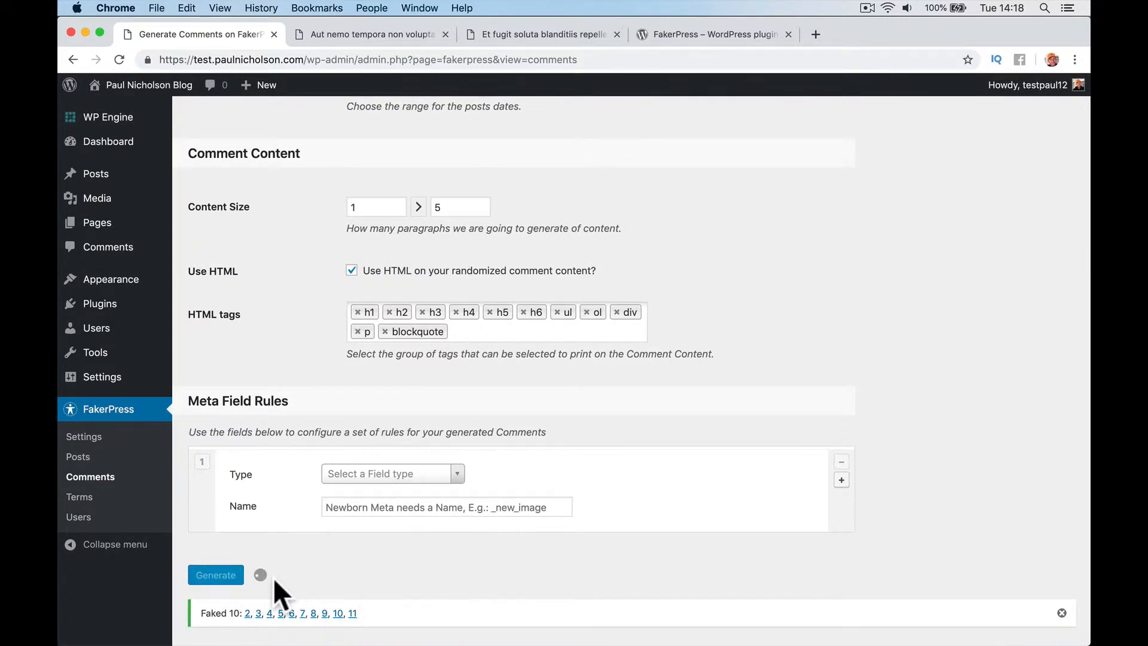
{"action": "left_click", "coordinate": [215, 575]}
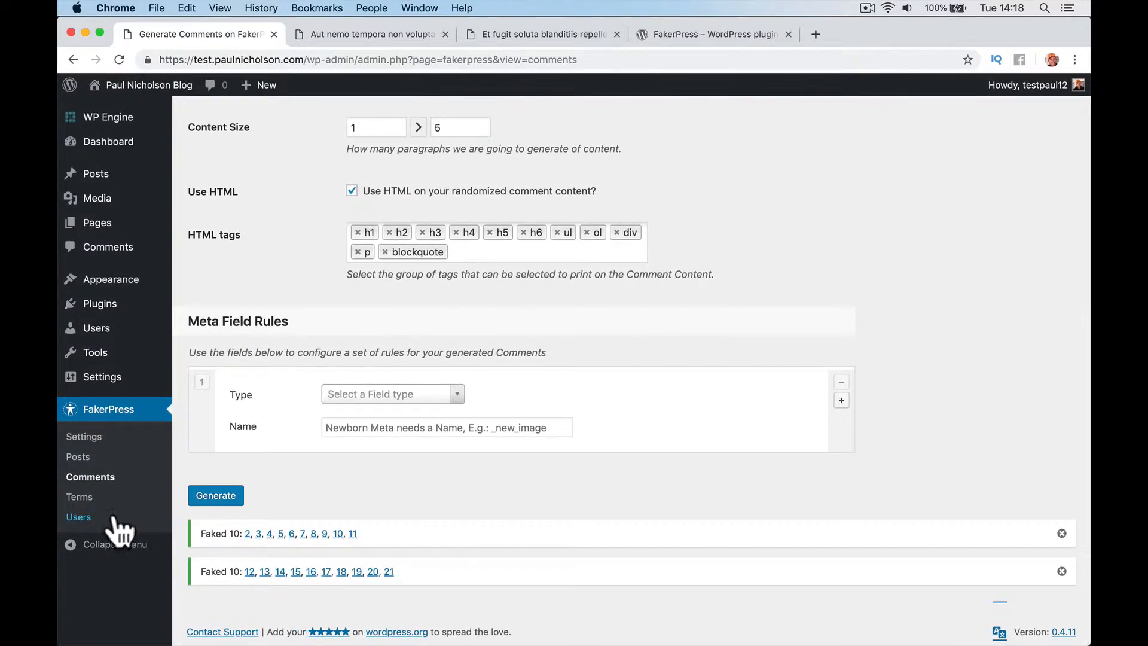
Generate 8 fake Subscriber users, then head to the blog's public front page.
{"action": "left_click", "coordinate": [79, 516]}
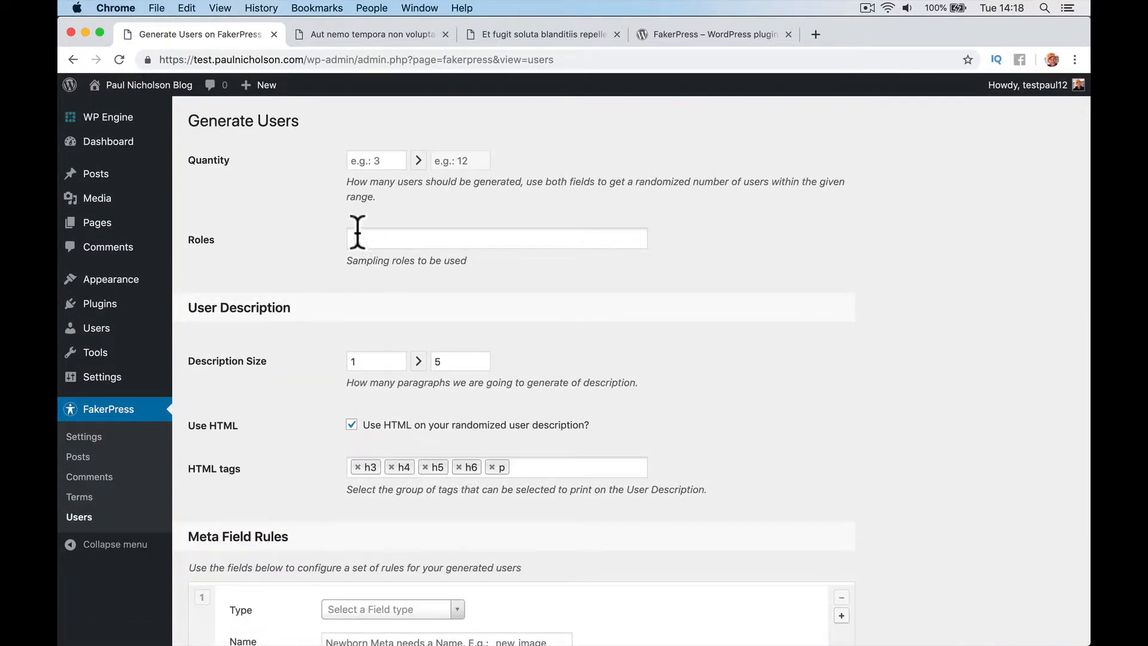
{"action": "type", "text": "8"}
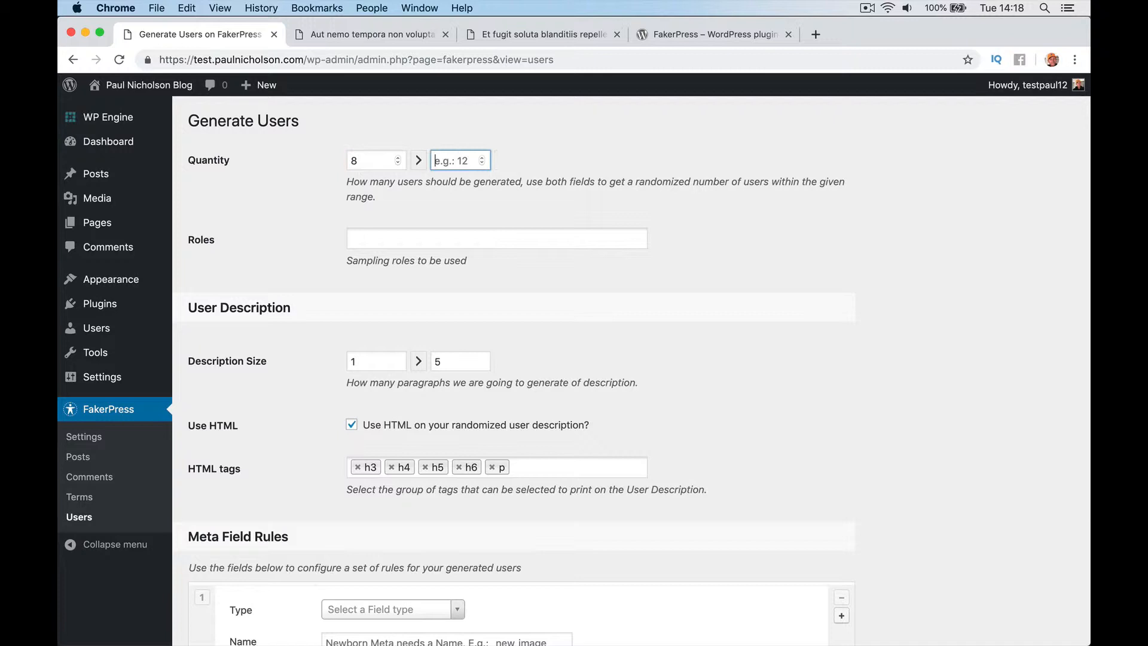
{"action": "left_click", "coordinate": [497, 238]}
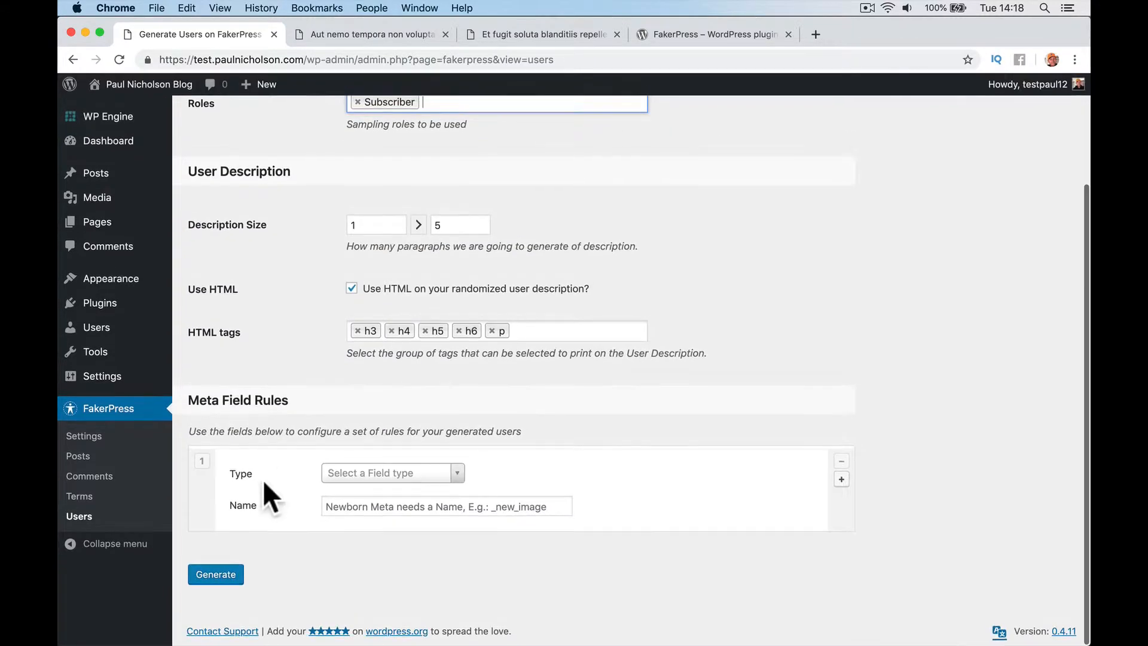
{"action": "left_click", "coordinate": [215, 574]}
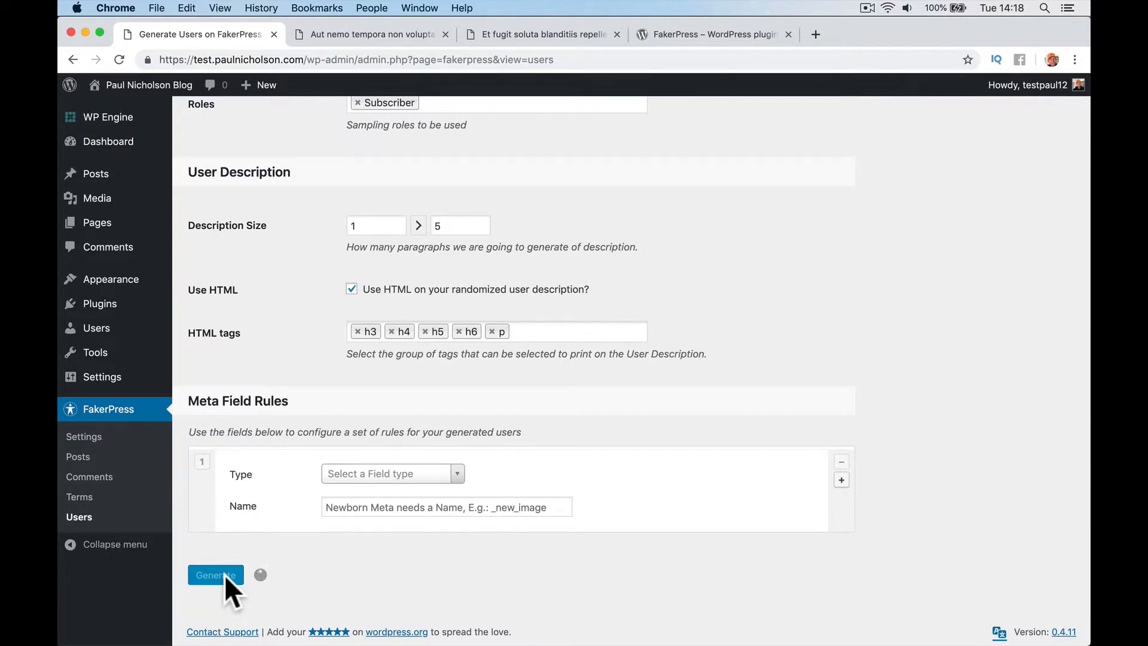
{"action": "left_click", "coordinate": [215, 575]}
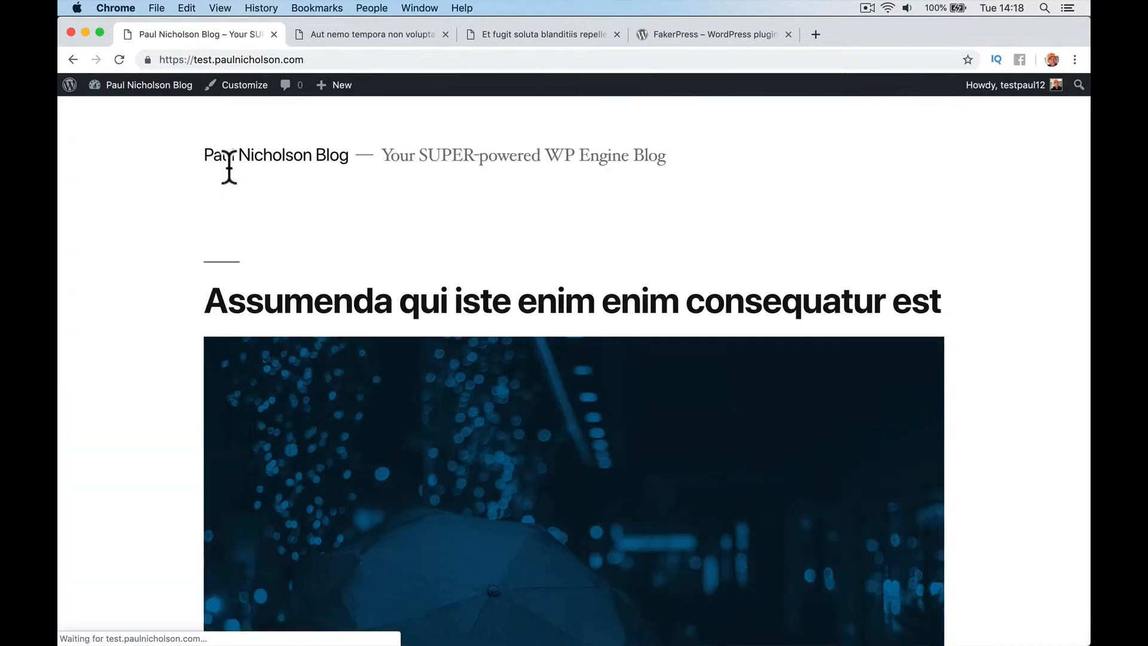
{"action": "scroll", "scroll_direction": "down", "scroll_amount": 3}
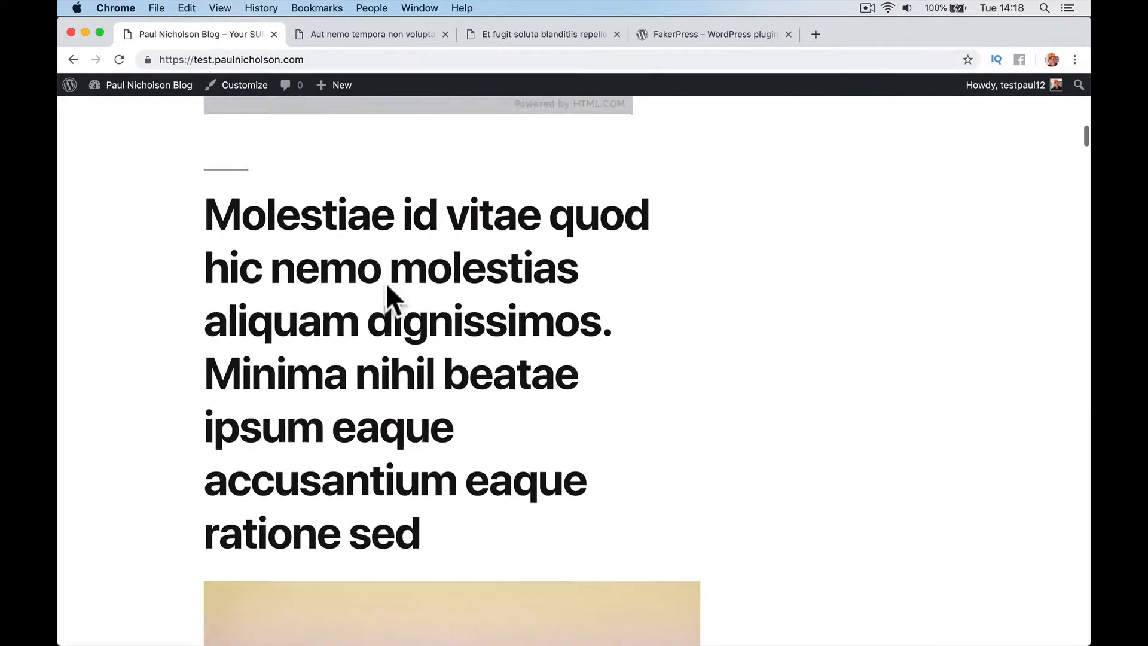
{"action": "scroll", "scroll_direction": "down", "scroll_amount": 3}
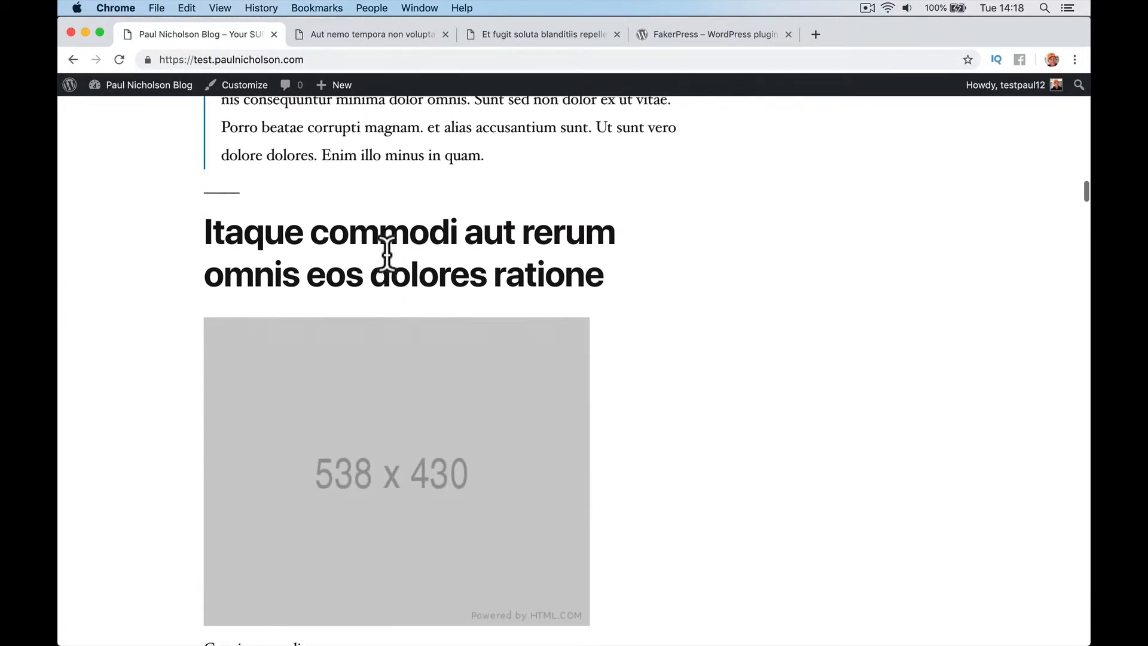
{"action": "scroll", "scroll_direction": "down", "scroll_amount": 3}
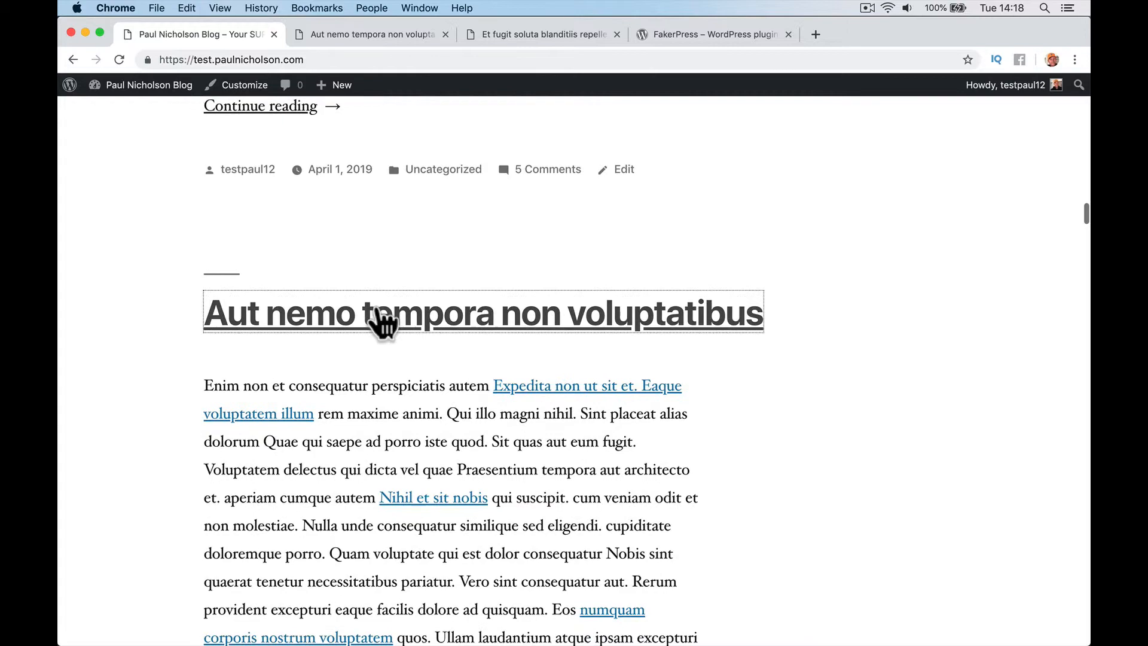
{"action": "left_click", "coordinate": [484, 313]}
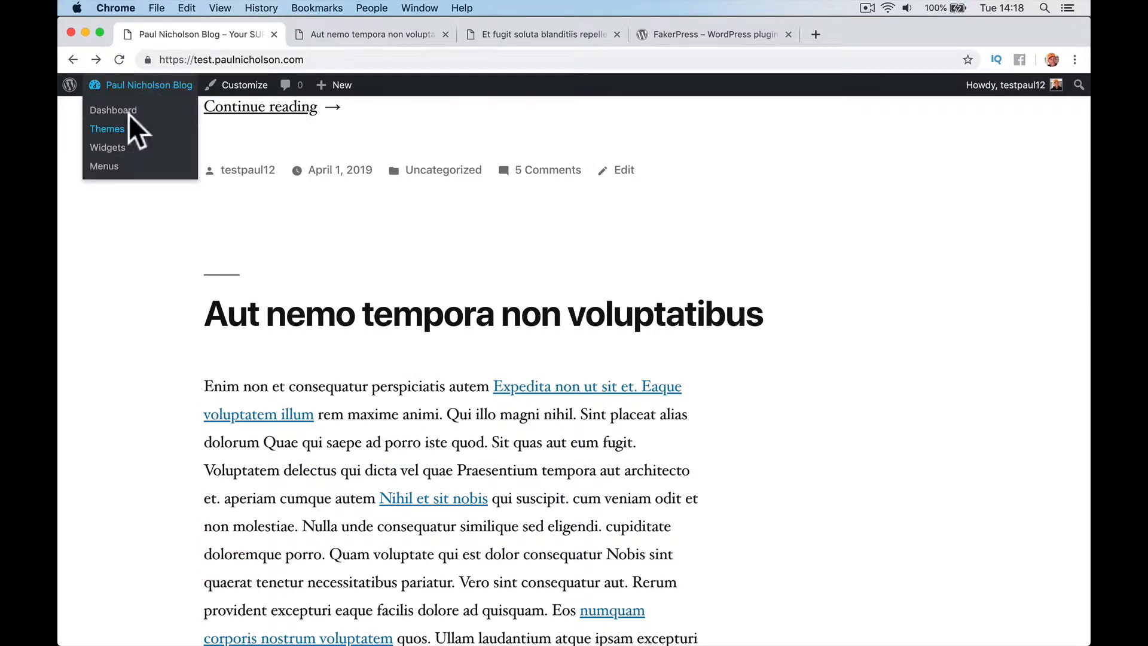
Go to the admin Comments list showing the 21 approved generated comments.
{"action": "left_click", "coordinate": [113, 110]}
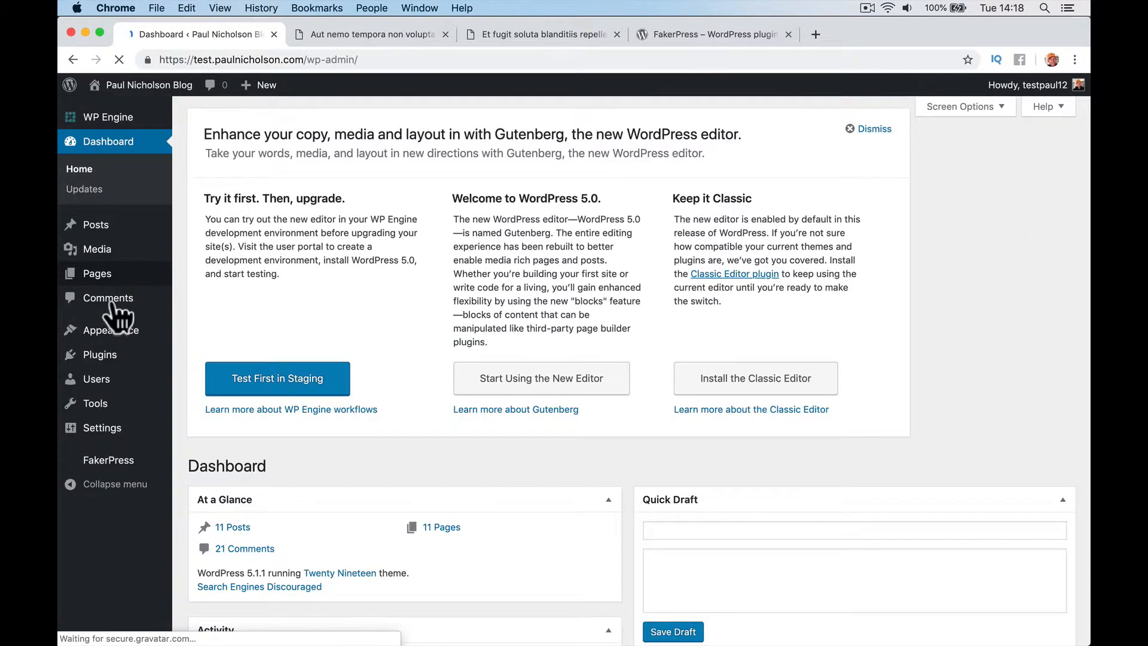
{"action": "left_click", "coordinate": [109, 297]}
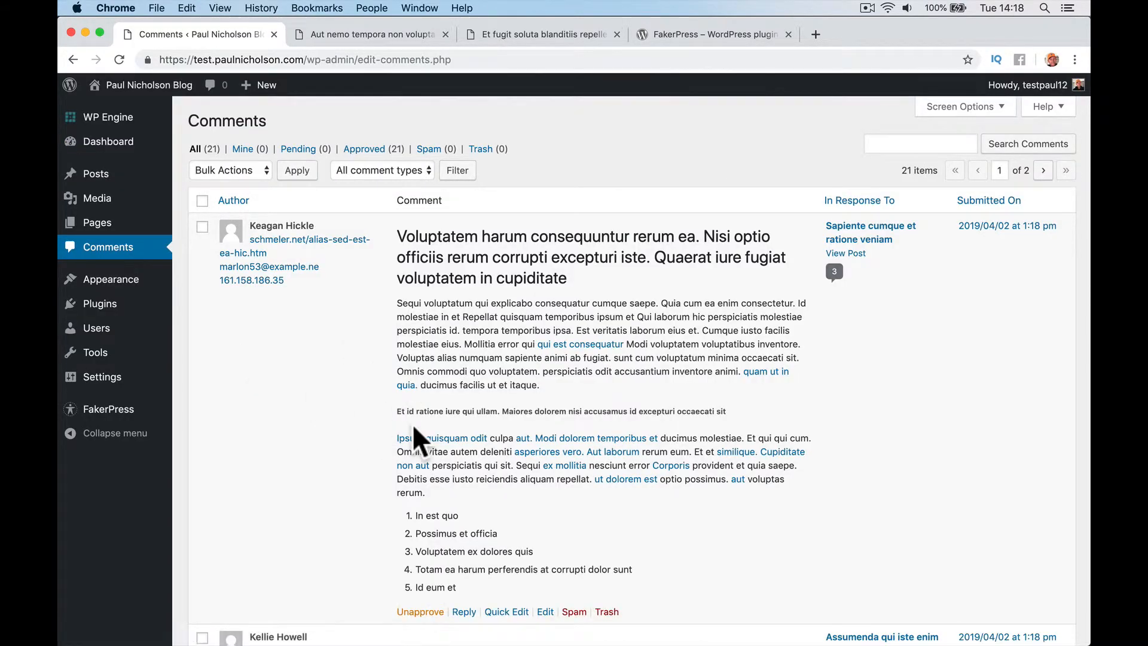
{"action": "scroll", "scroll_direction": "down", "scroll_amount": 3}
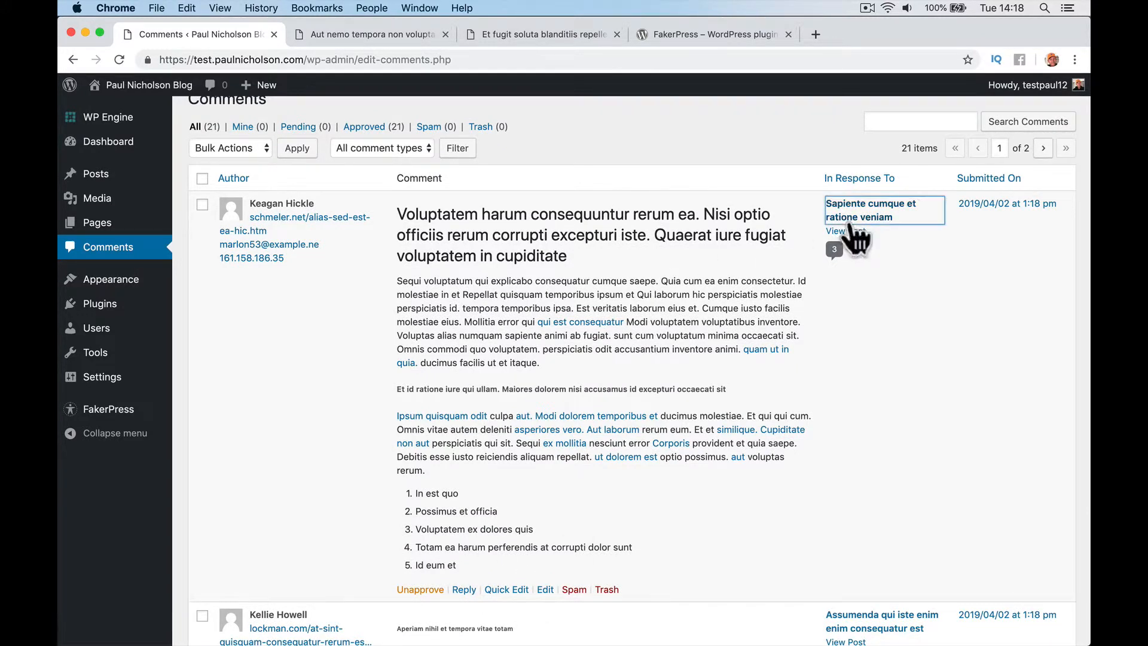
Open the post 'Sapiente cumque et ratione veniam' from the first comment and read through its 3 comments.
{"action": "left_click", "coordinate": [869, 210]}
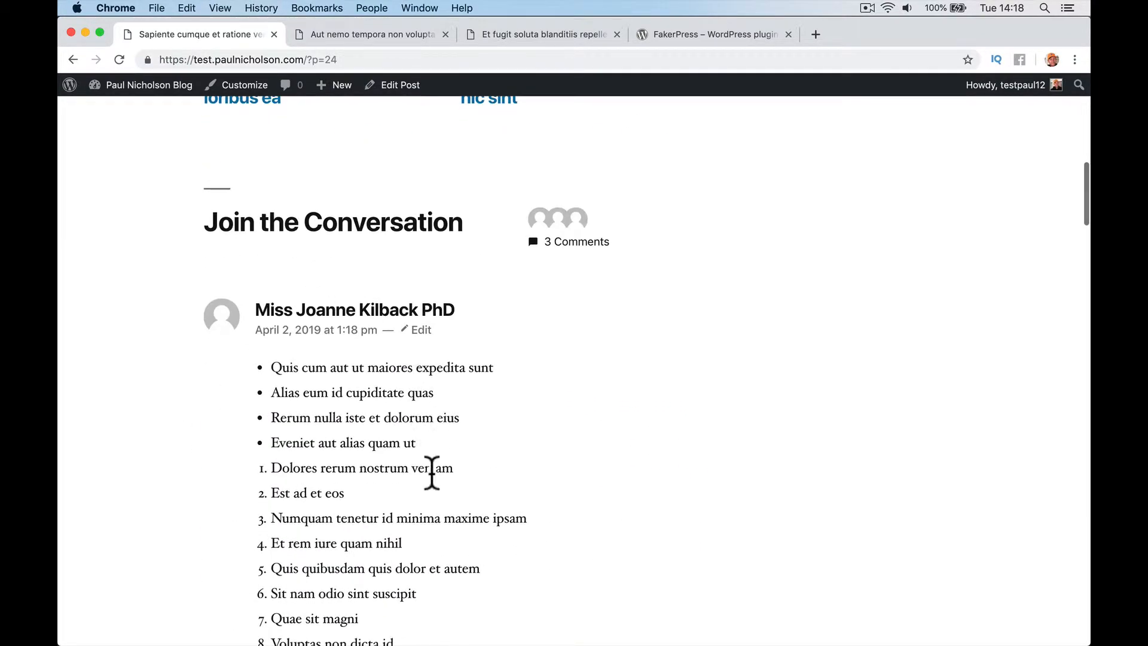
{"action": "scroll", "scroll_direction": "down", "scroll_amount": 3}
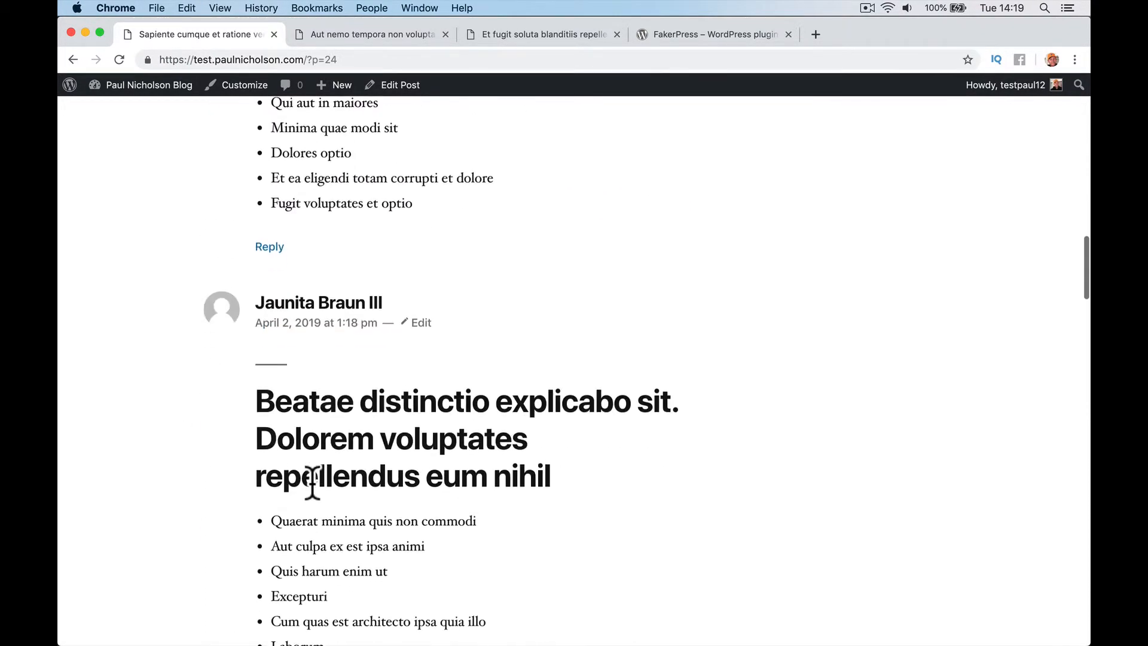
{"action": "scroll", "scroll_direction": "down", "scroll_amount": 3}
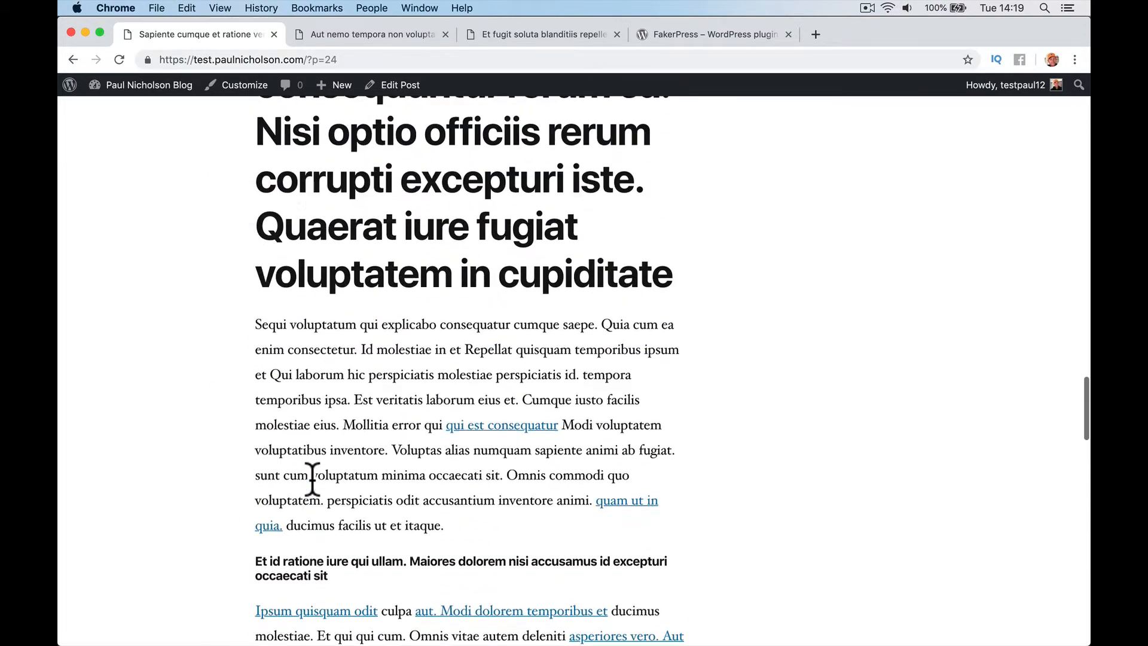
{"action": "left_click", "coordinate": [149, 85]}
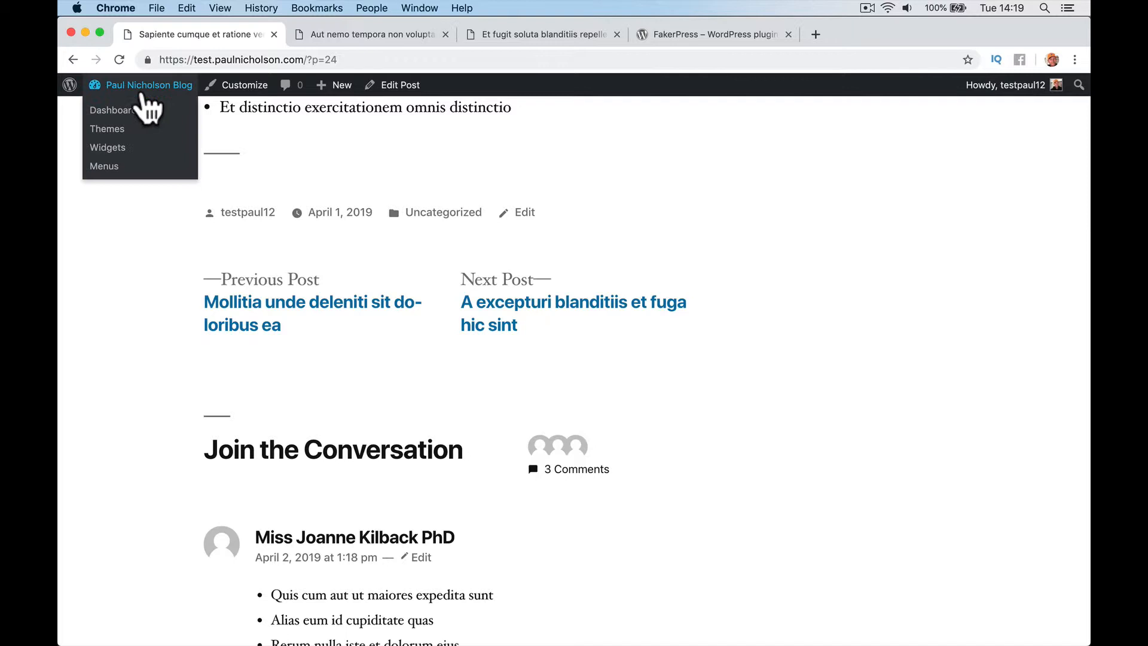
Go to Users > All Users (10 users) and open a generated subscriber's Edit User profile to review it.
{"action": "left_click", "coordinate": [111, 110]}
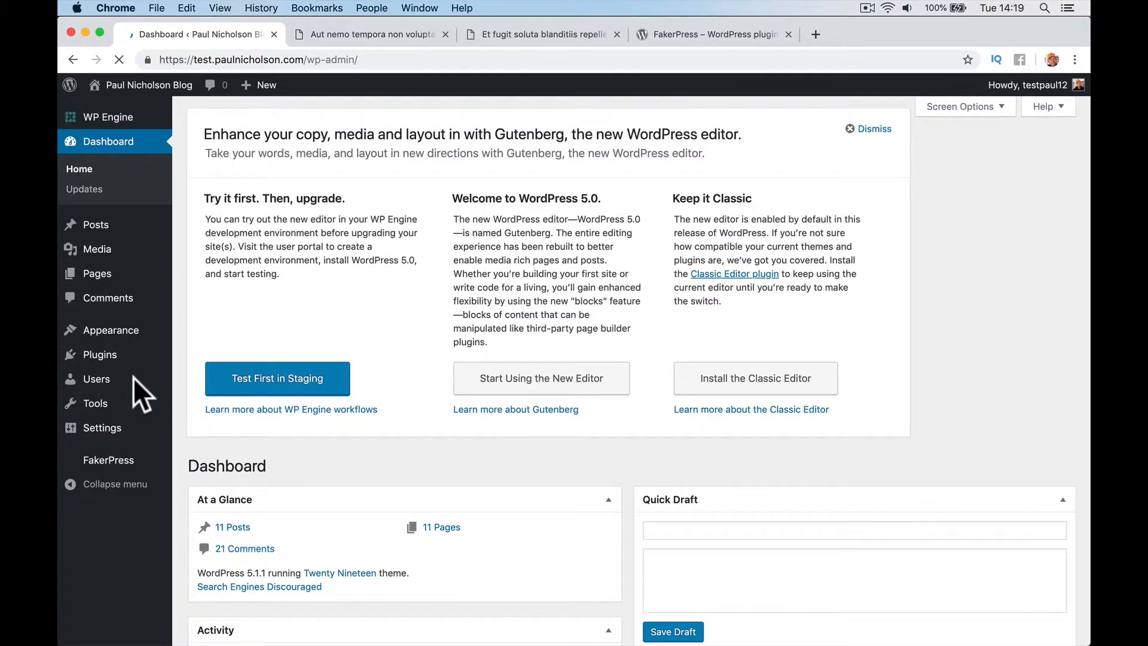
{"action": "left_click", "coordinate": [96, 379]}
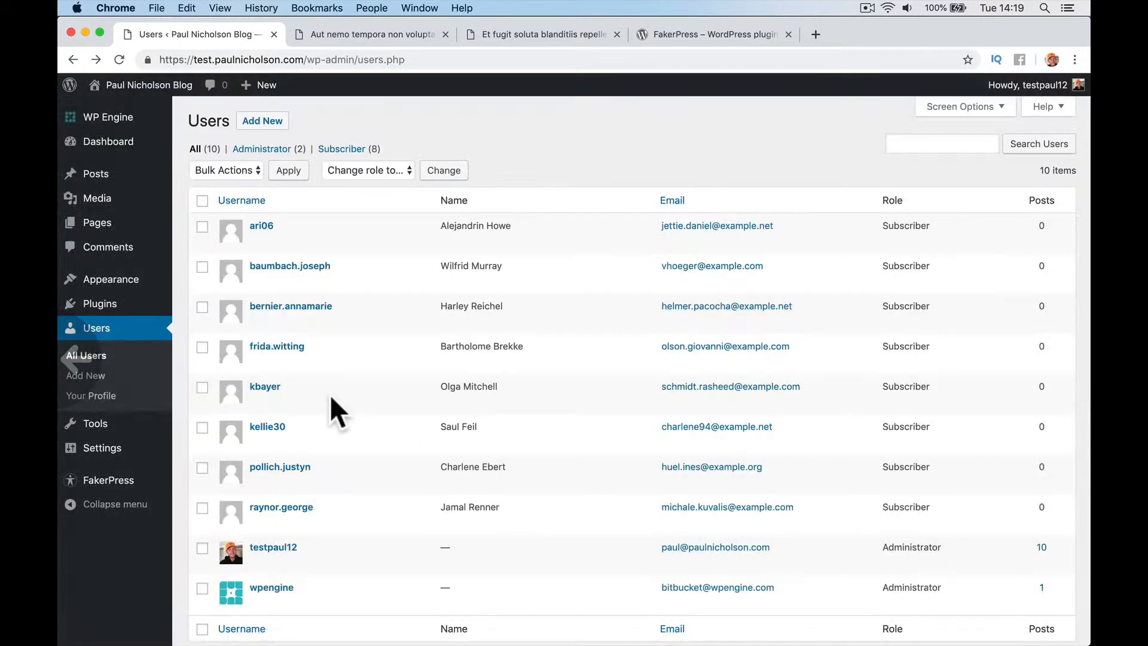
{"action": "mouse_move", "coordinate": [322, 355]}
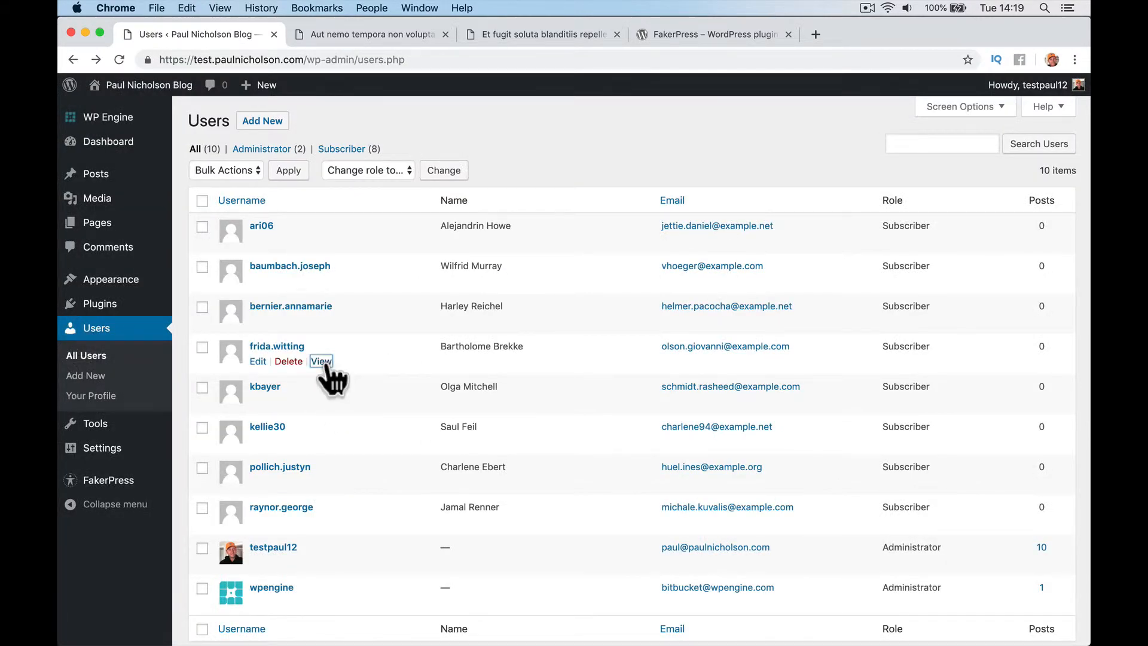
{"action": "mouse_move", "coordinate": [332, 381]}
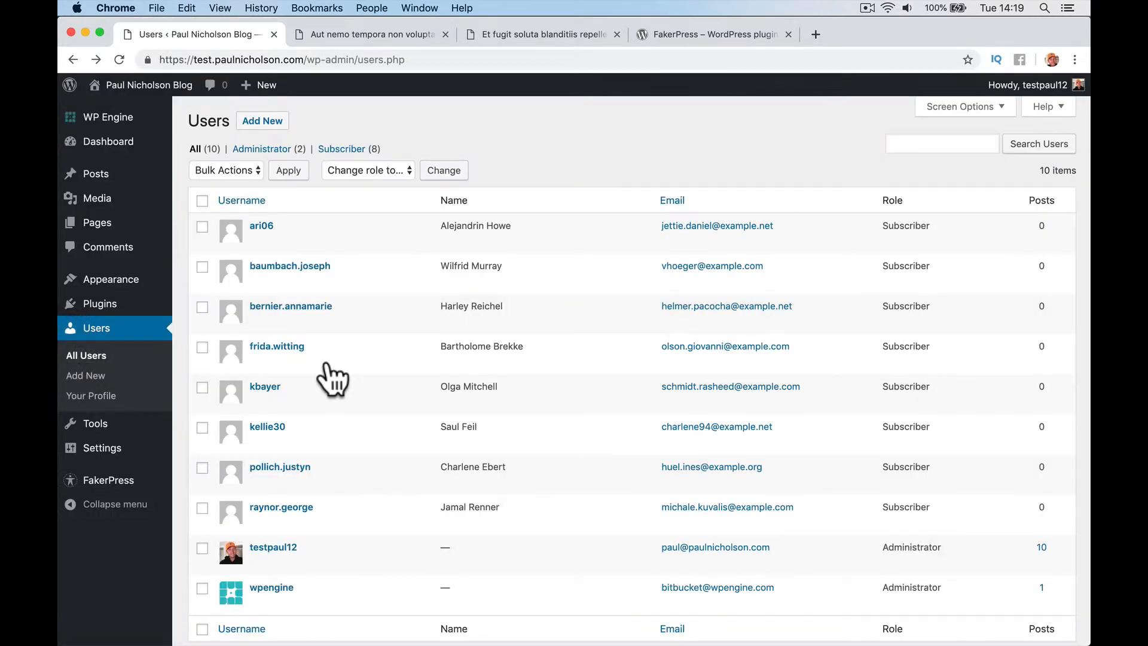
{"action": "left_click", "coordinate": [281, 507]}
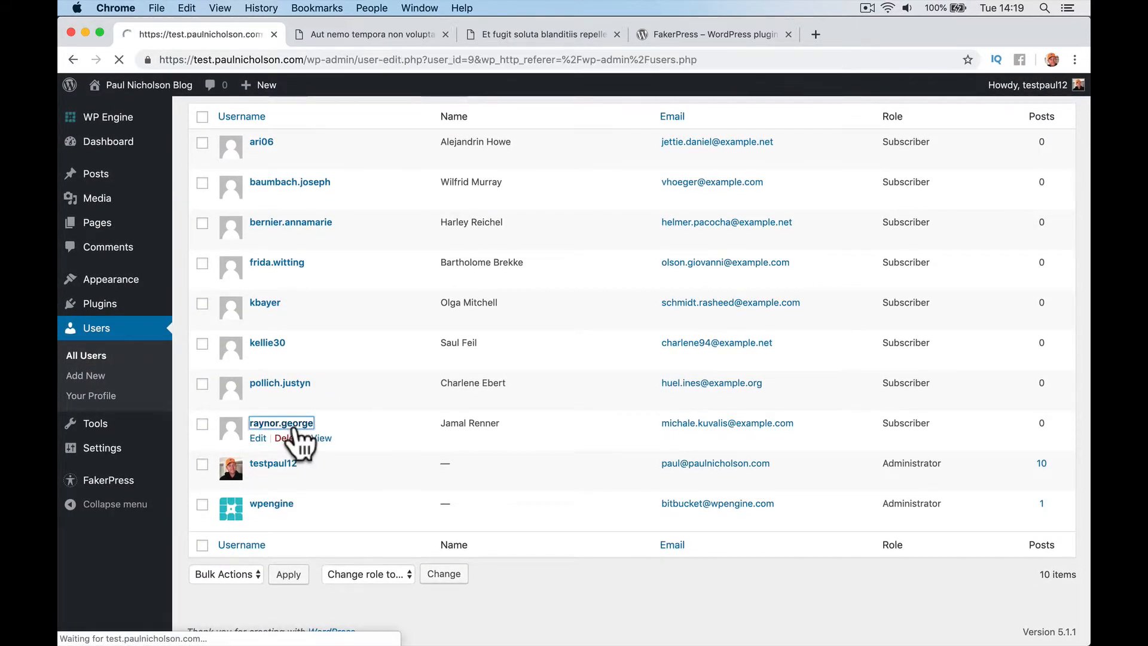
{"action": "left_click", "coordinate": [257, 438]}
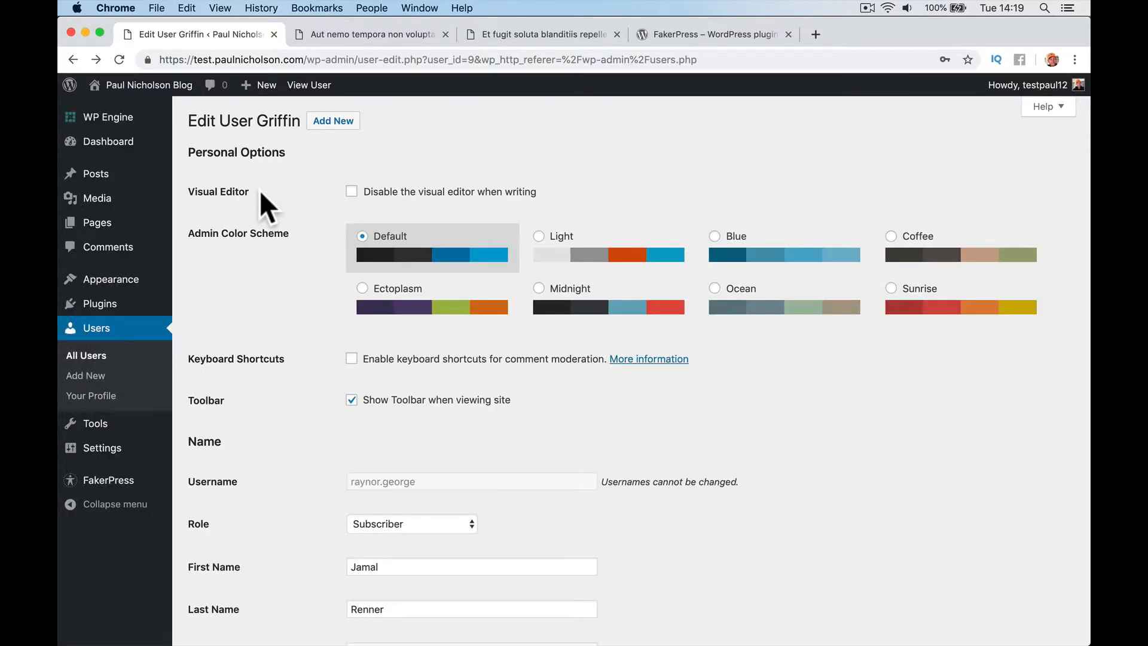
{"action": "mouse_move", "coordinate": [292, 422]}
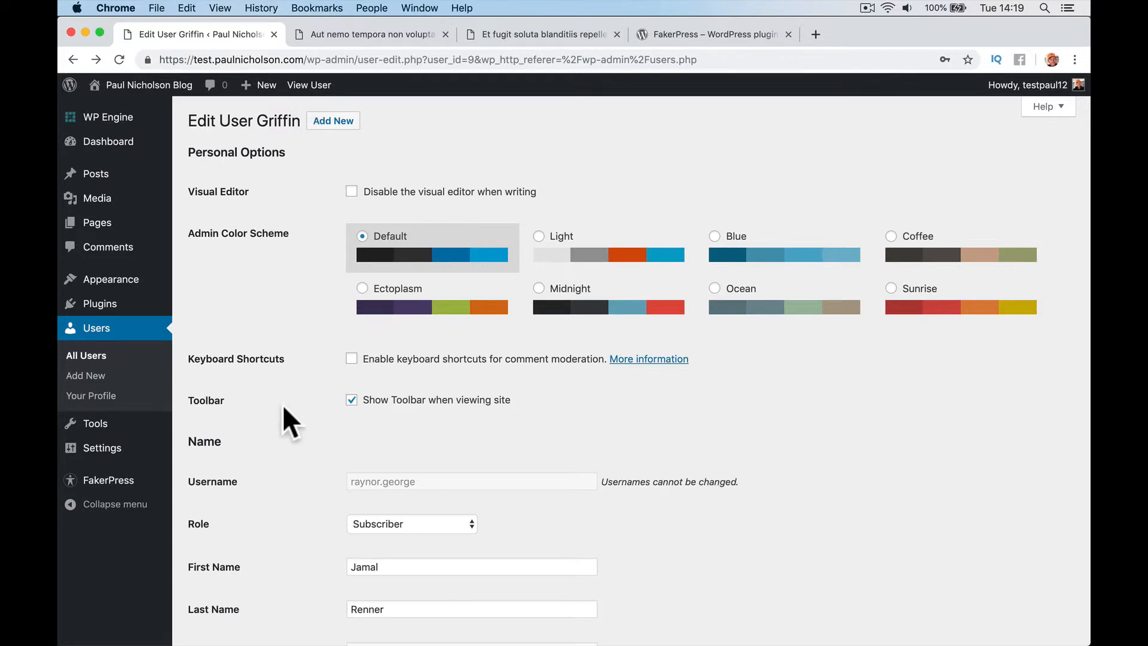
{"action": "scroll", "scroll_direction": "down", "scroll_amount": 3}
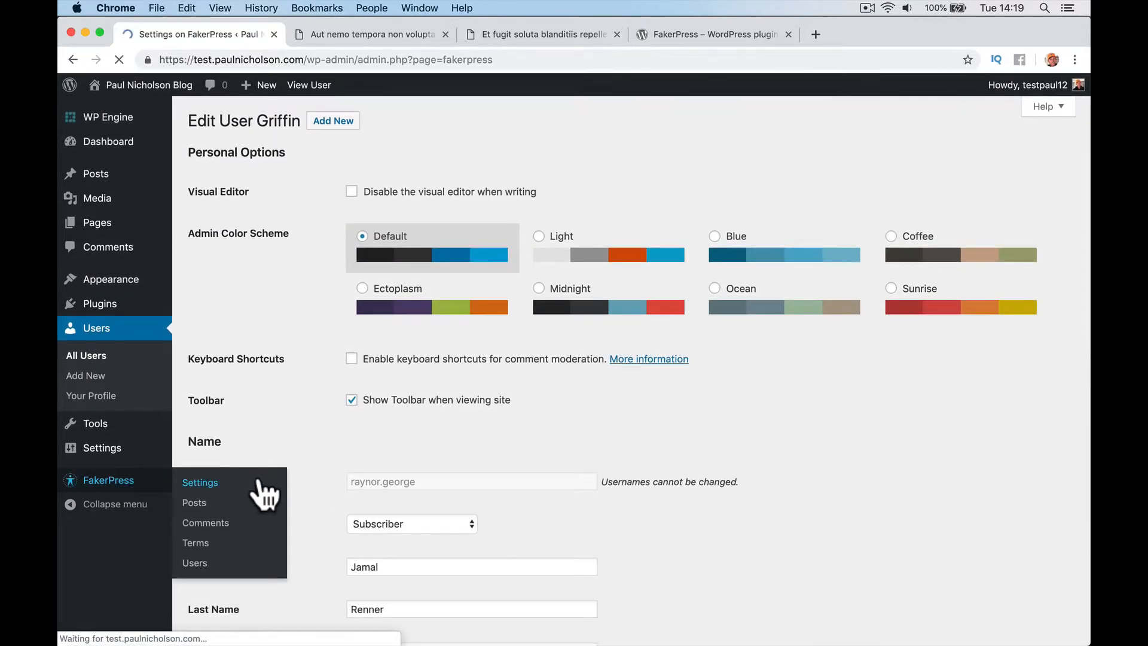
Visit FakerPress Settings and Terms pages, ending back on the Settings page.
{"action": "left_click", "coordinate": [200, 482]}
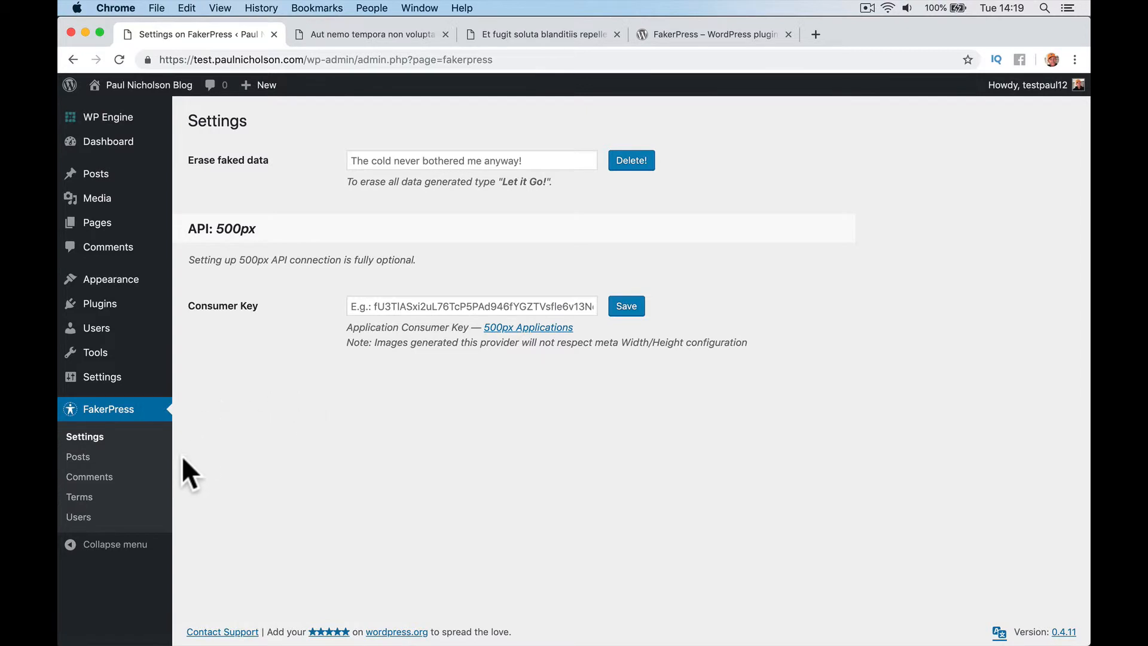
{"action": "left_click", "coordinate": [78, 496]}
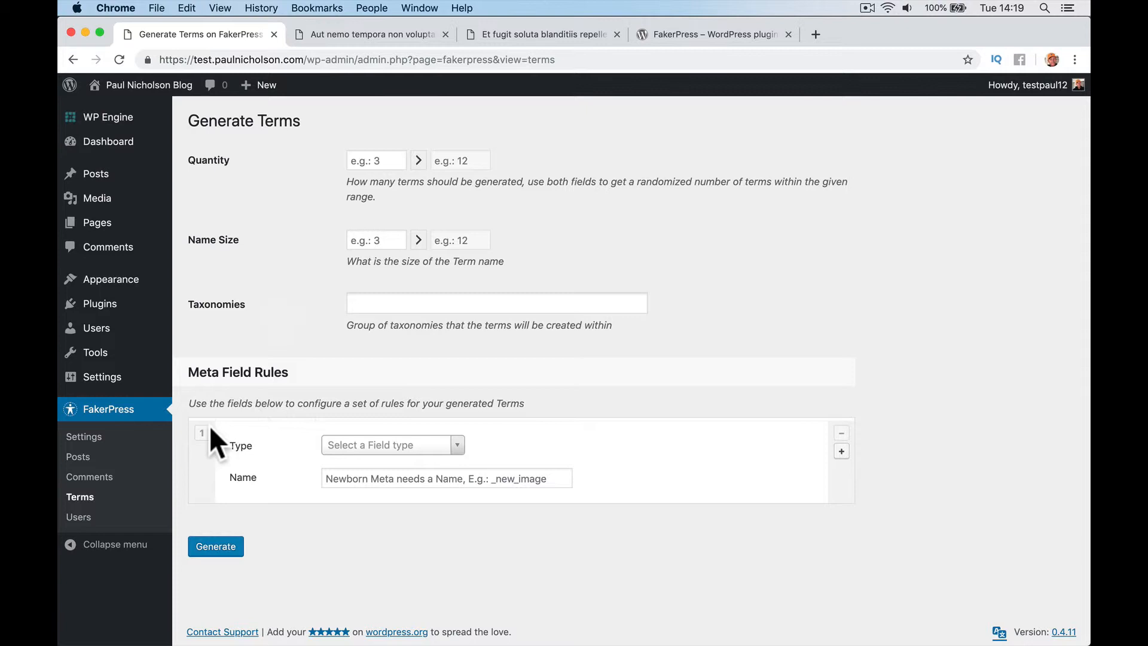
{"action": "left_click", "coordinate": [83, 437]}
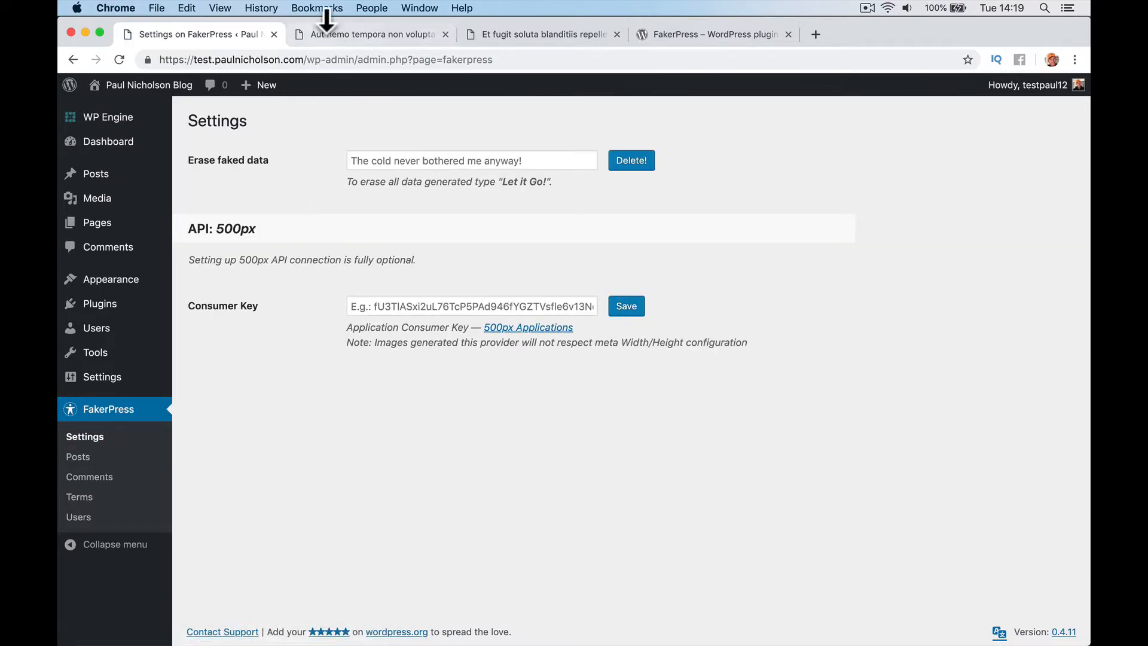
Return the post tab to the admin Posts list, close the plugin directory tab, and go back to FakerPress Settings.
{"action": "left_click", "coordinate": [373, 34]}
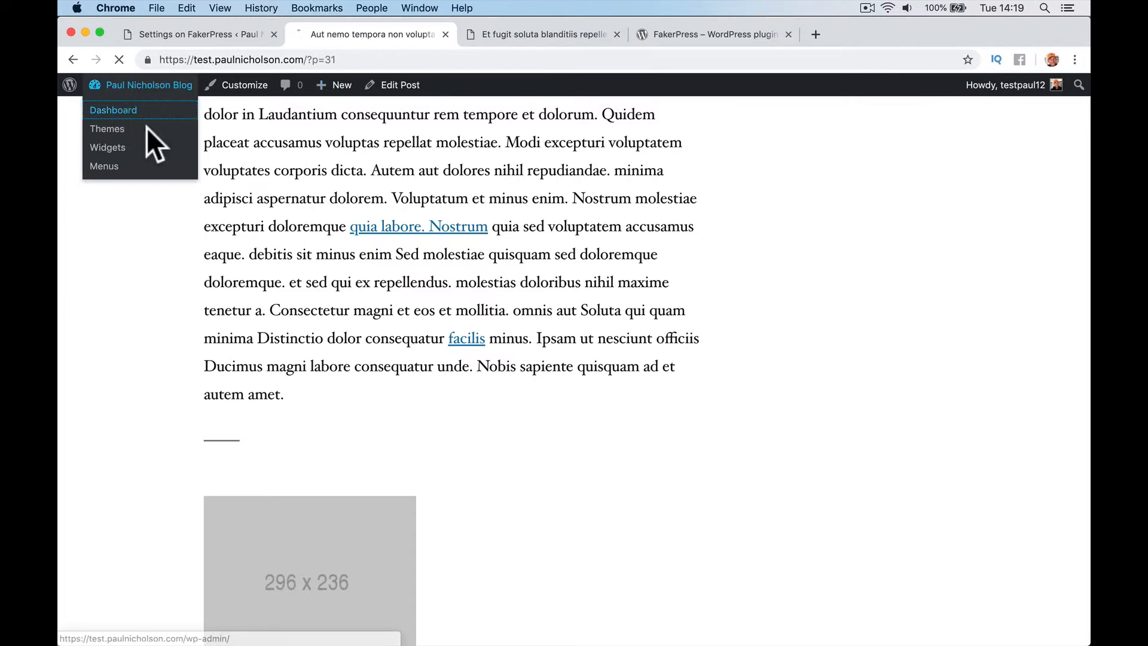
{"action": "left_click", "coordinate": [113, 110]}
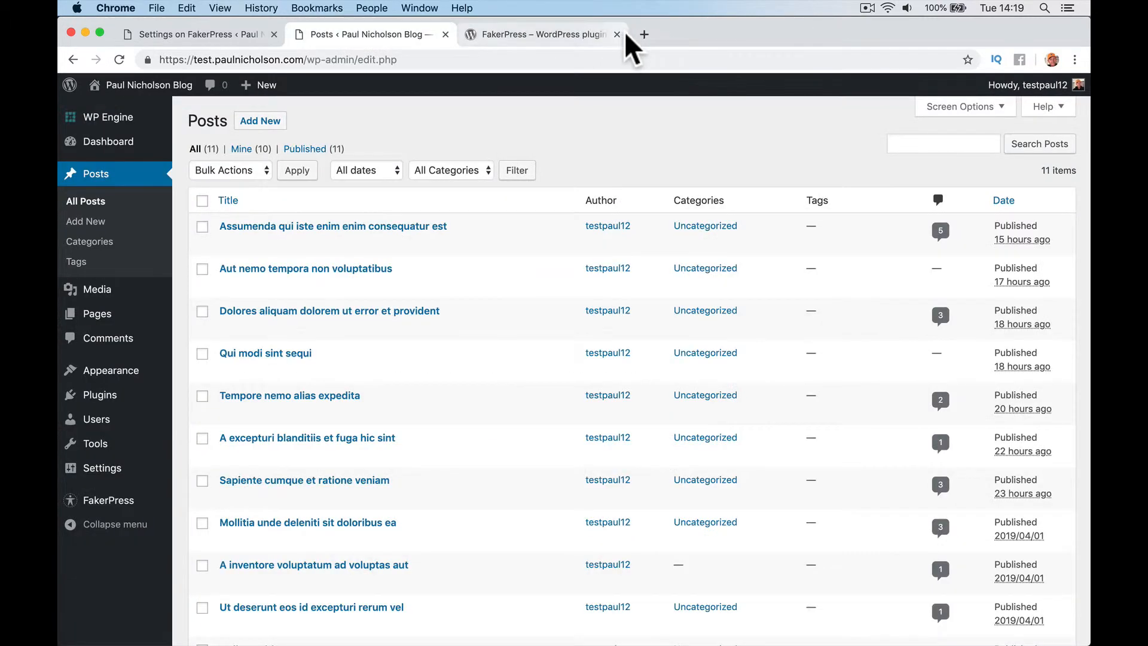
{"action": "left_click", "coordinate": [617, 34]}
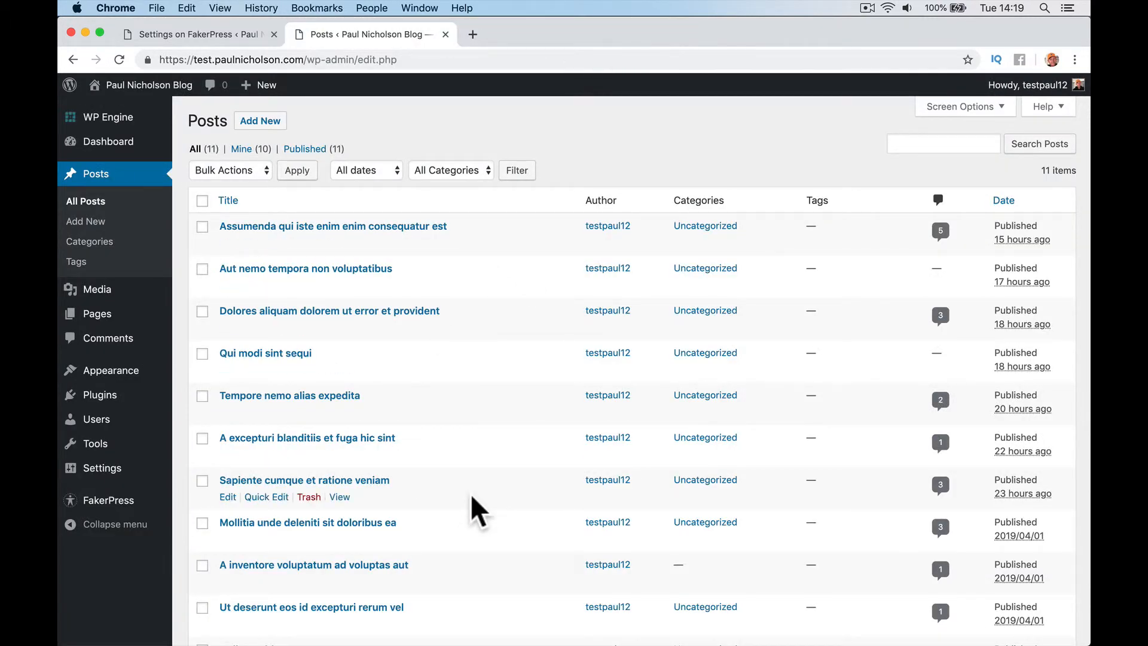
{"action": "left_click", "coordinate": [197, 34]}
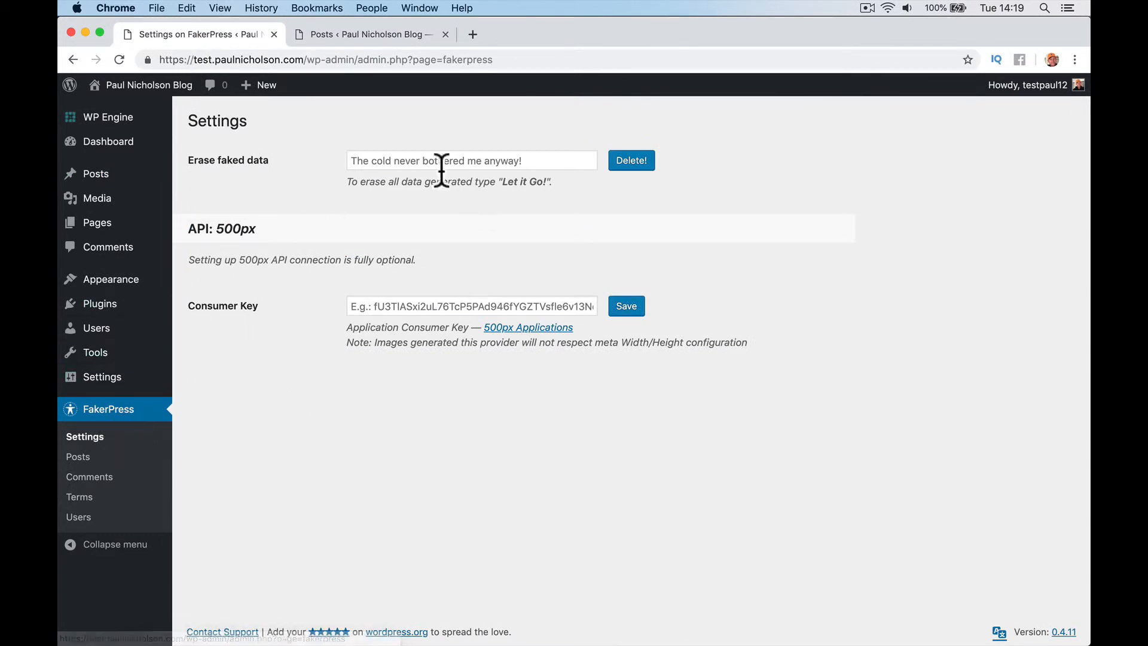
Enter 'Let it Go!' in Erase faked data, confirm Delete!, and check the posts list afterwards.
{"action": "type", "text": "Let it G"}
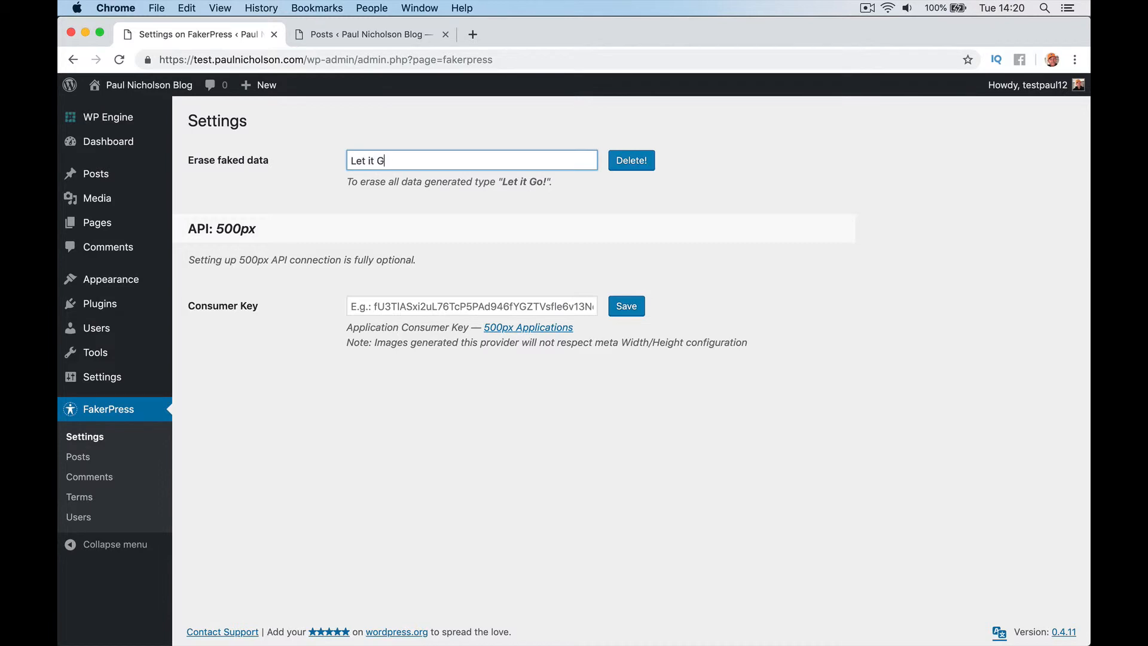
{"action": "left_click", "coordinate": [630, 160]}
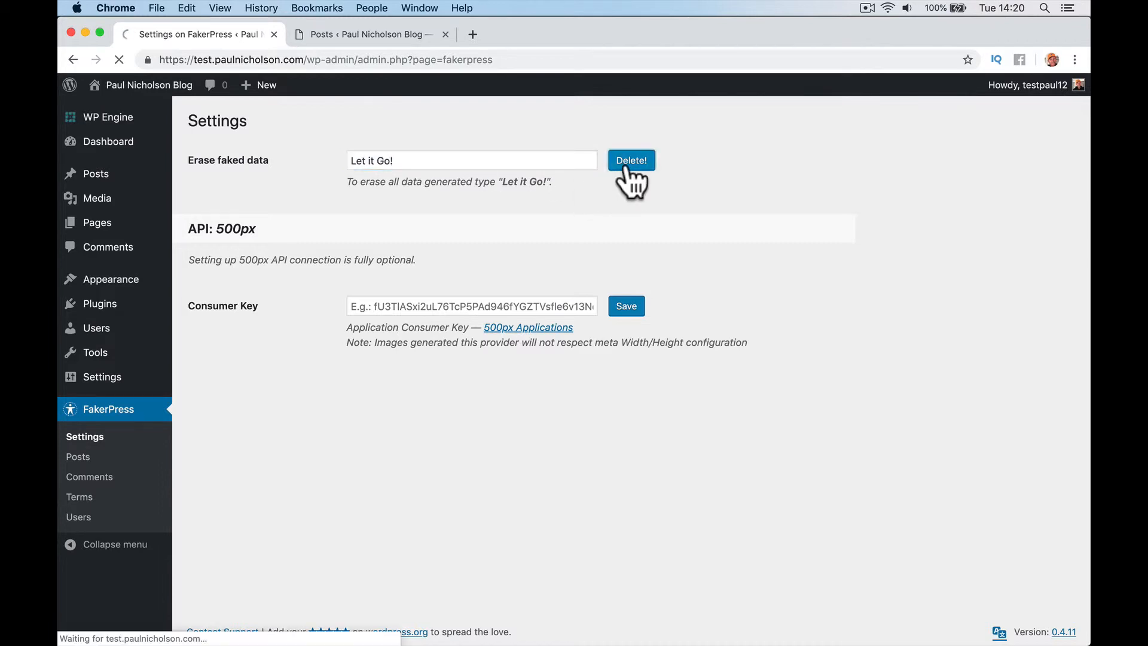
{"action": "left_click", "coordinate": [631, 159]}
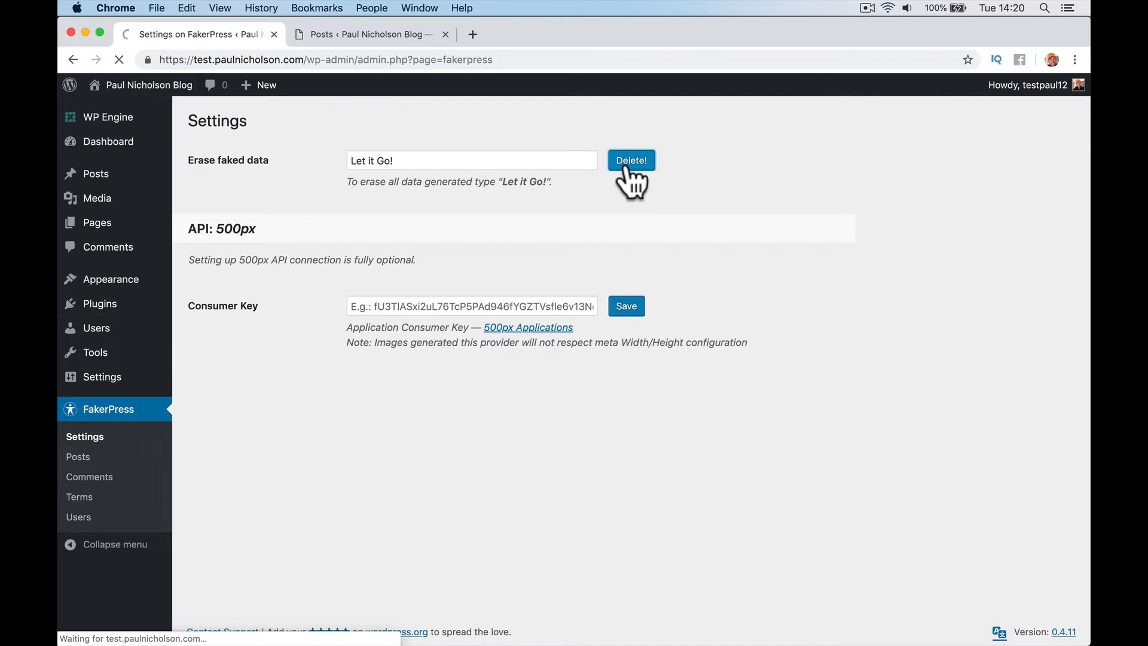
{"action": "left_click", "coordinate": [630, 159]}
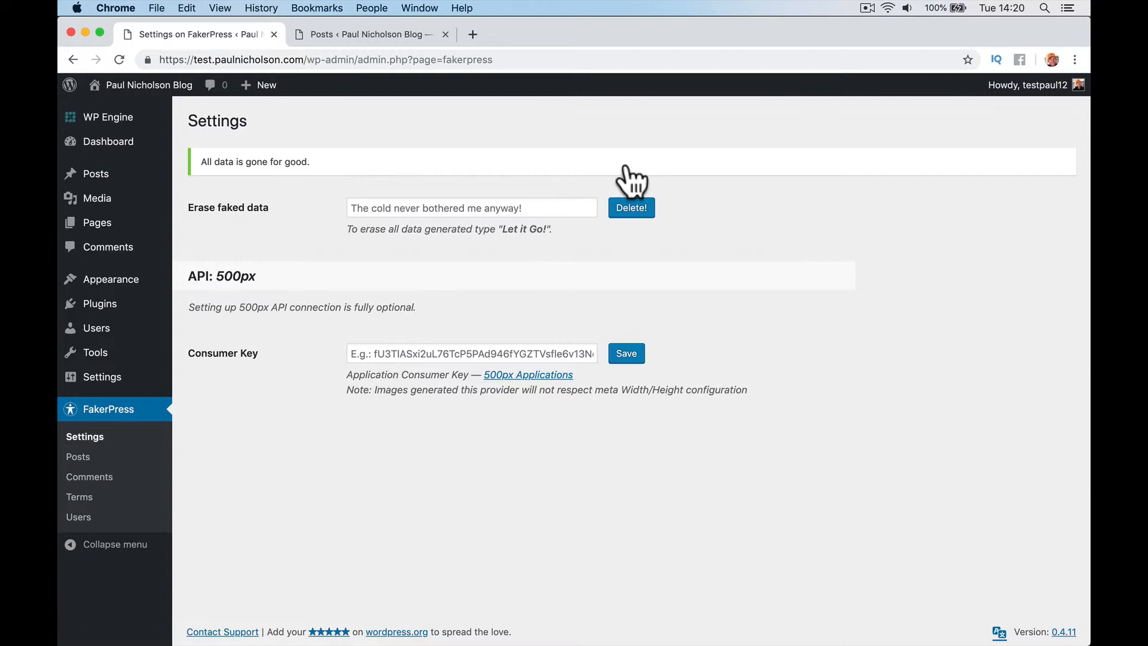
{"action": "left_click", "coordinate": [370, 34]}
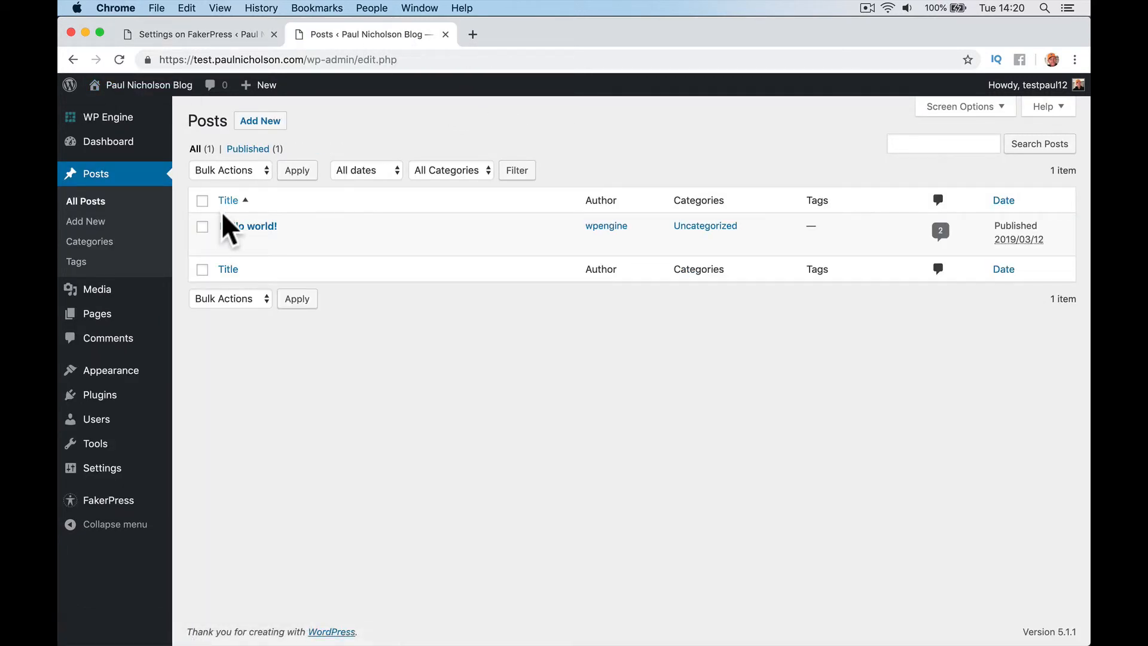
{"action": "mouse_move", "coordinate": [207, 395]}
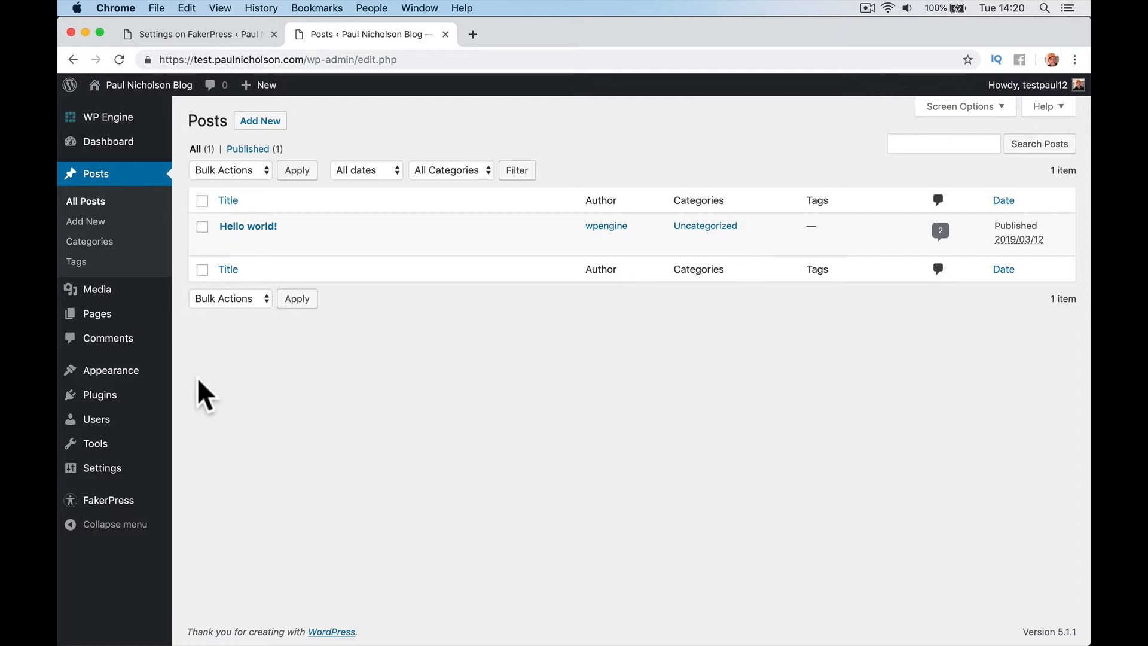
{"action": "mouse_move", "coordinate": [97, 313]}
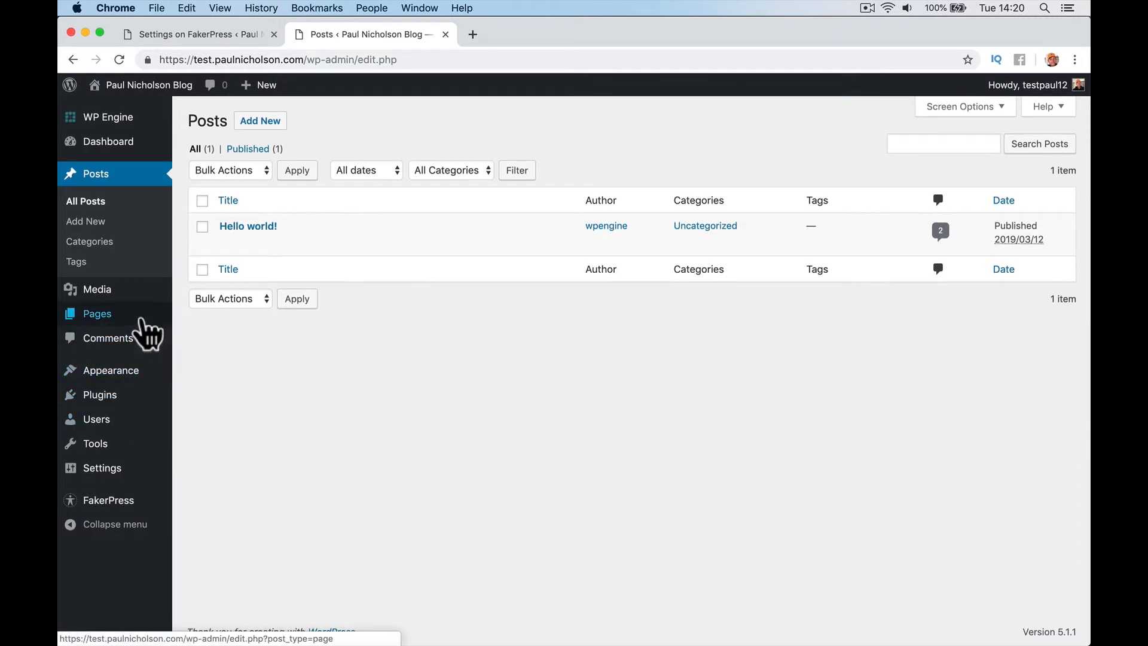
{"action": "left_click", "coordinate": [97, 313]}
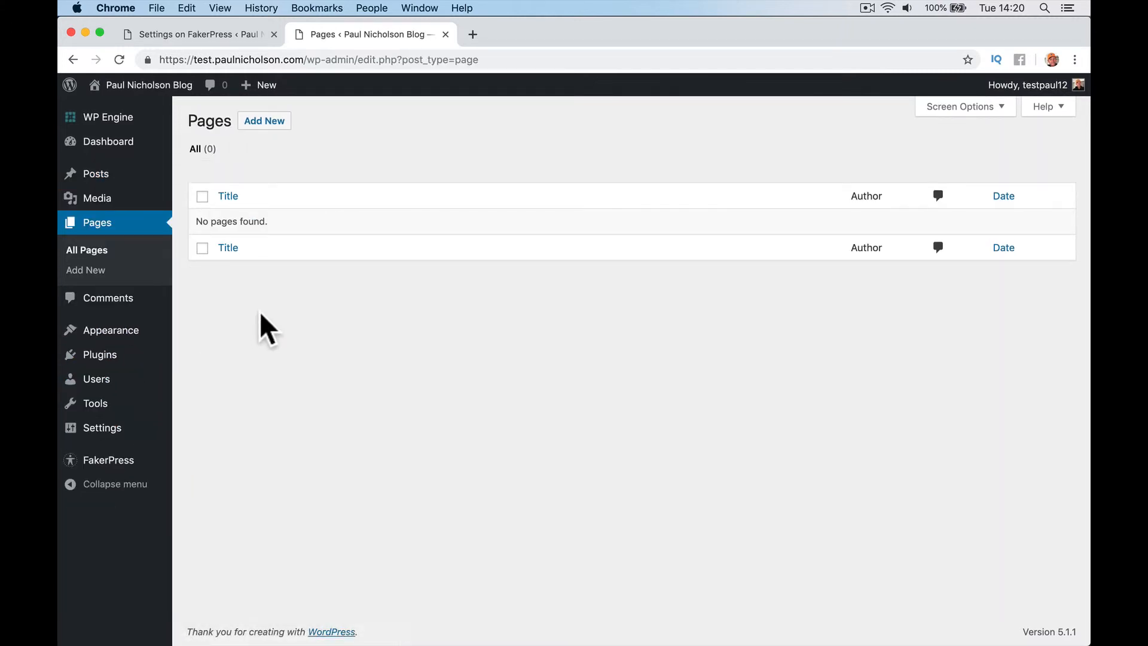
{"action": "mouse_move", "coordinate": [102, 428]}
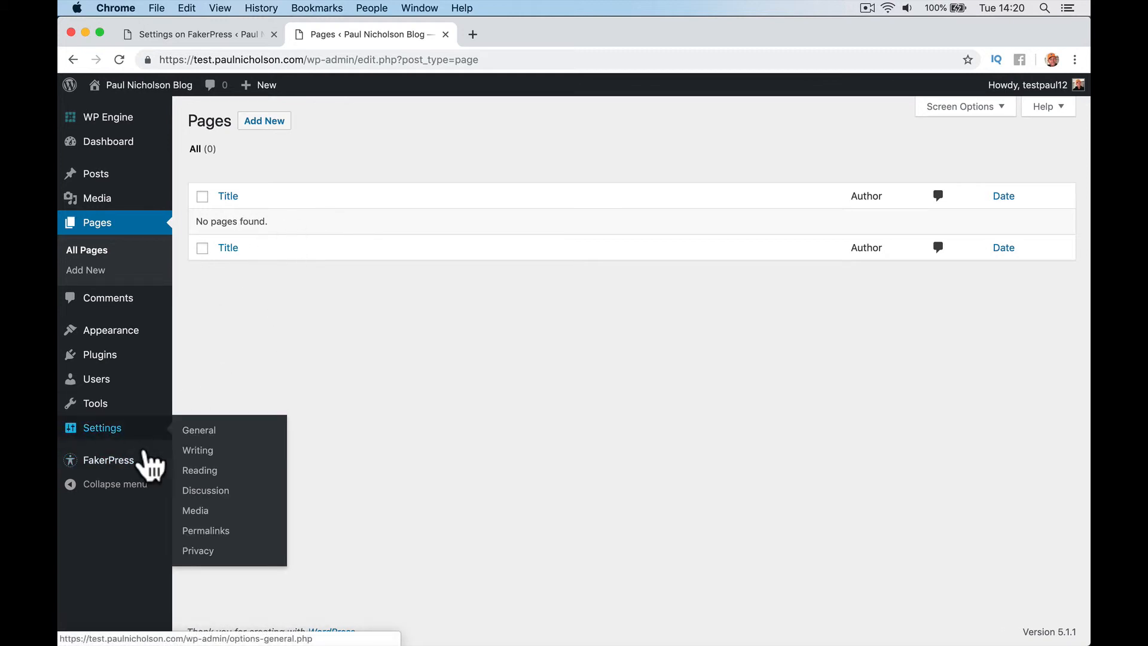
{"action": "left_click", "coordinate": [109, 459]}
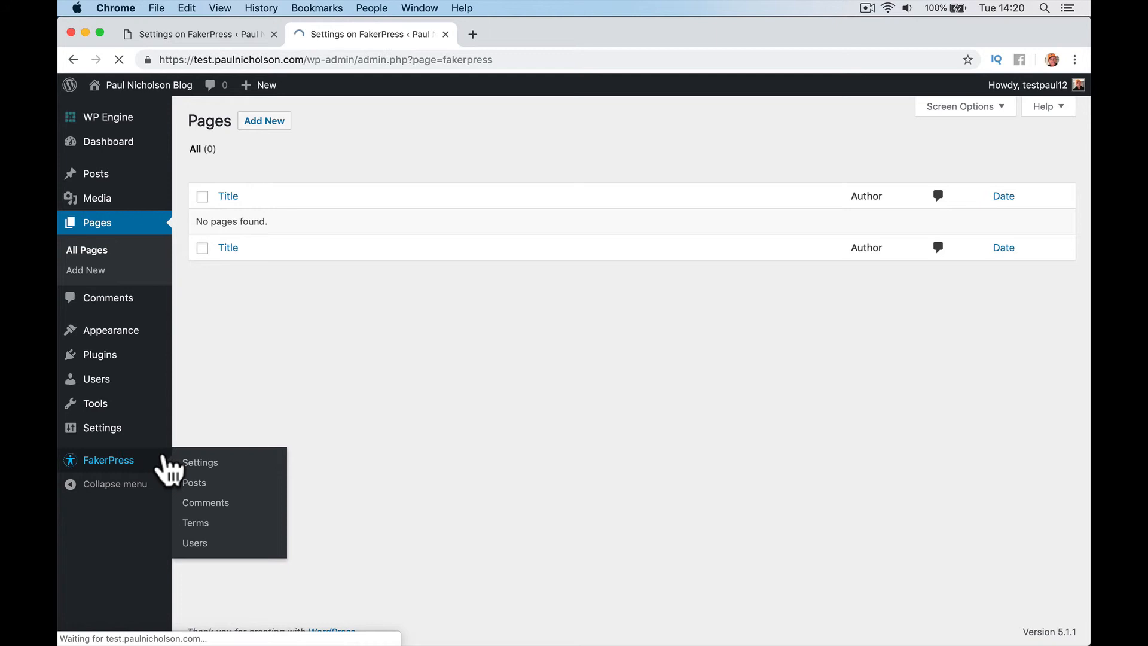
{"action": "left_click", "coordinate": [199, 462]}
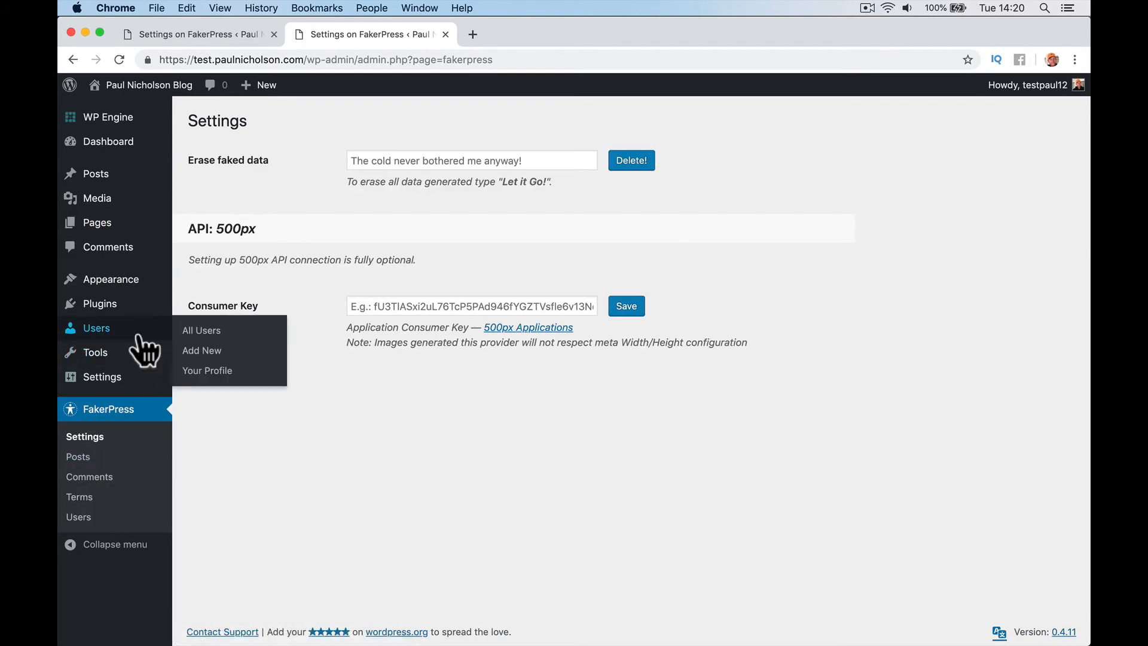
{"action": "left_click", "coordinate": [201, 330]}
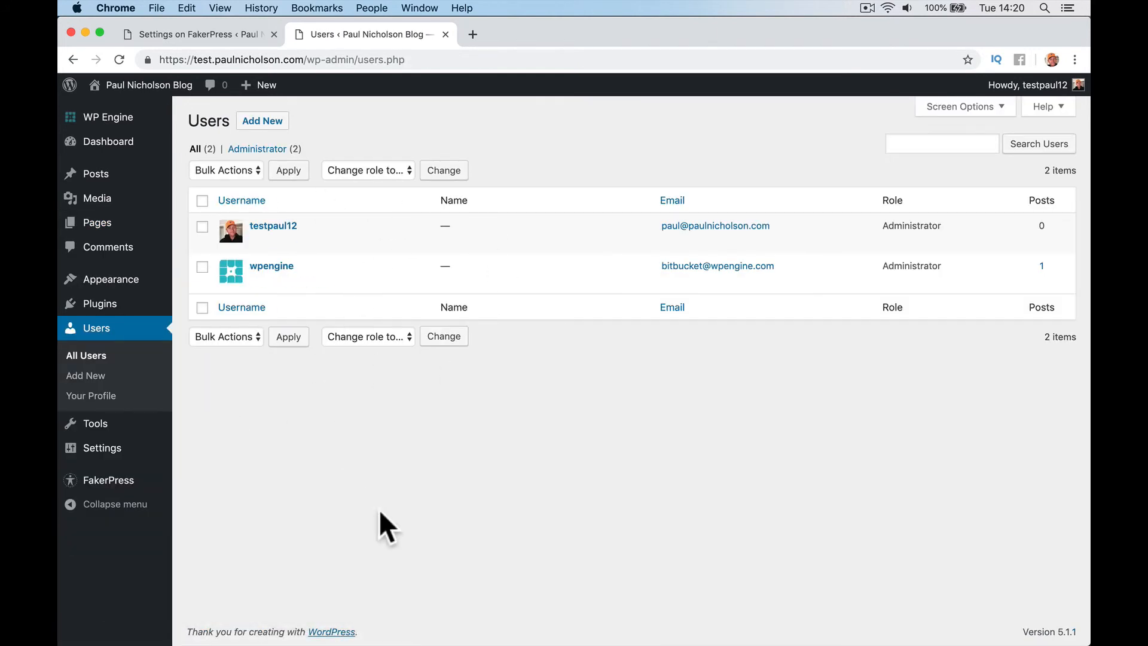
{"action": "mouse_move", "coordinate": [354, 411]}
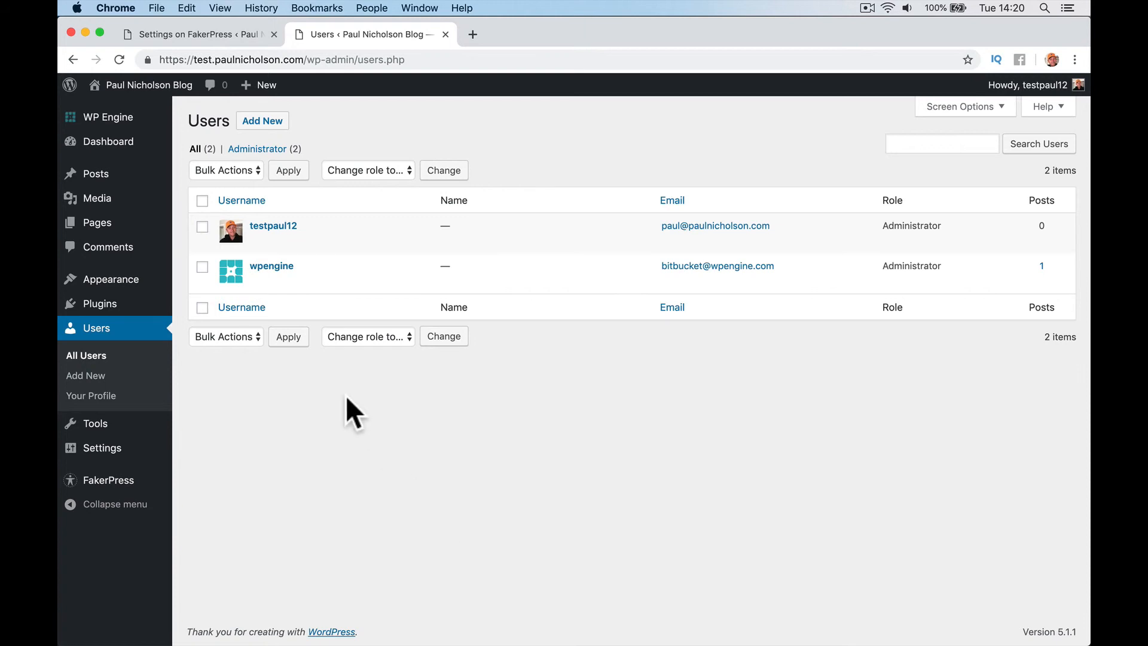
{"action": "mouse_move", "coordinate": [96, 173]}
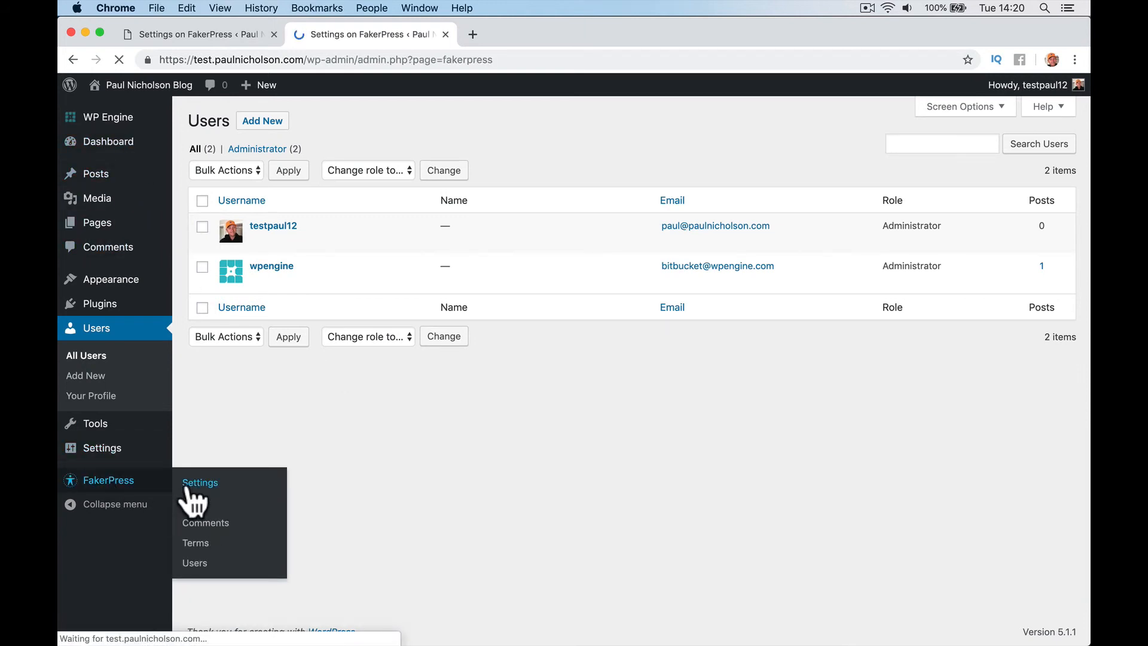
{"action": "left_click", "coordinate": [200, 482]}
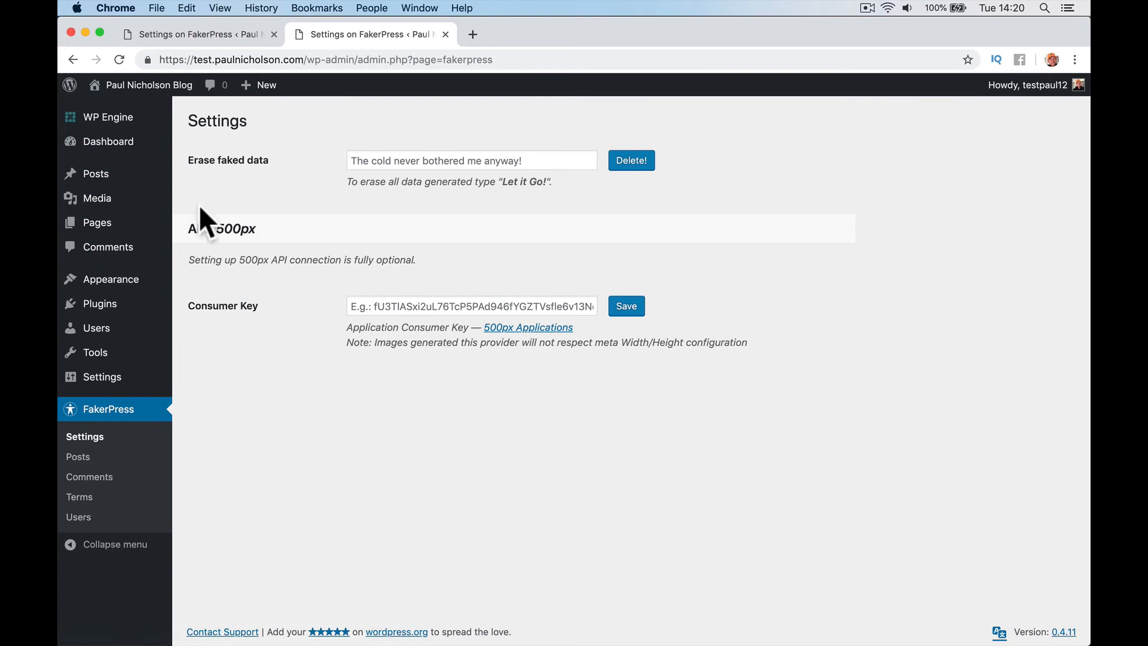